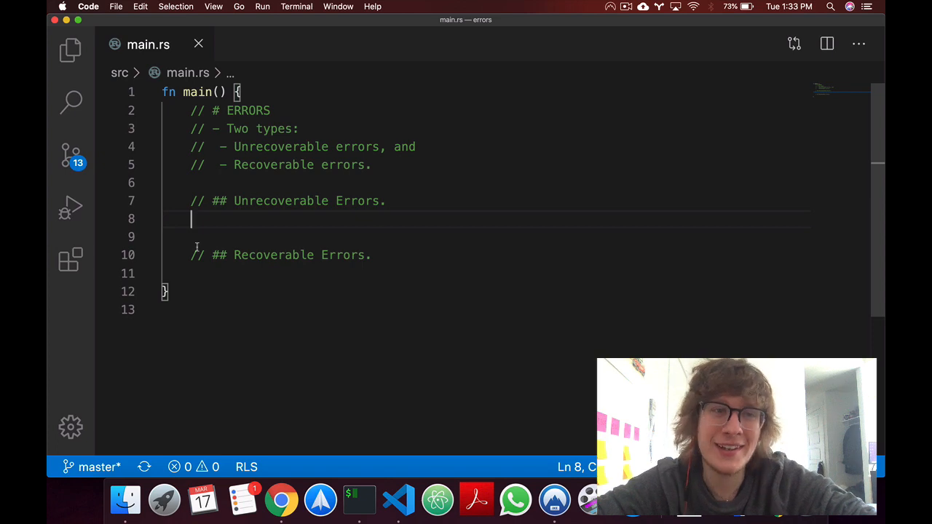
mouse_move(416, 233)
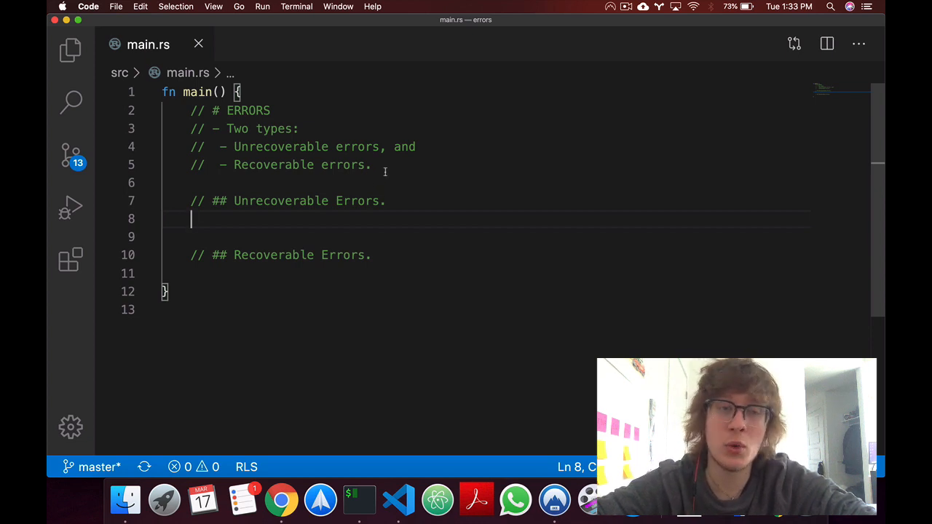
mouse_move(286, 170)
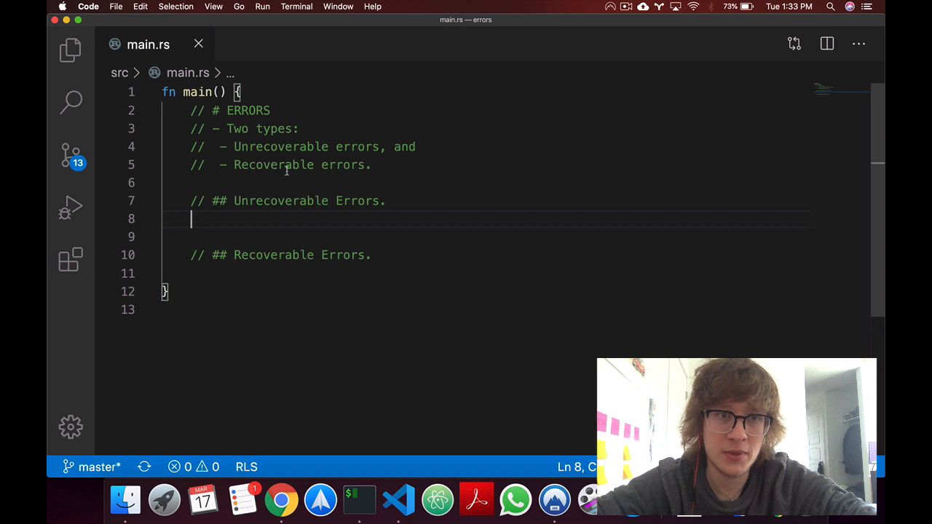
Add let v = vec![1,2,3]; and v[99]; under the Unrecoverable Errors comment
double_click(280, 146)
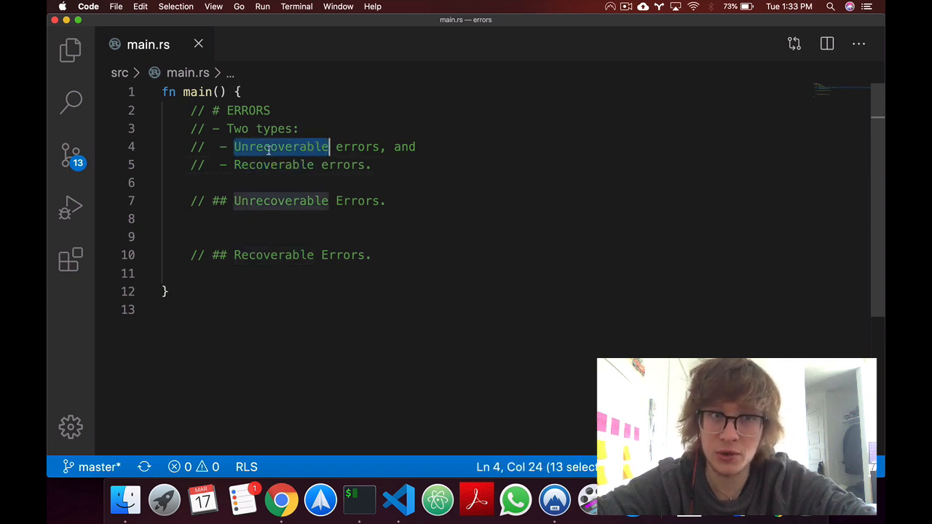
left_click(300, 218)
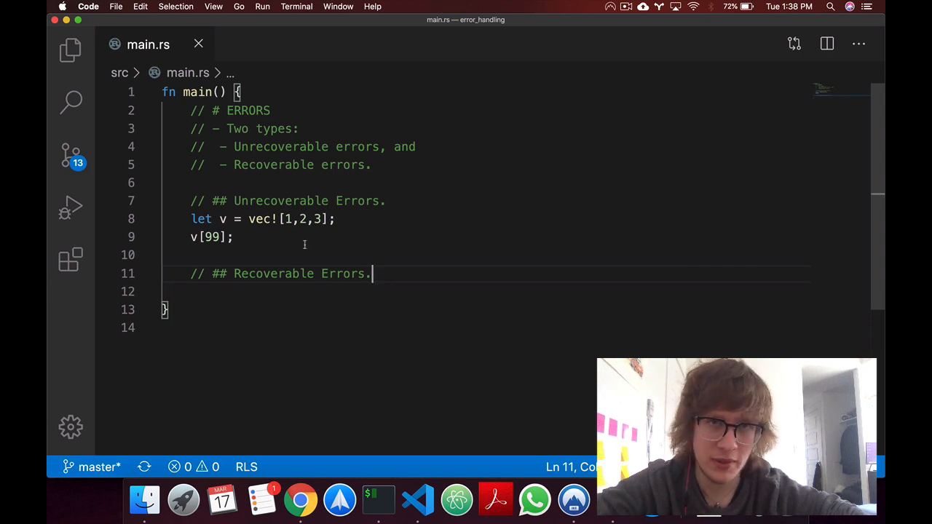
mouse_move(274, 239)
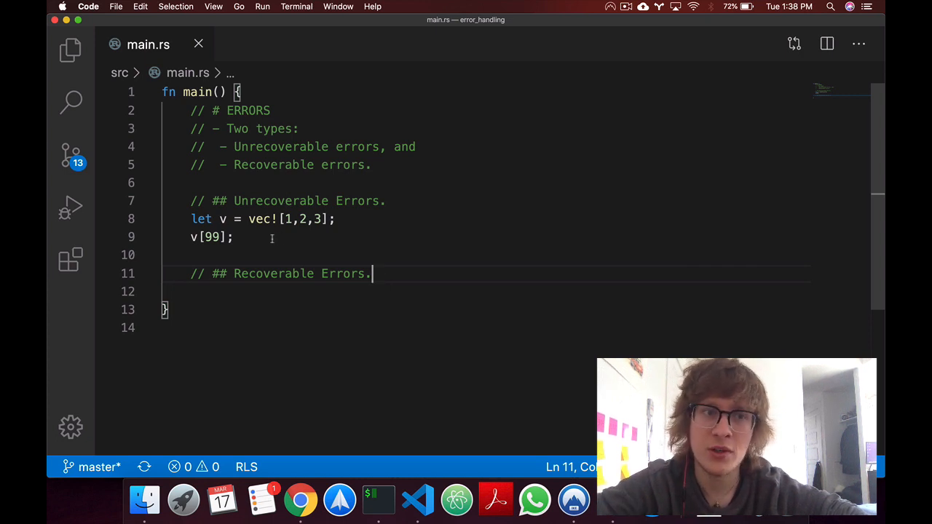
mouse_move(377, 215)
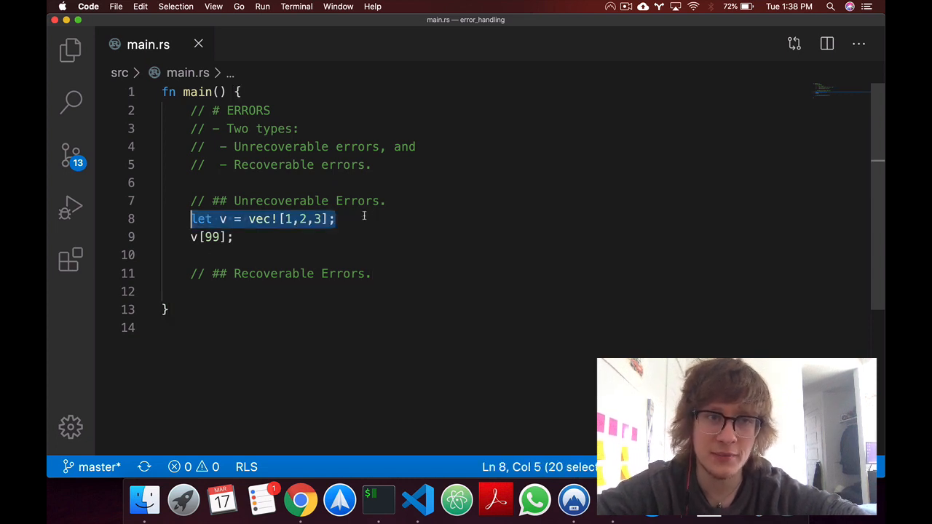
mouse_move(306, 233)
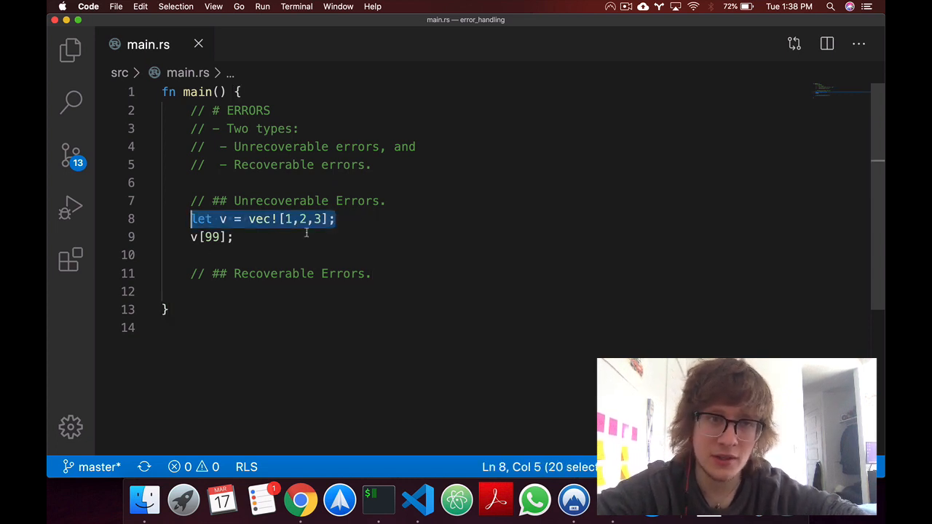
left_click(282, 236)
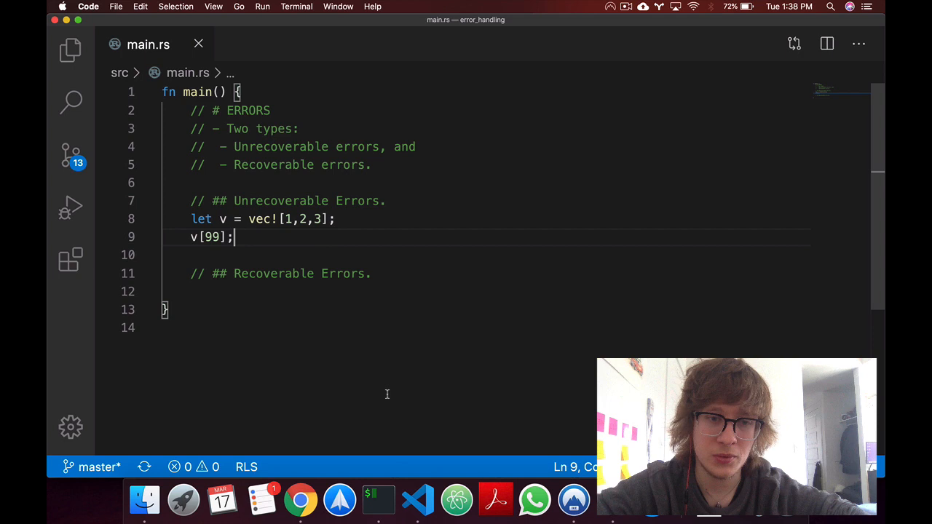
Run cargo run in iTerm2 and read the index-out-of-bounds panic (len 3, index 99)
left_click(379, 501)
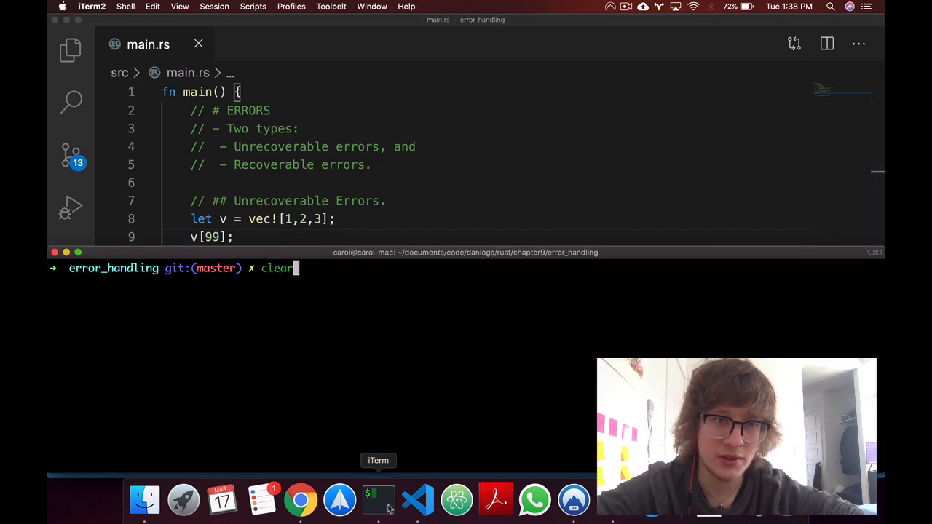
key("Backspace")
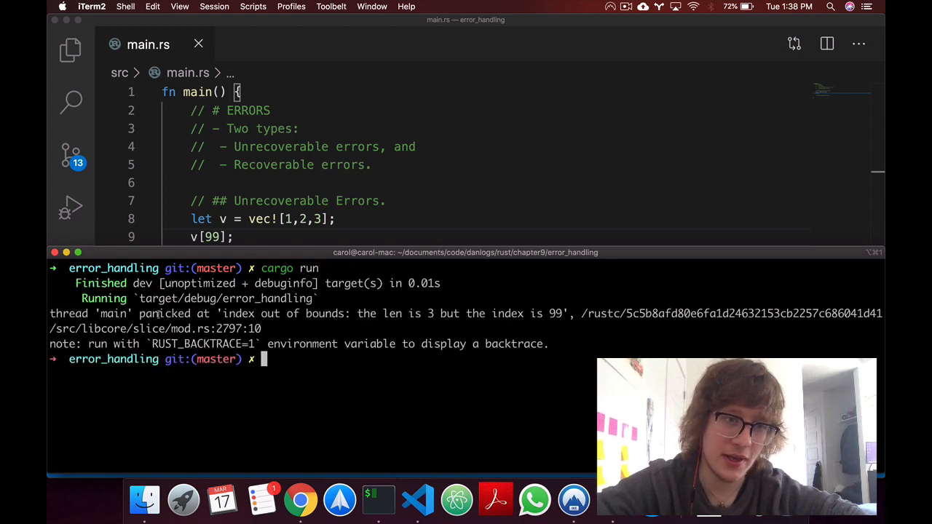
left_click_drag(227, 313, 332, 313)
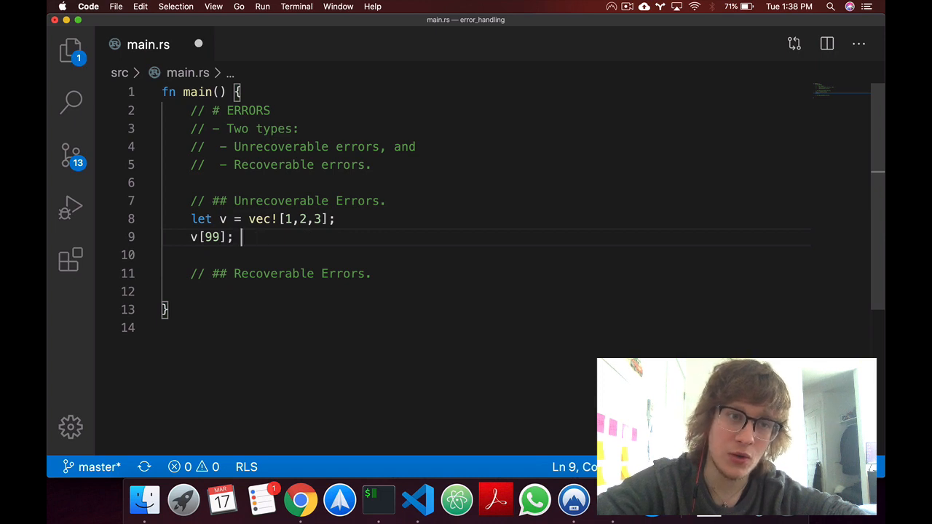
Add and run panic!("crash!!!");, then comment it out so v[99] is active again
type("// panic!(")
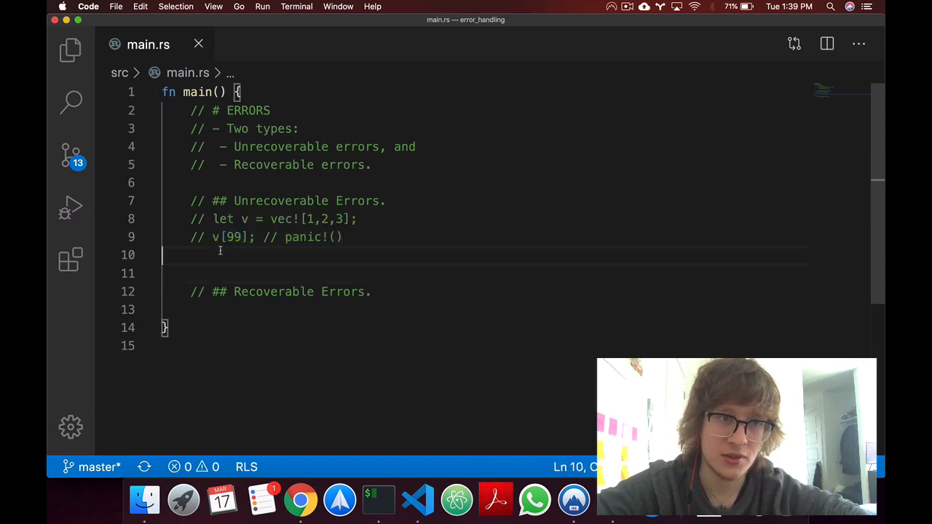
type("panic!(\"")
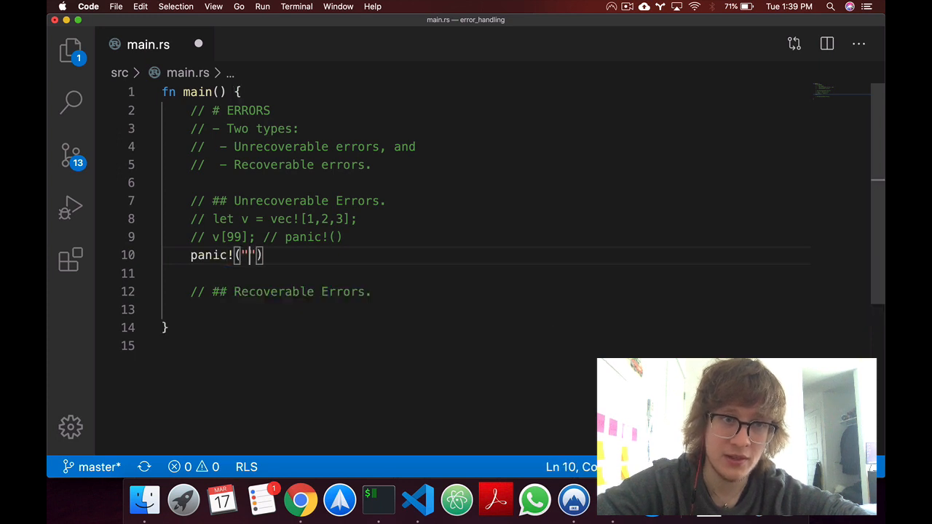
type("cr")
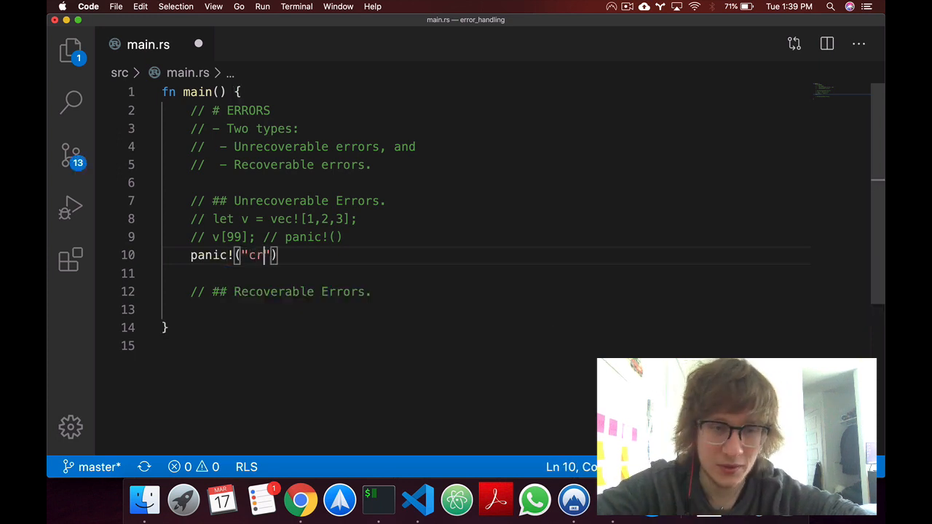
type("ash!!!!")
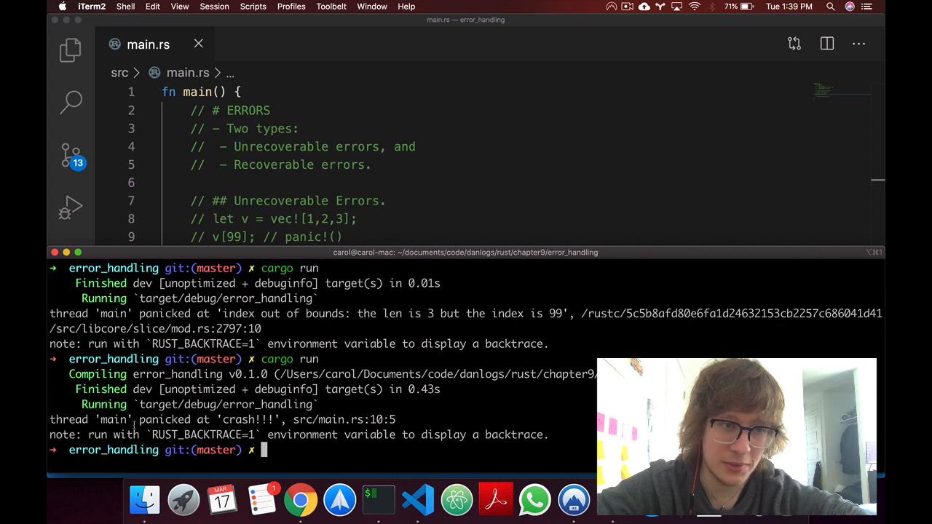
double_click(248, 419)
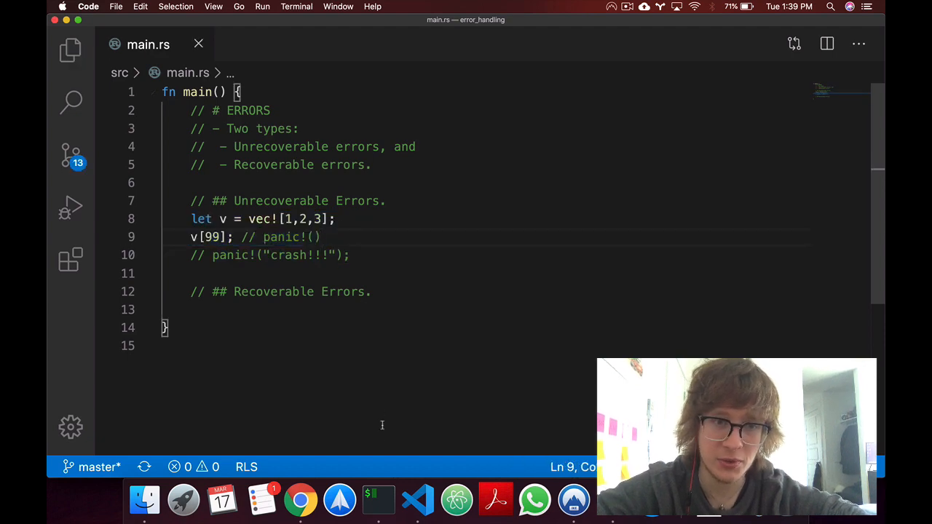
Rerun cargo run in iTerm2 to get the out-of-bounds panic instead of the crash message
left_click(378, 500)
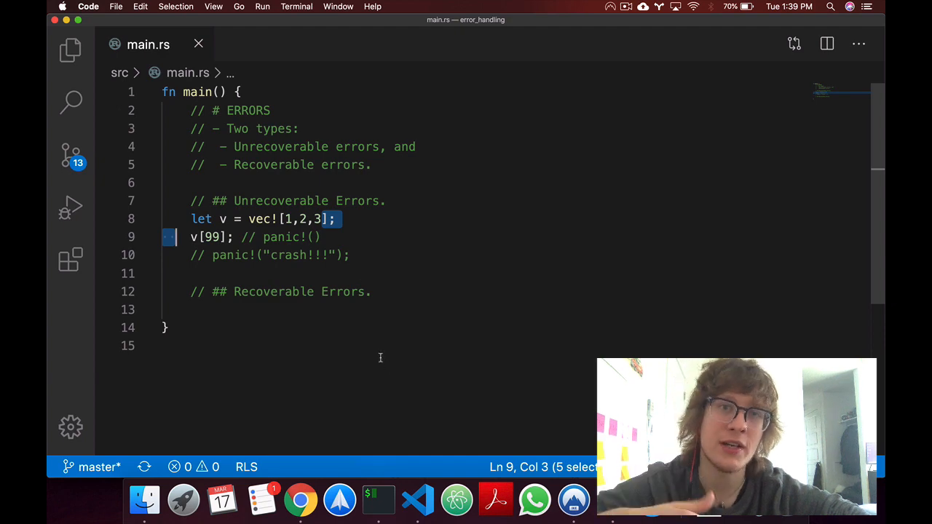
mouse_move(335, 440)
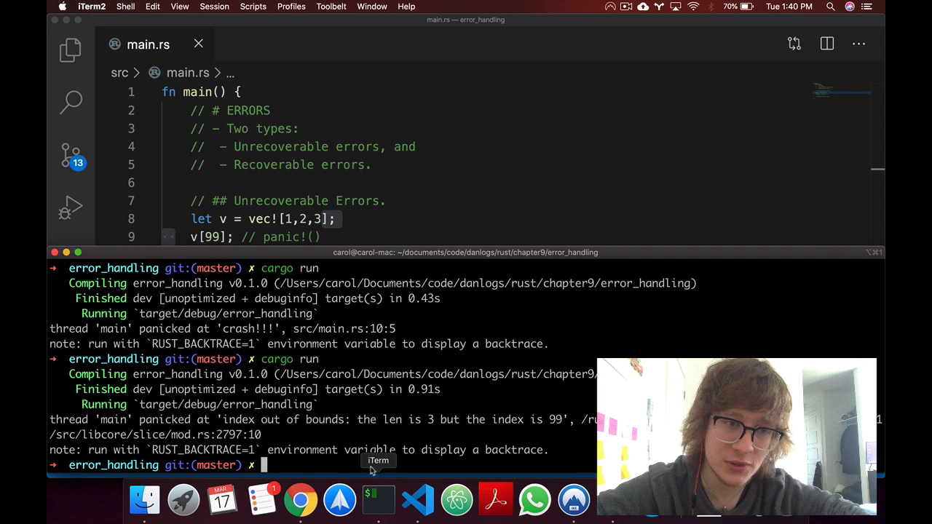
Run RUST_BACKTRACE=1 cargo run and scroll through the full panic backtrace
type("RUST_BACKTRACE=1 cargo run")
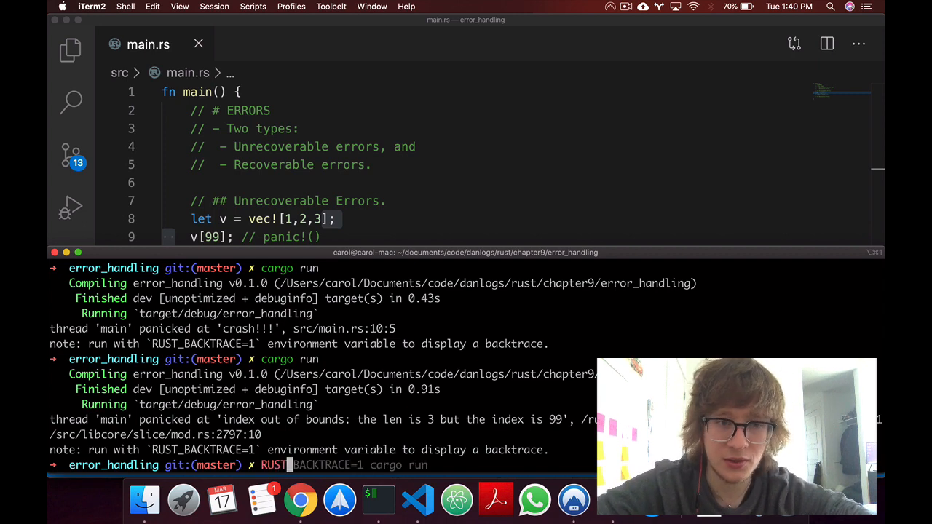
mouse_move(379, 359)
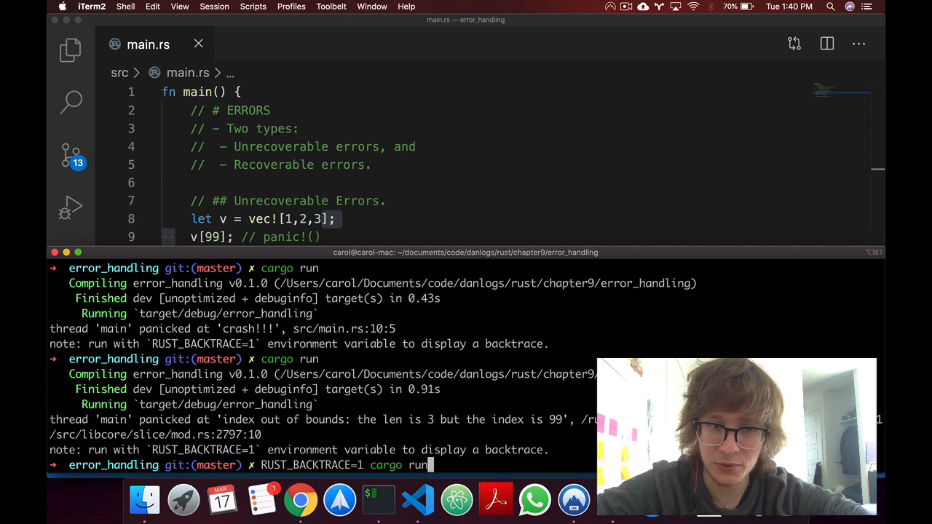
mouse_move(99, 451)
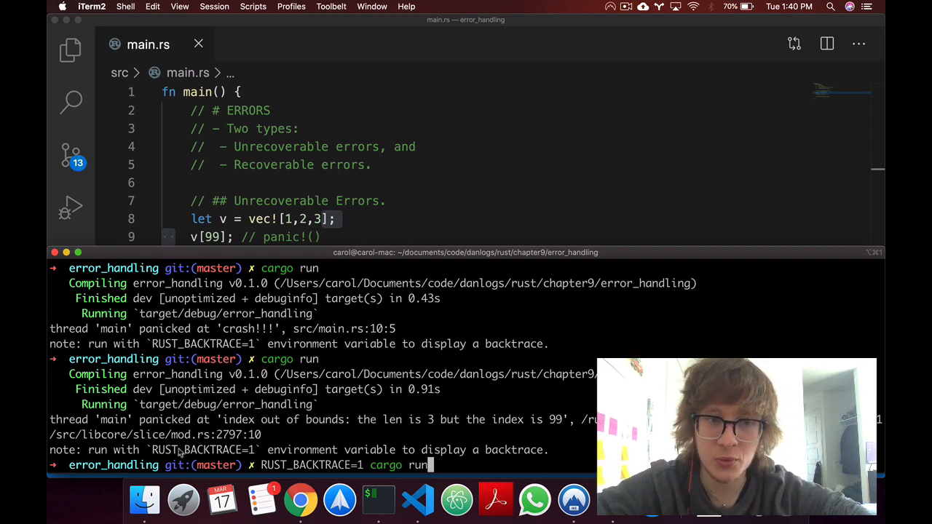
mouse_move(492, 449)
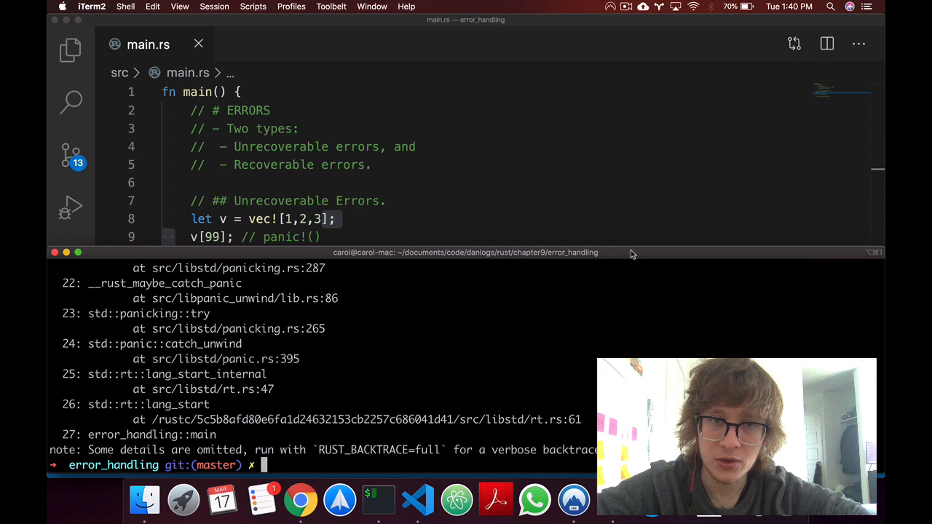
left_click(77, 253)
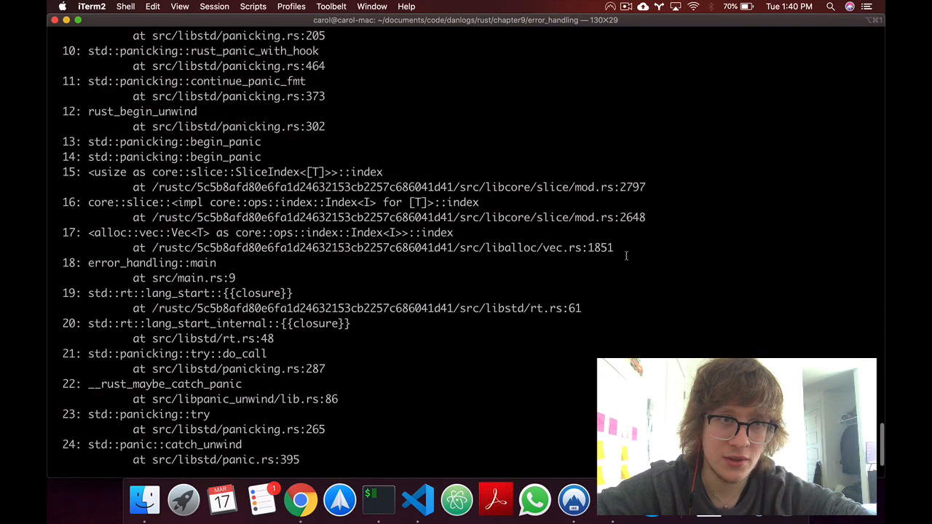
scroll("up", 3)
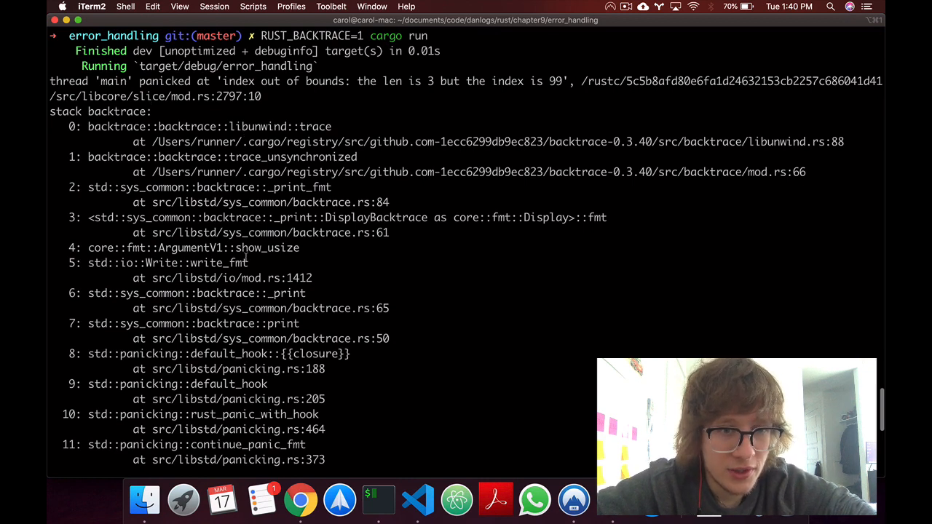
scroll("down", 3)
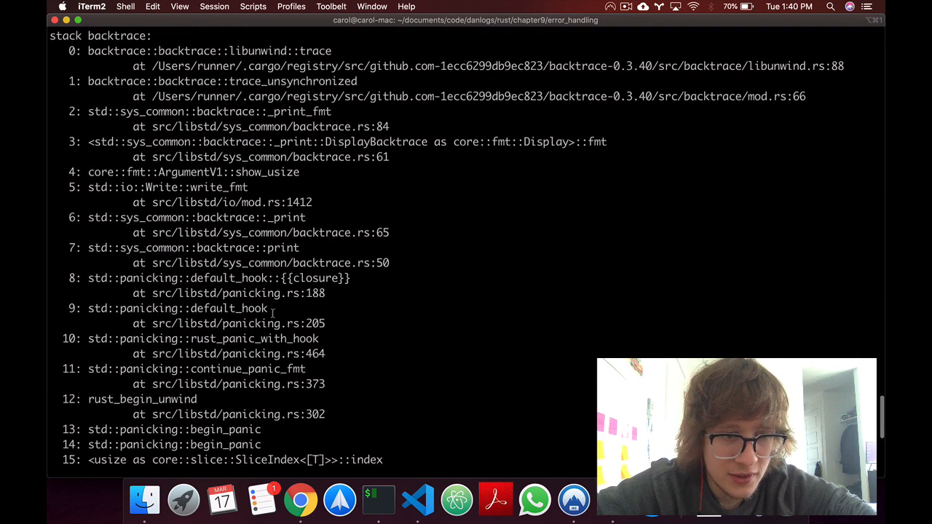
scroll("down", 3)
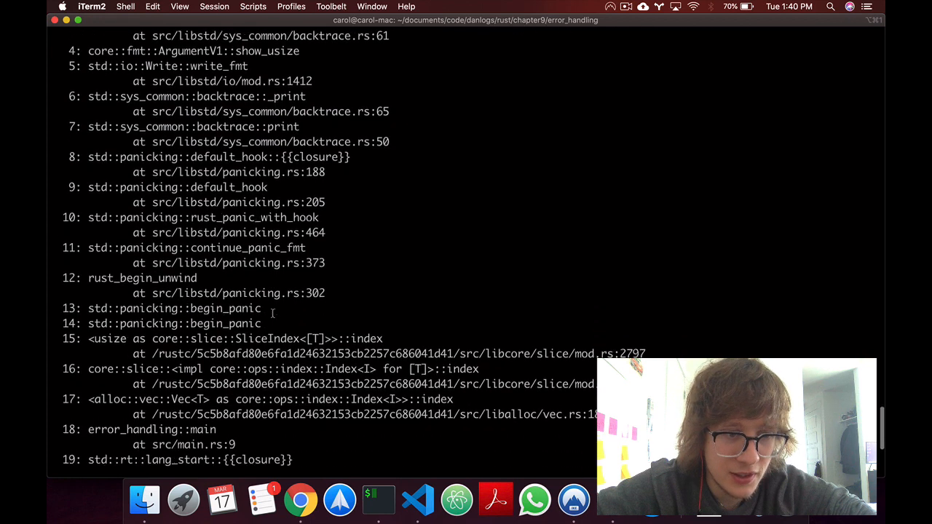
scroll("down", 3)
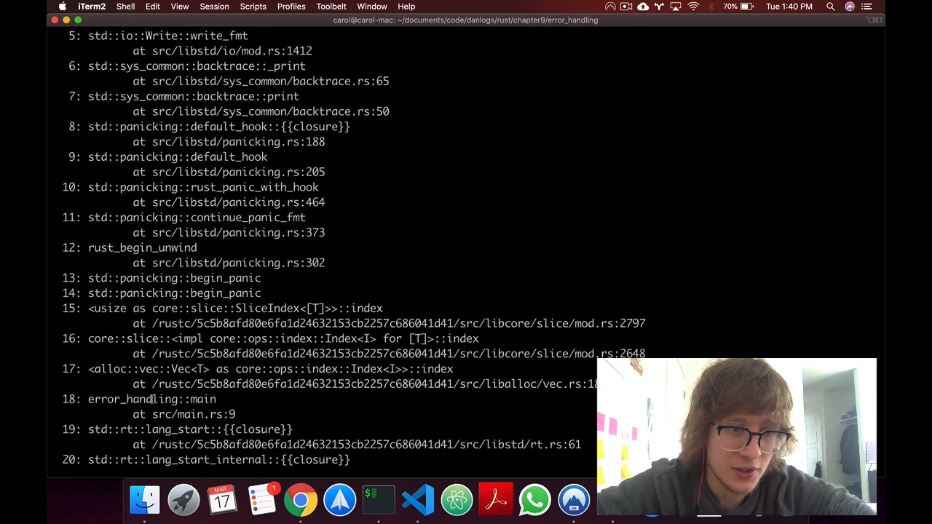
Highlight the src/main.rs:9 frame in the backtrace and return to the editor
double_click(132, 399)
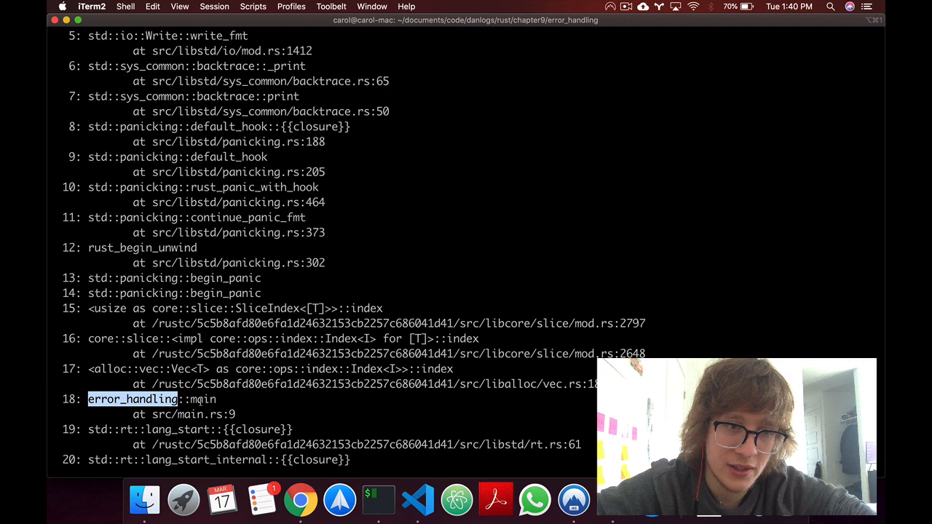
double_click(204, 399)
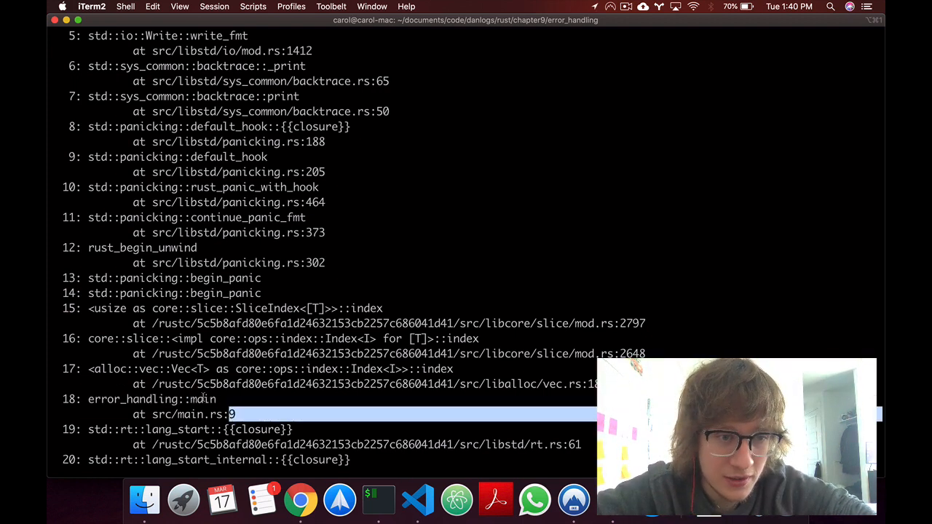
double_click(202, 399)
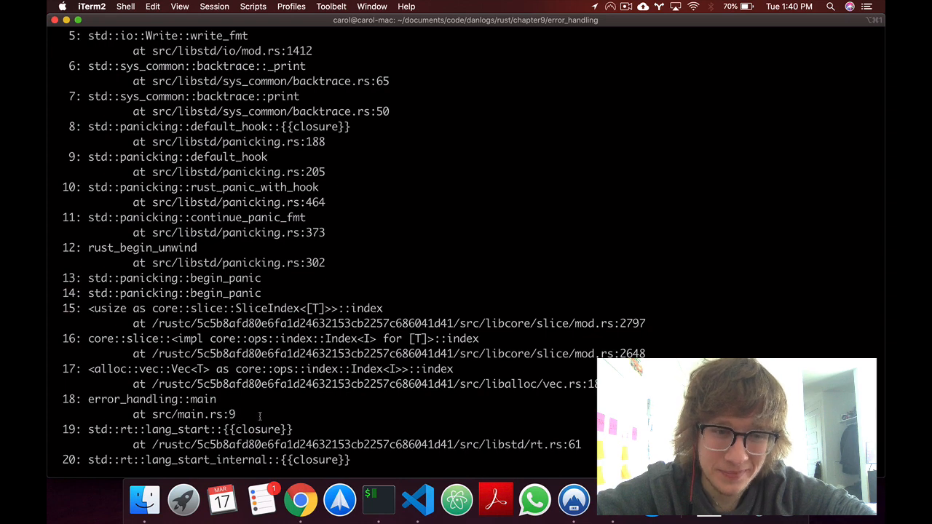
left_click(416, 499)
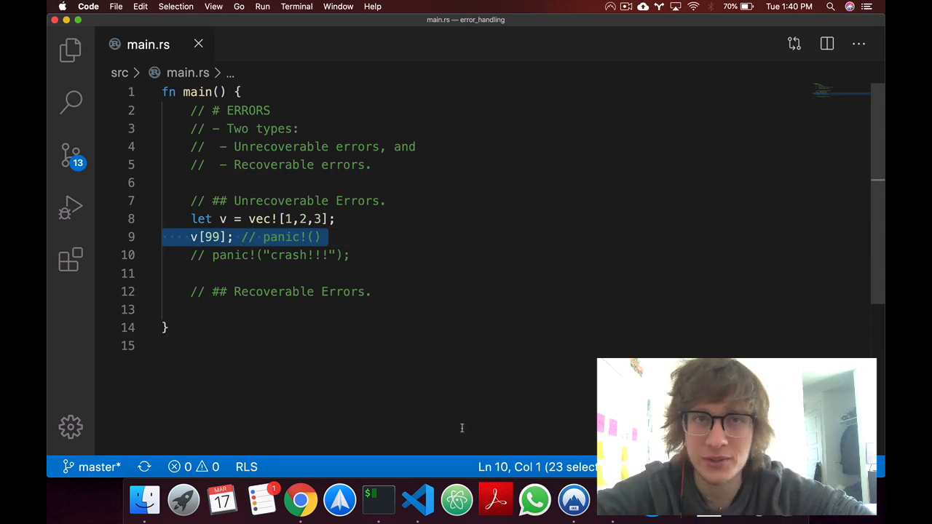
Comment out the vector and v[99] lines and reactivate the panic!("crash!!!") call
left_click(430, 305)
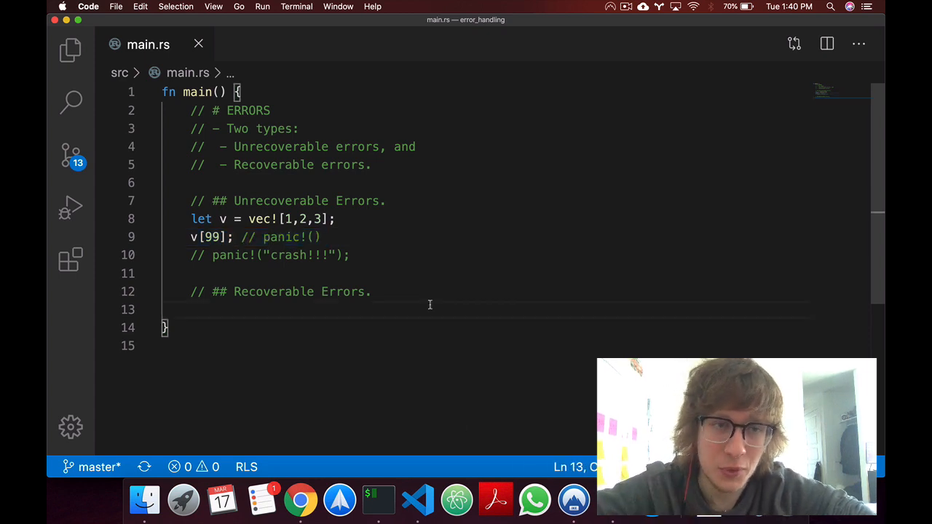
left_click(324, 236)
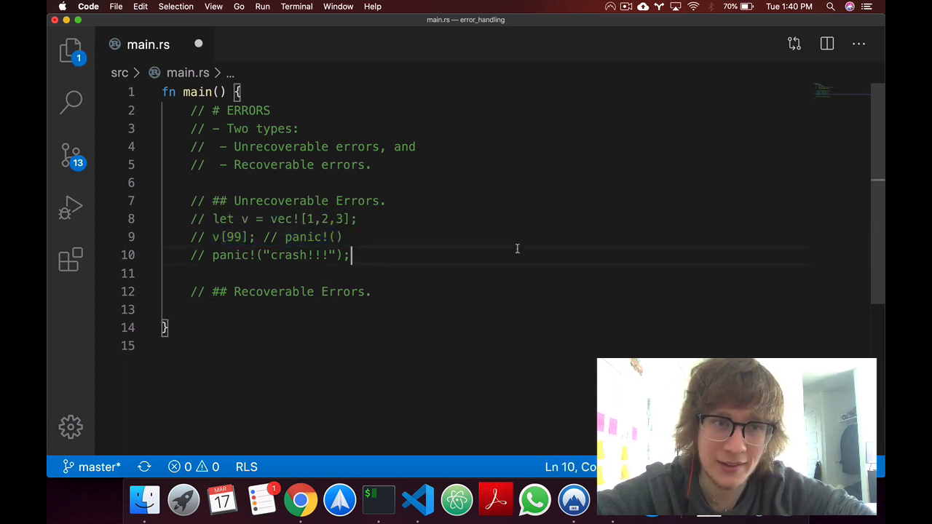
triple_click(270, 254)
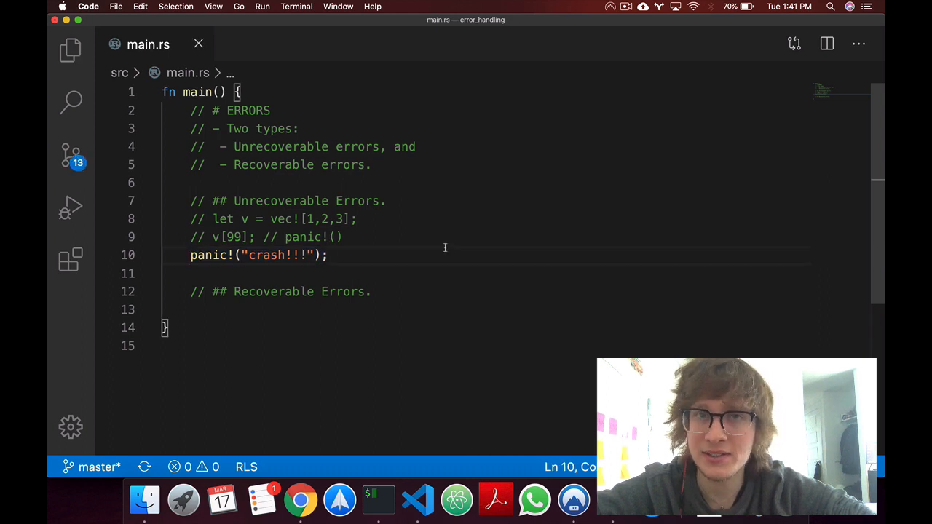
mouse_move(450, 242)
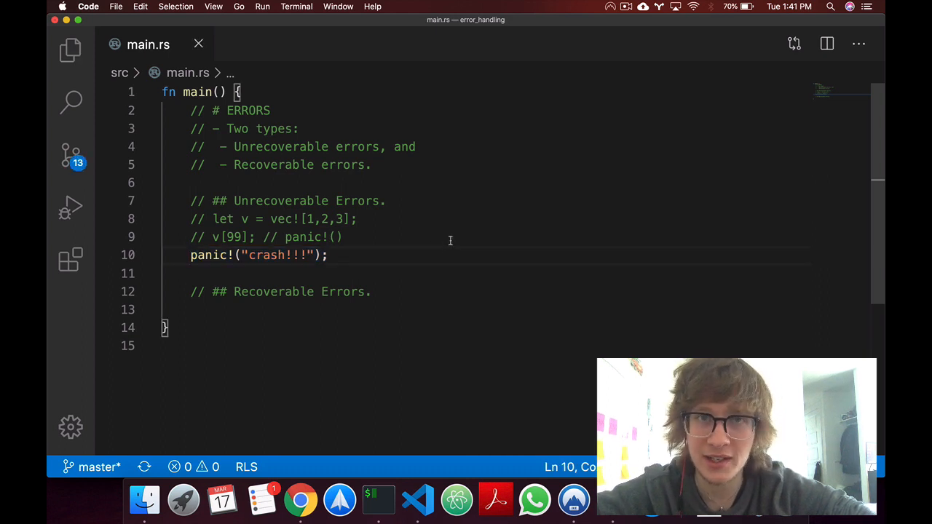
mouse_move(416, 306)
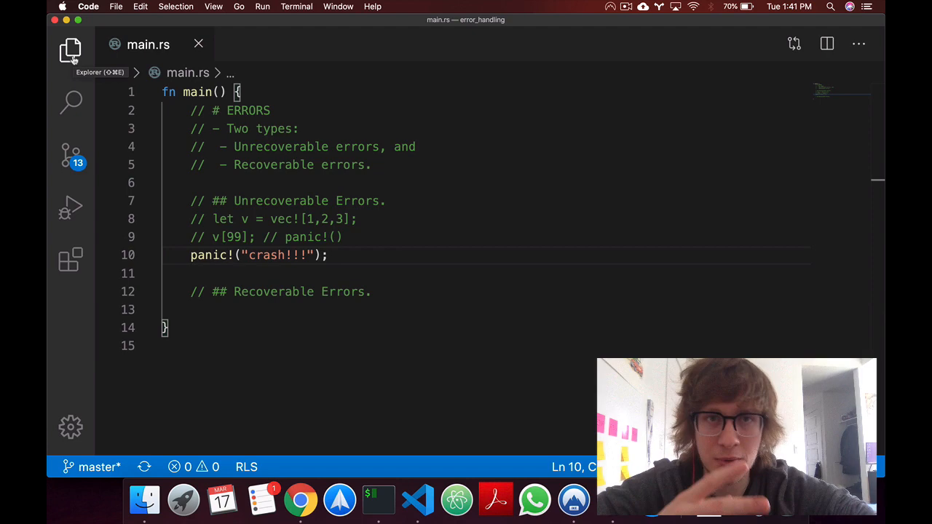
left_click(70, 51)
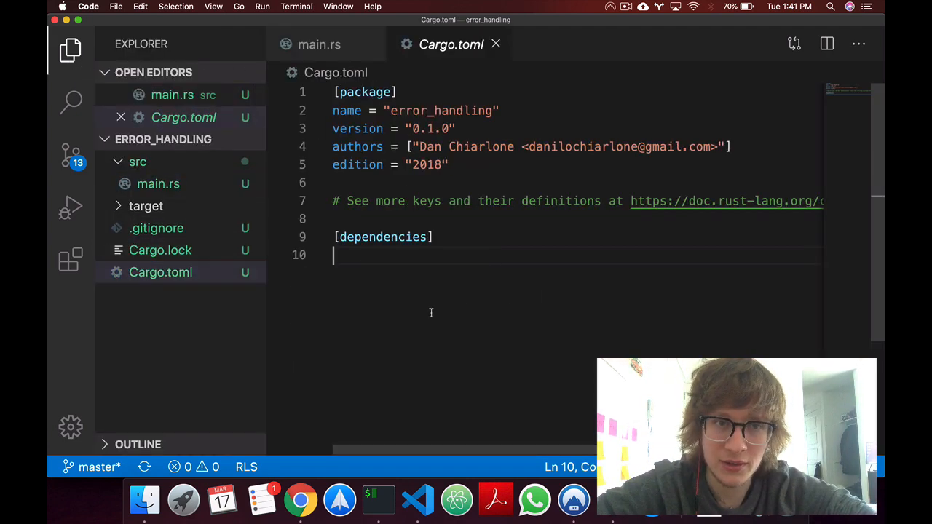
Add a [profile.release] section with panic='abort' to Cargo.toml, save, and reopen main.rs
type("[profi")
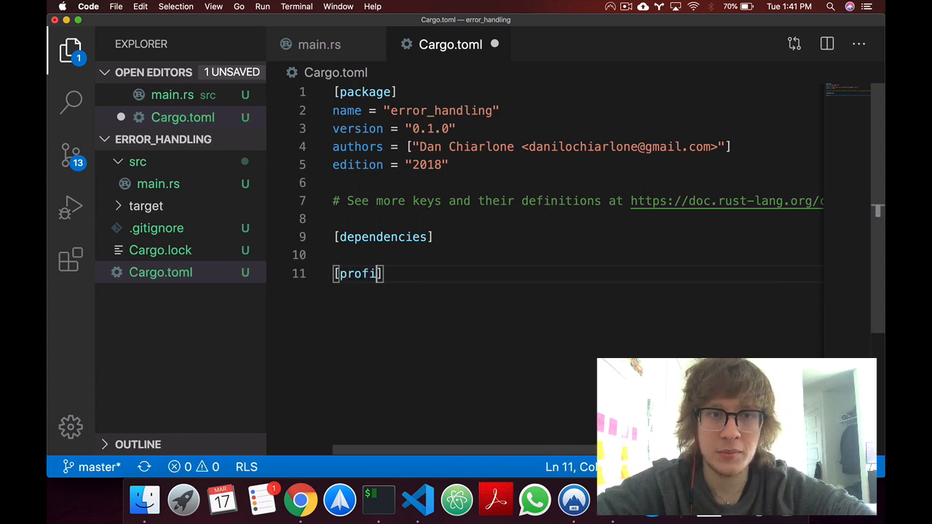
type("e.release")
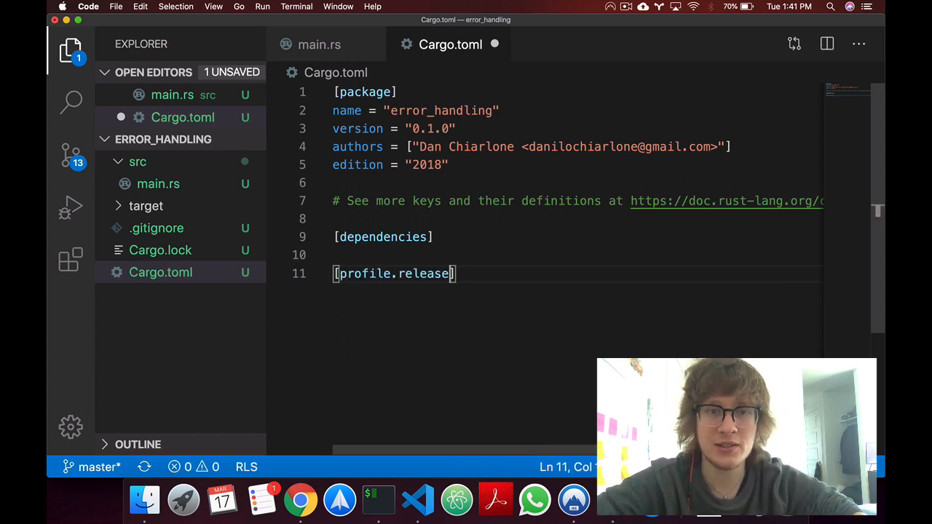
type("panic-")
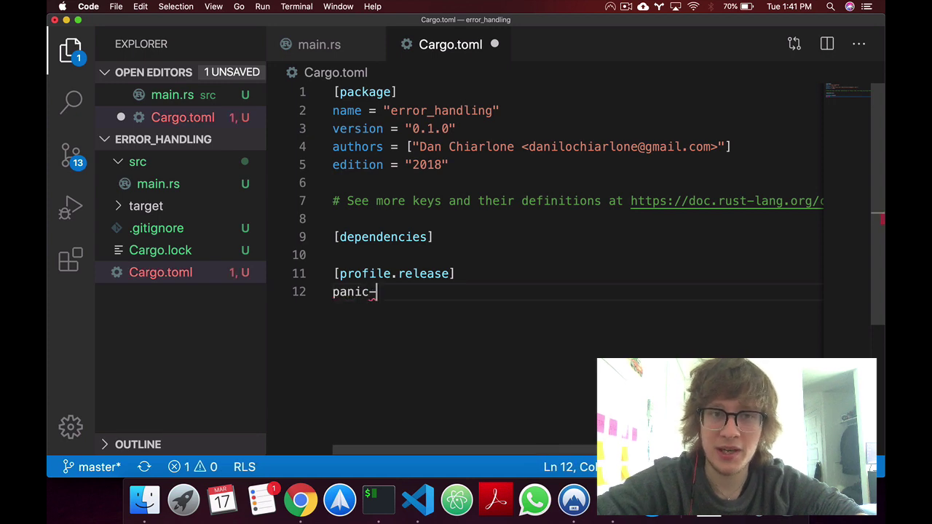
type("='abort")
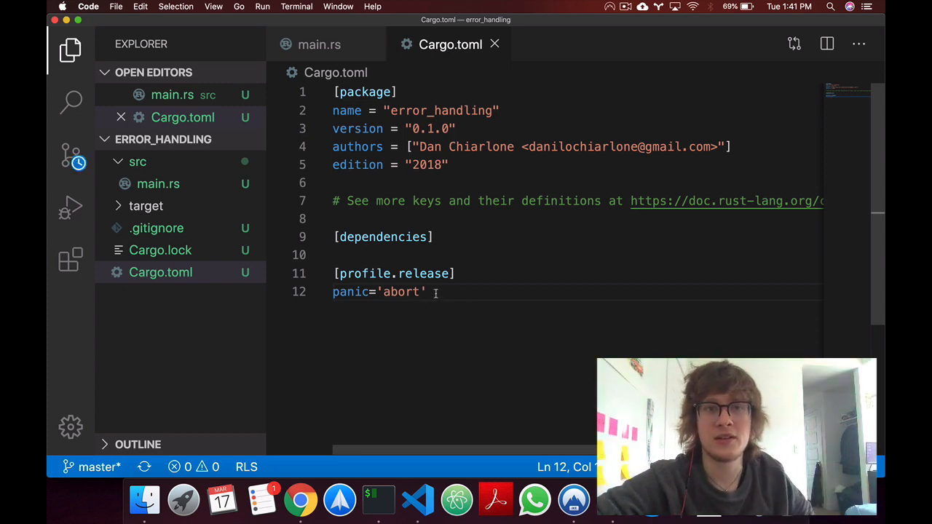
left_click_drag(428, 291, 332, 274)
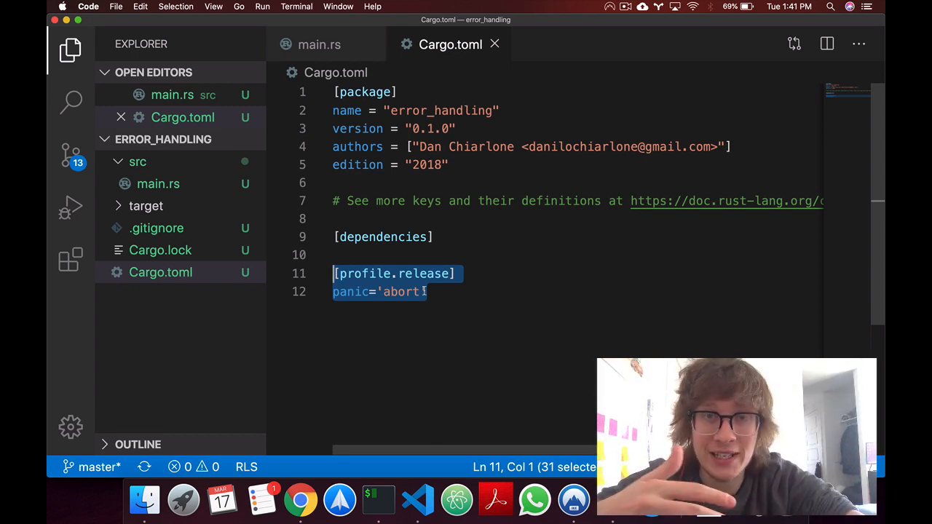
left_click(157, 183)
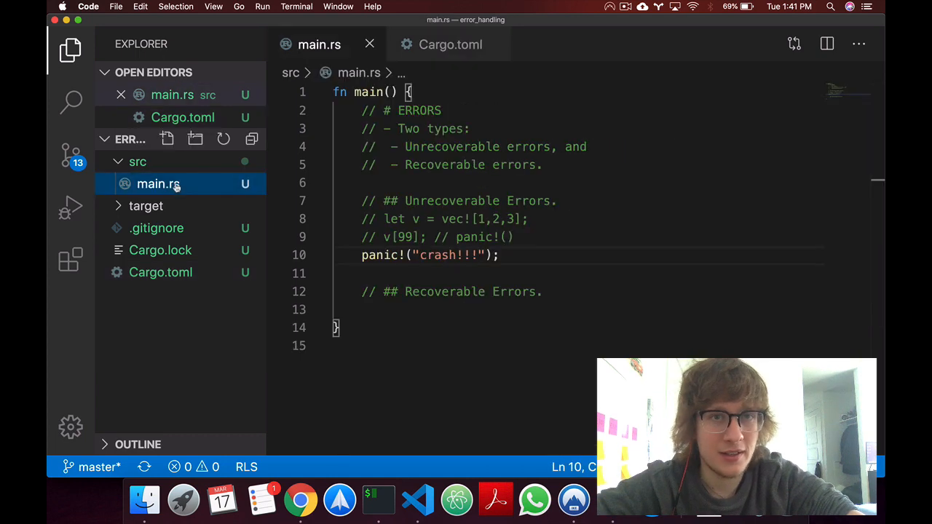
Comment out the panic! line with // before defining enum Result<T,E>
left_click(501, 255)
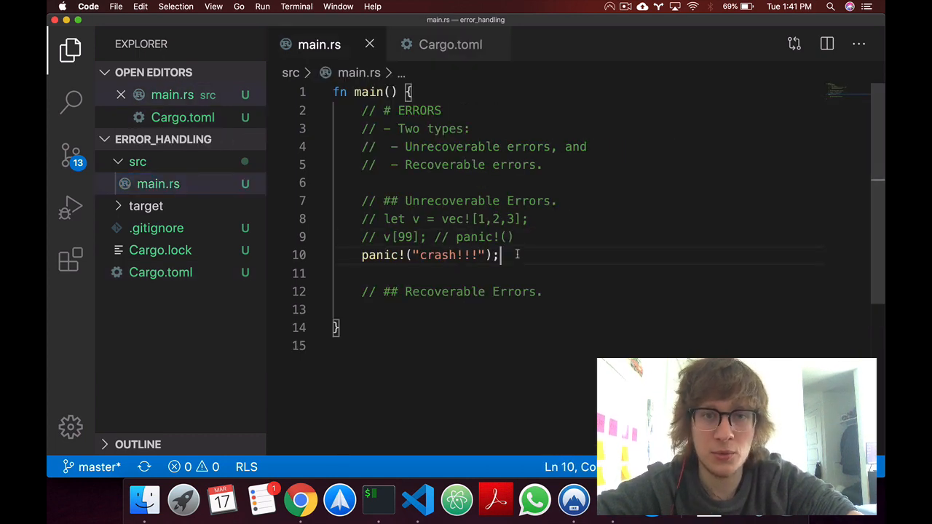
type("//")
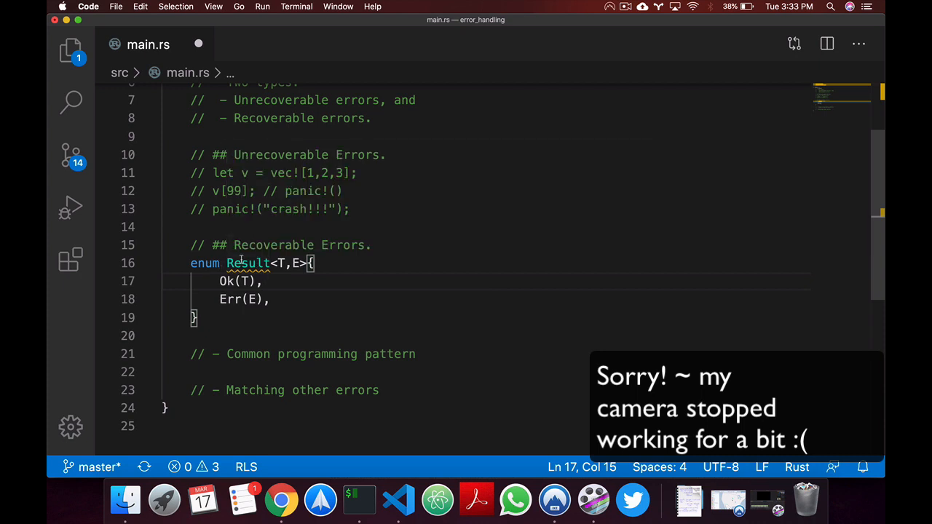
double_click(247, 262)
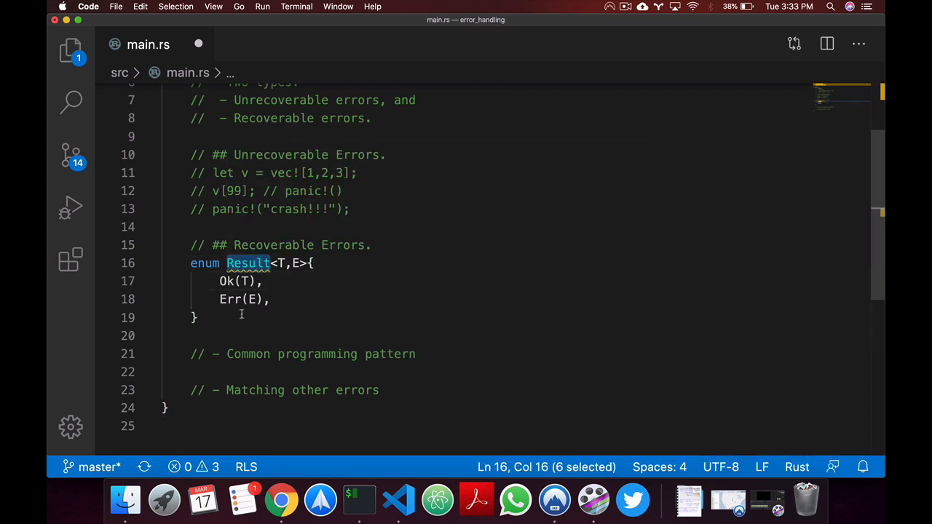
left_click(194, 317)
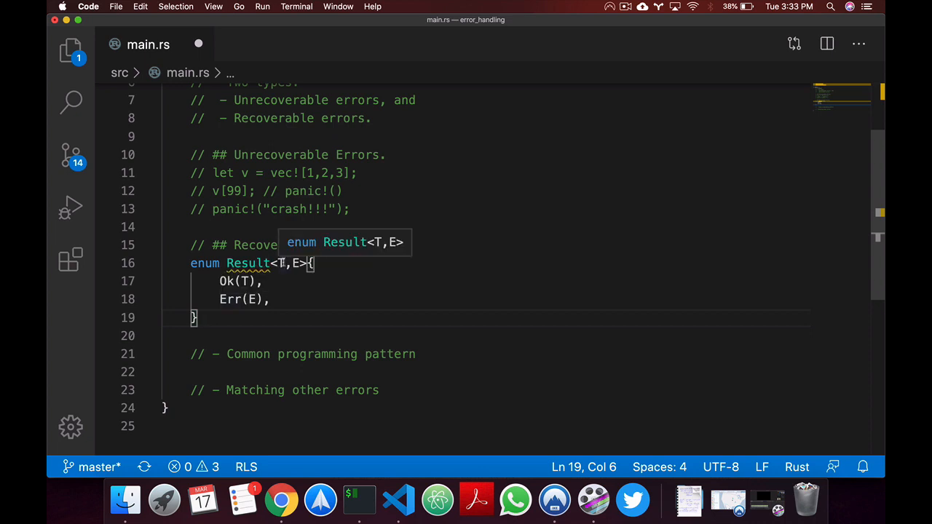
left_click(276, 262)
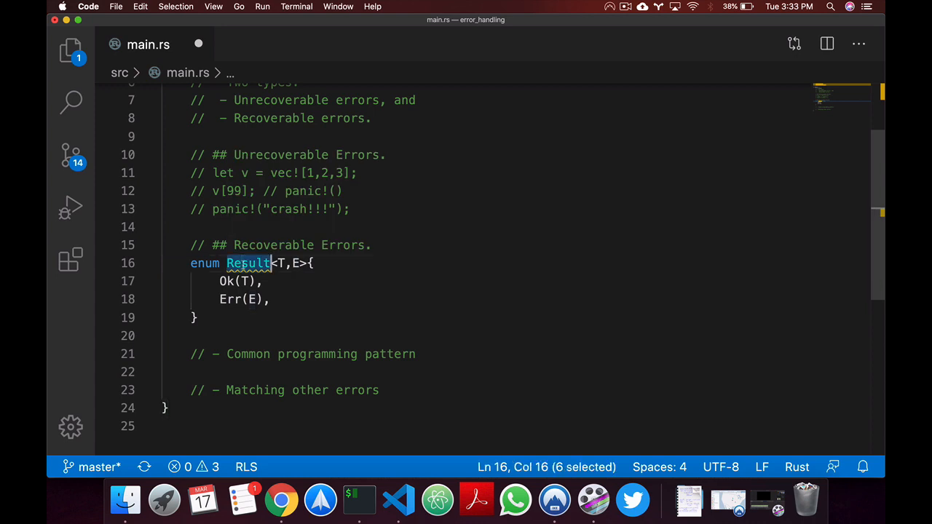
left_click(268, 300)
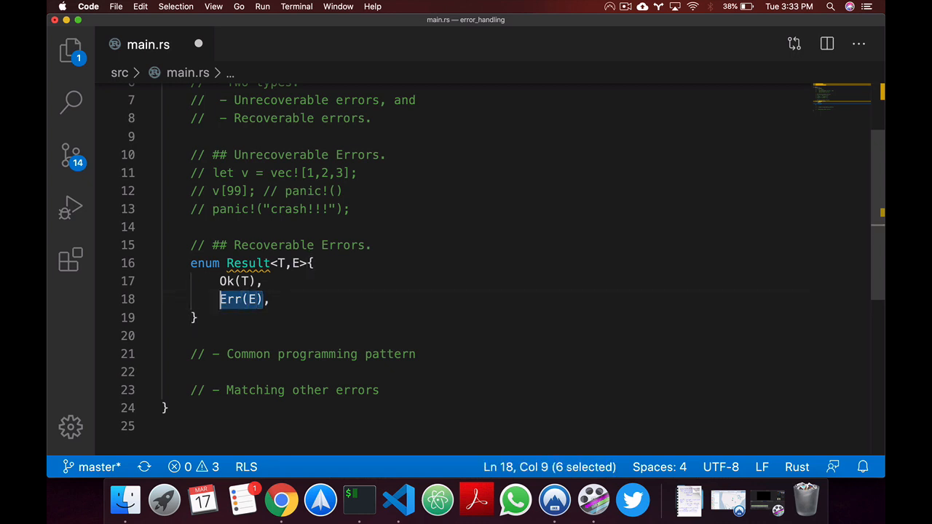
left_click(240, 281)
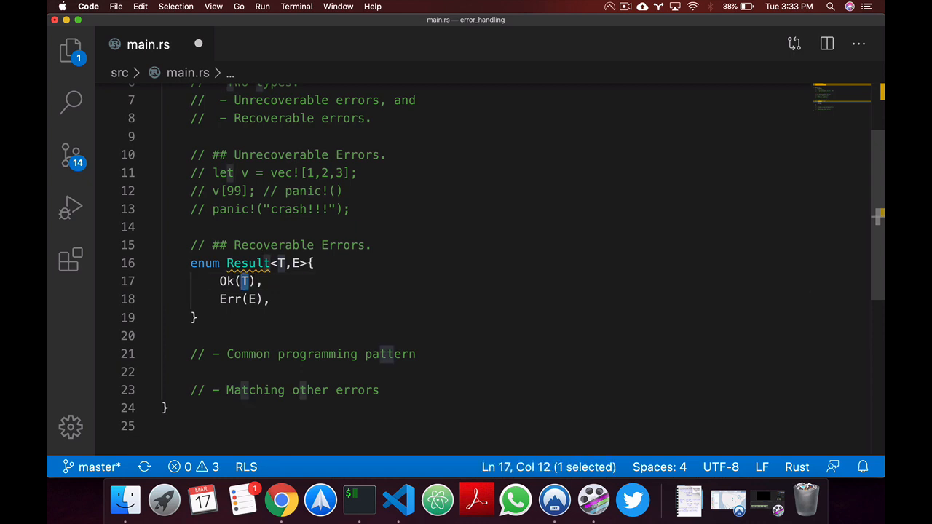
left_click(254, 300)
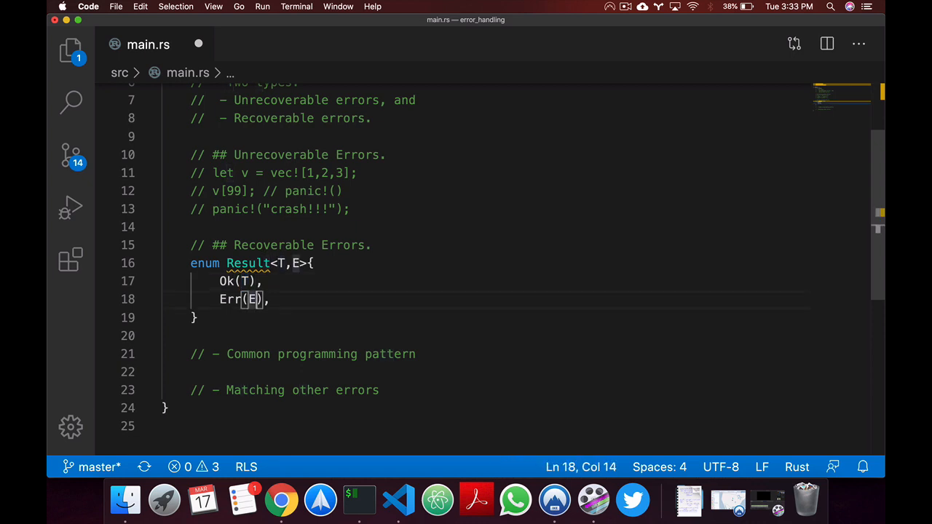
key("shift+Left")
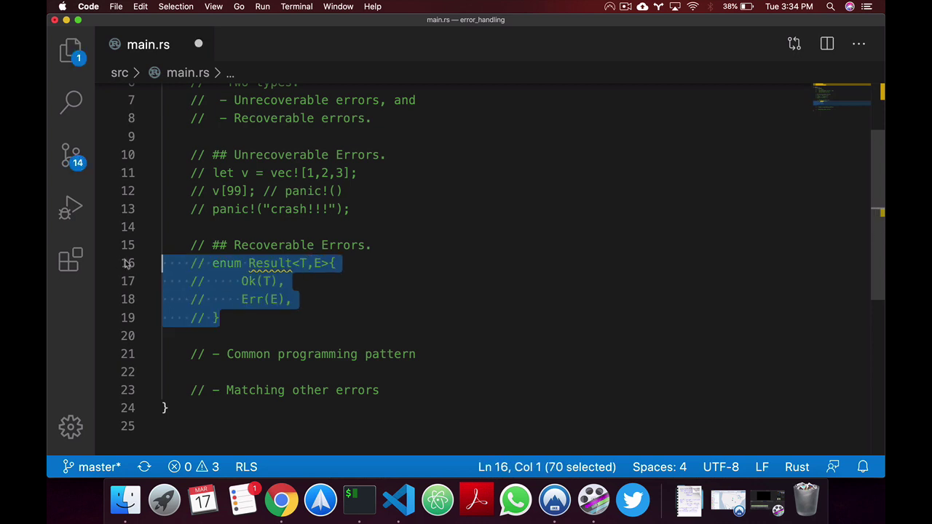
Write let f = match File::open("hello.txt") with Ok(file) => file and Err(e) => panic!
left_click(417, 354)
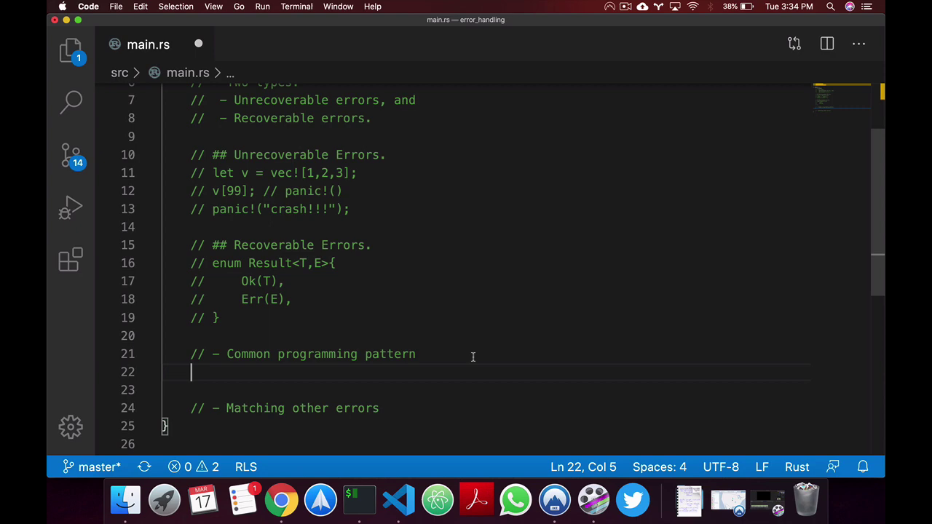
type("let f = File::open(\"hello.txt")
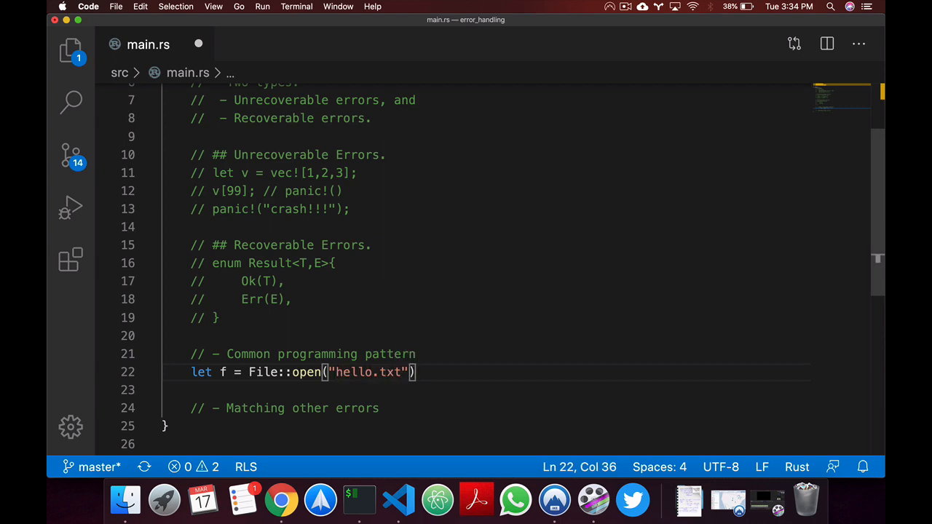
type("Ok(file) => file,")
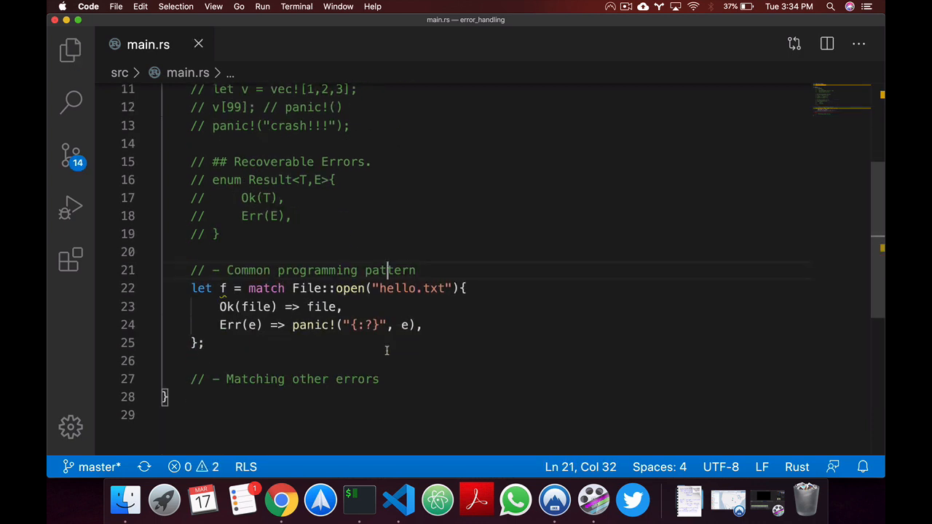
left_click(175, 361)
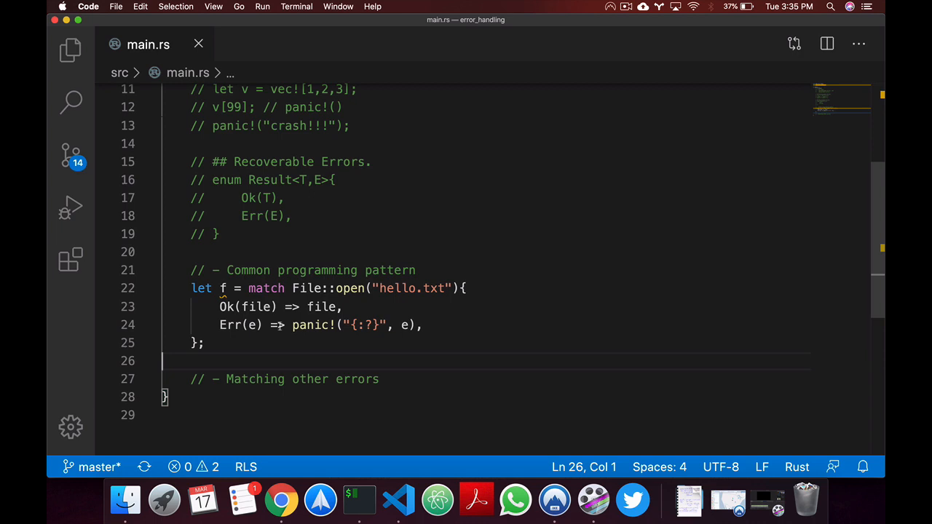
left_click(207, 343)
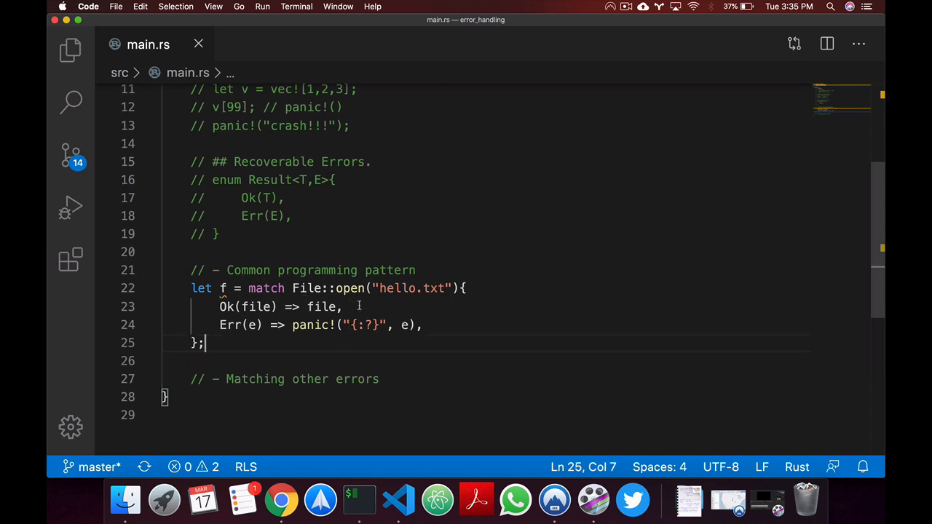
Review the hello.txt argument, Err(e) and Ok(file) arms, then select the match block for commenting
left_click(377, 289)
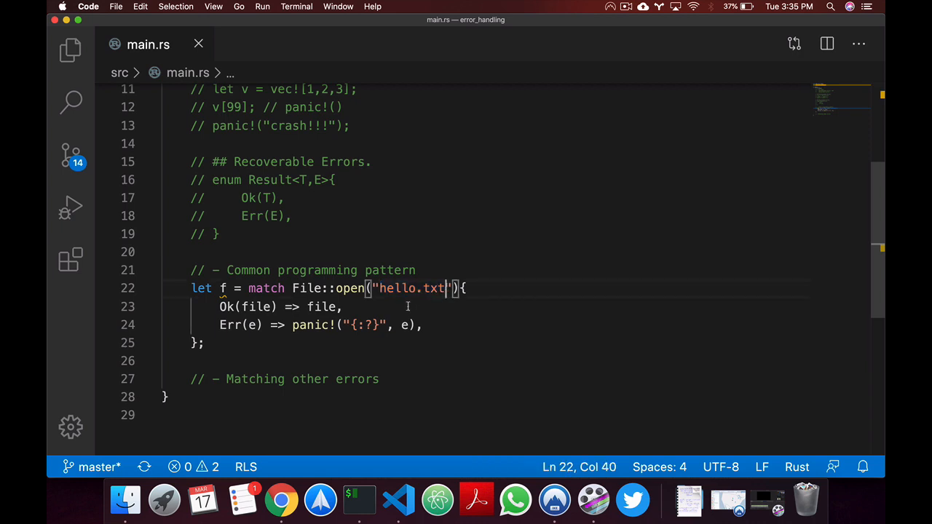
mouse_move(255, 342)
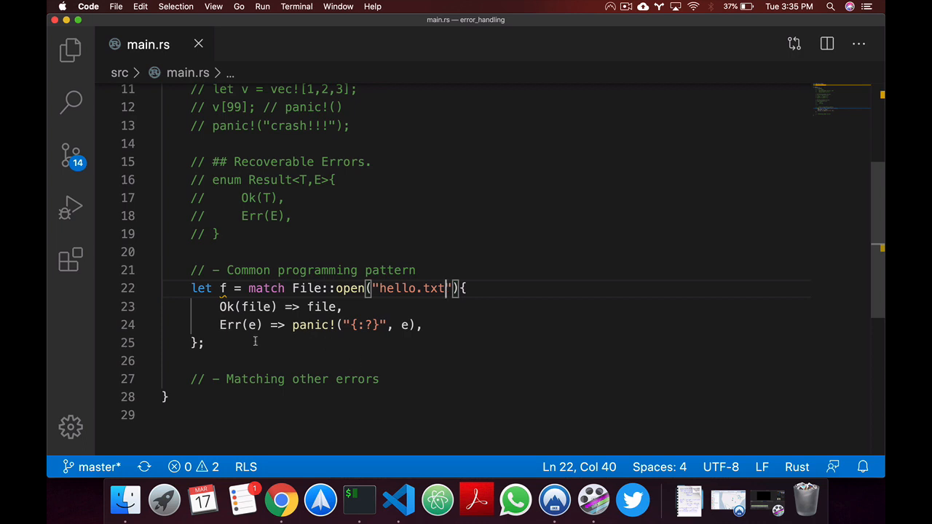
left_click(265, 325)
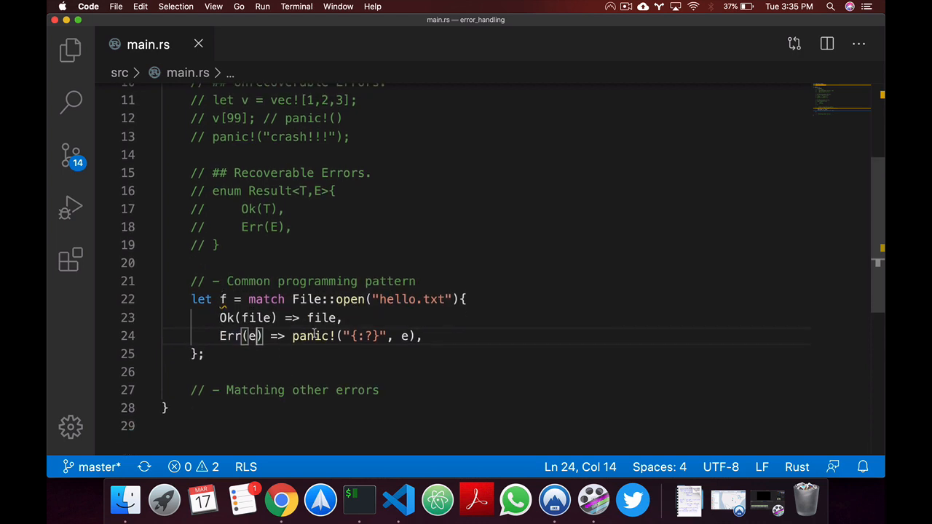
double_click(310, 335)
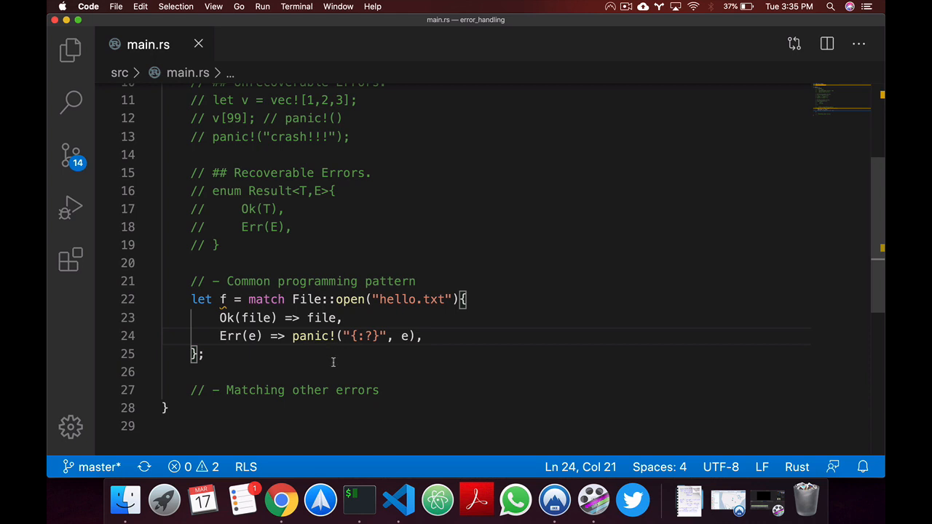
mouse_move(399, 382)
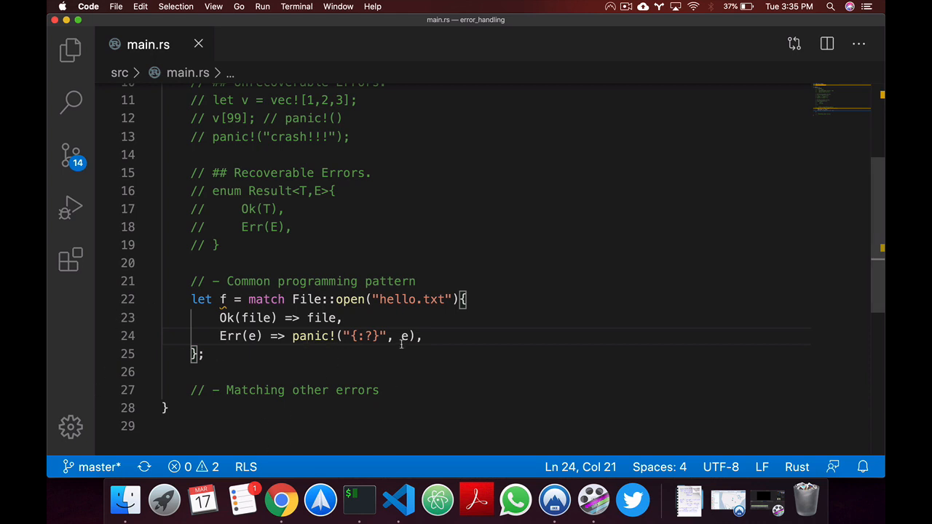
double_click(247, 317)
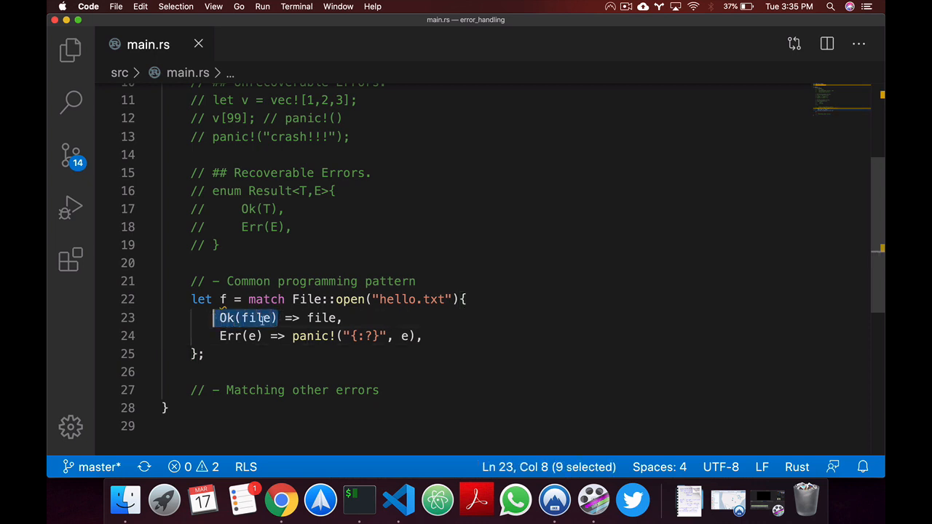
double_click(322, 318)
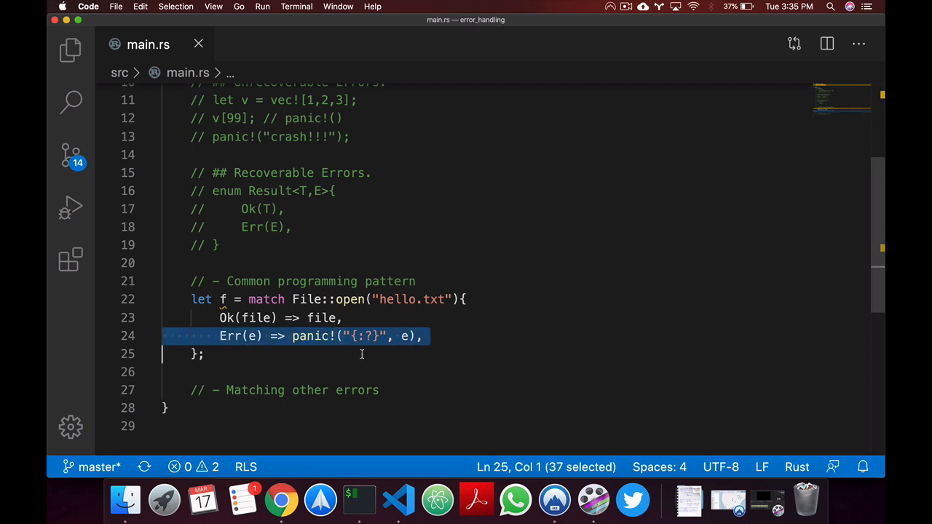
left_click(361, 354)
type("let")
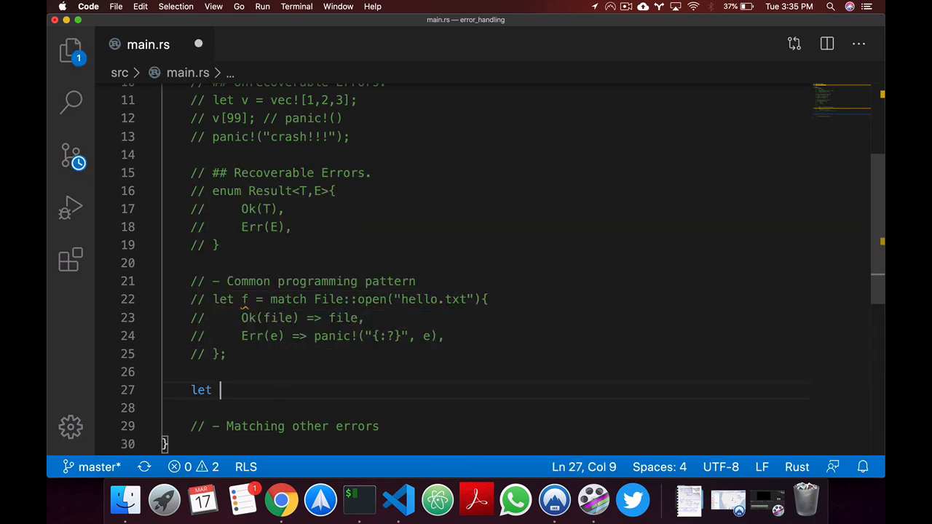
Comment out the match and write let f = File::open("hello.txt").unwrap(); instead
type("f =")
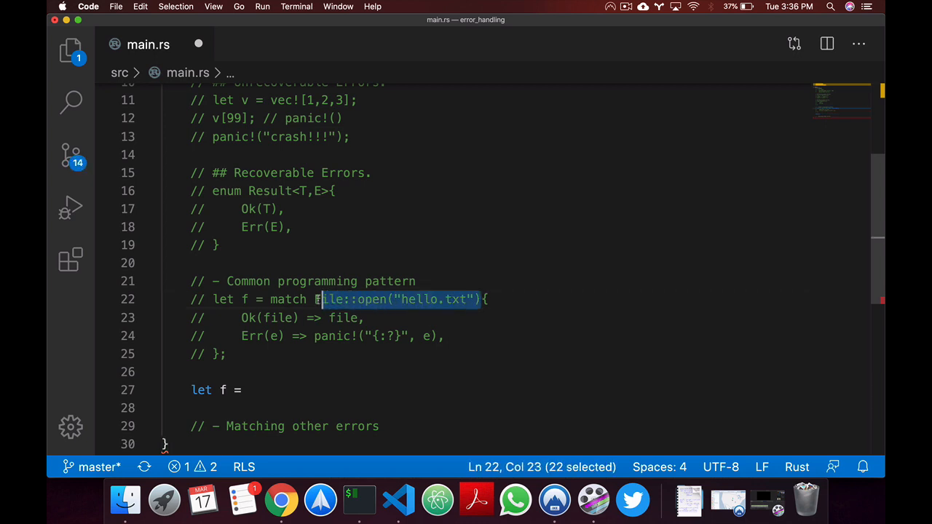
type("File:!open(\"hello.txt\")")
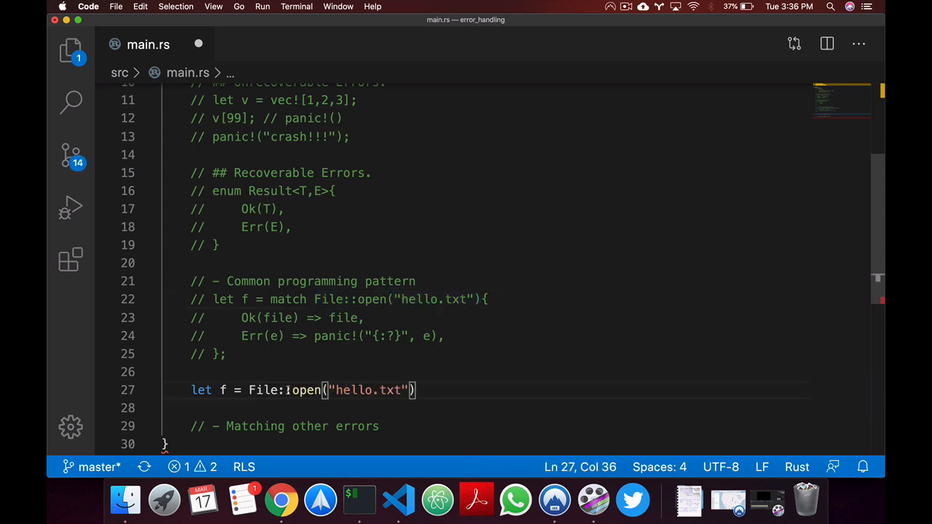
type(".un")
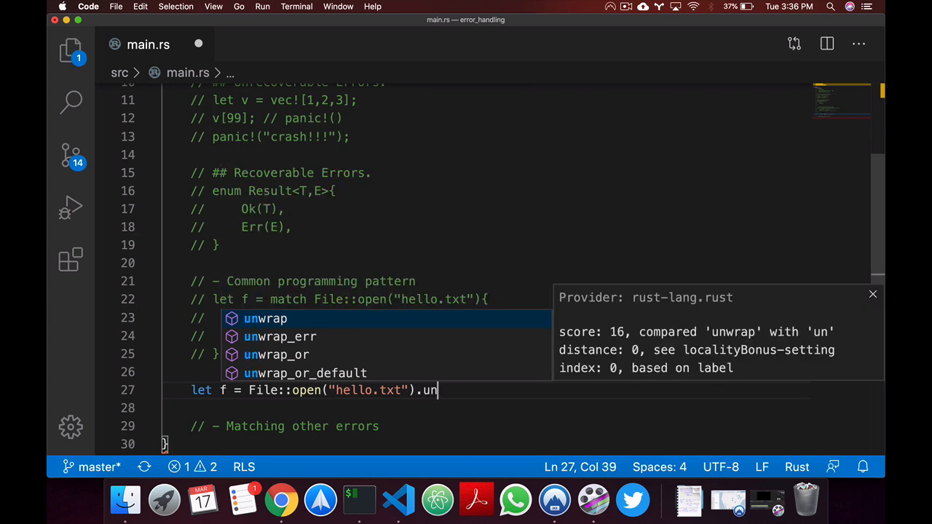
left_click(265, 318)
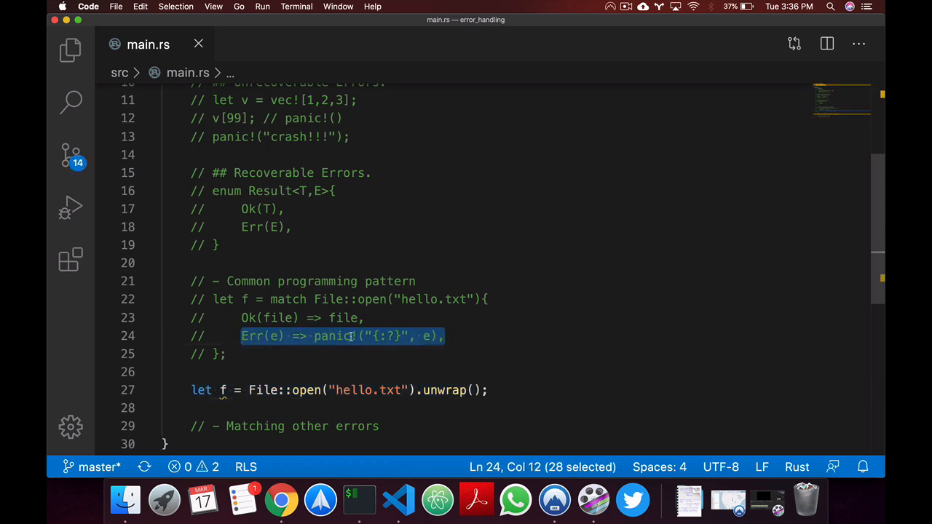
left_click(364, 317)
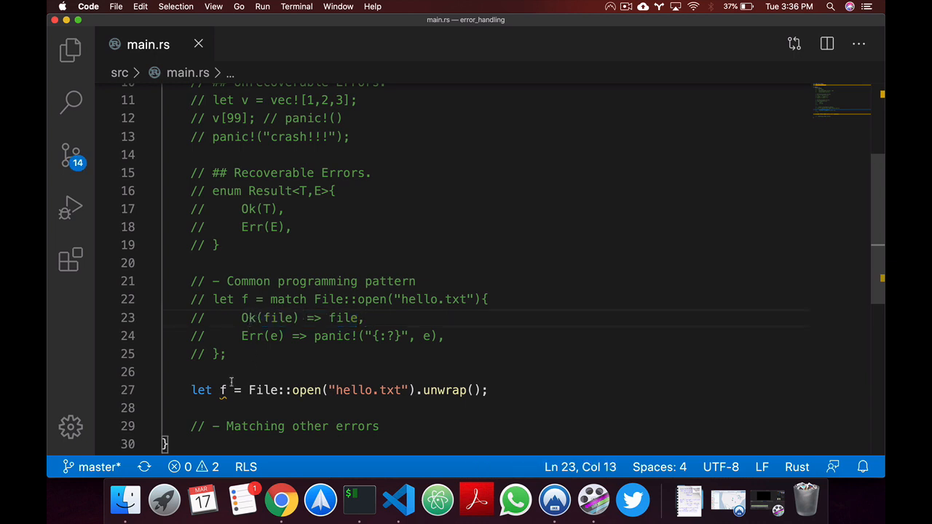
left_click(486, 390)
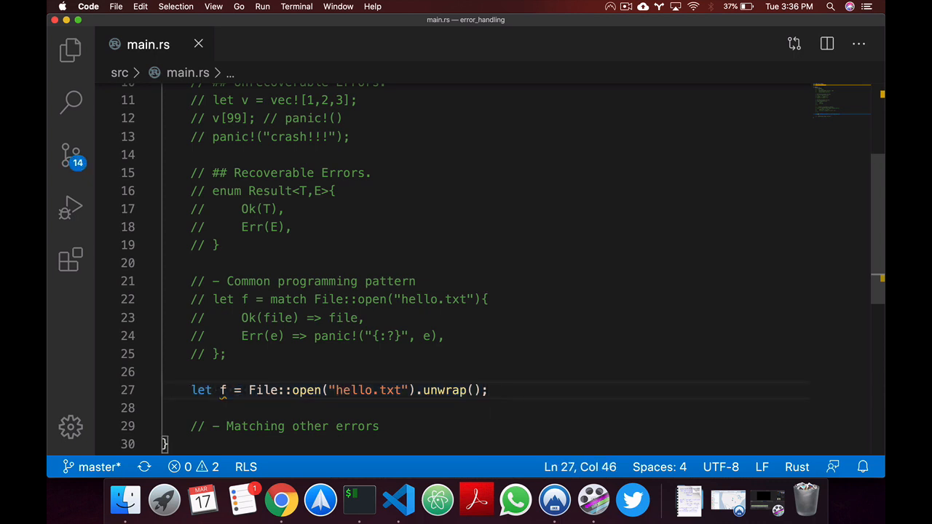
Turn the duplicated unwrap line into .expect("oof"), leave both commented, and reactivate the match block
triple_click(338, 390)
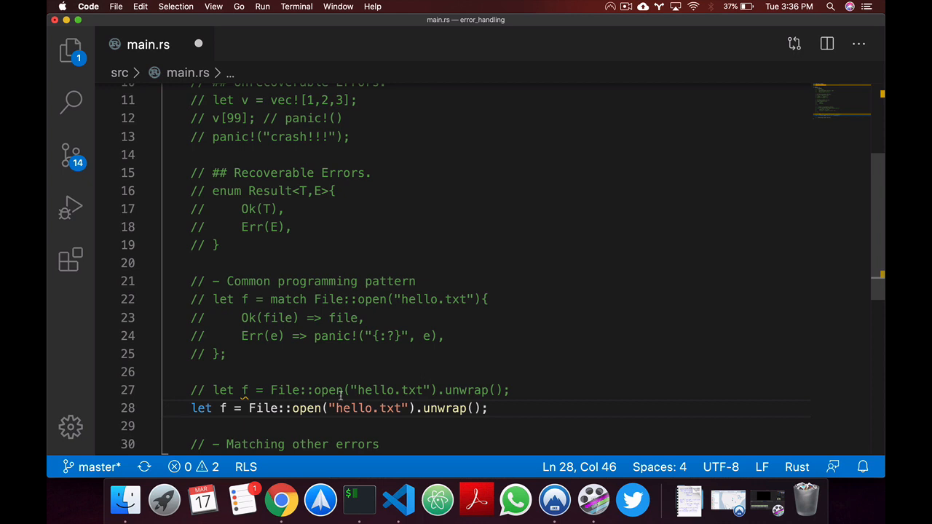
type("expect")
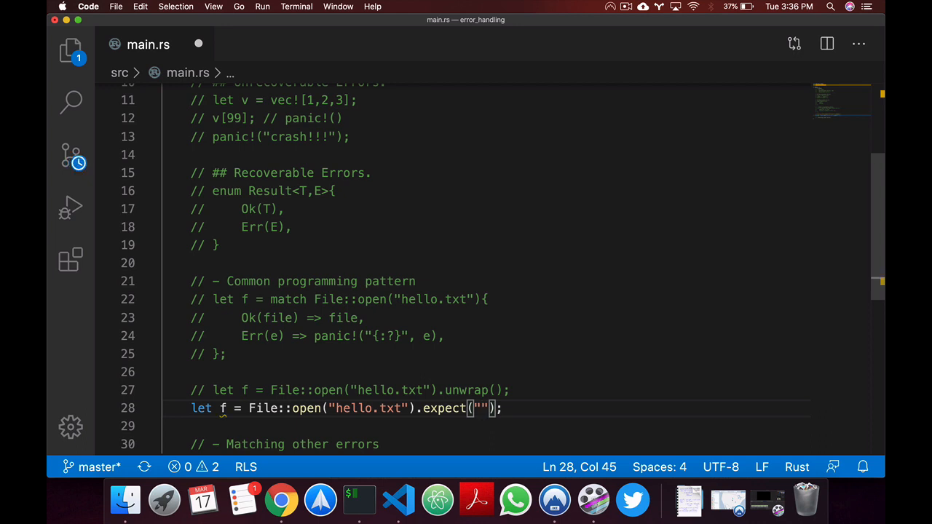
type("oof")
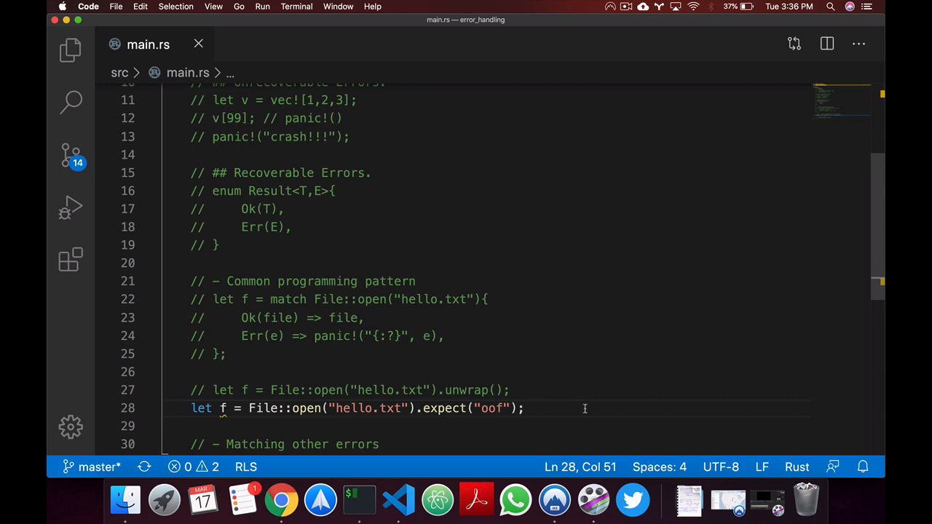
left_click(416, 281)
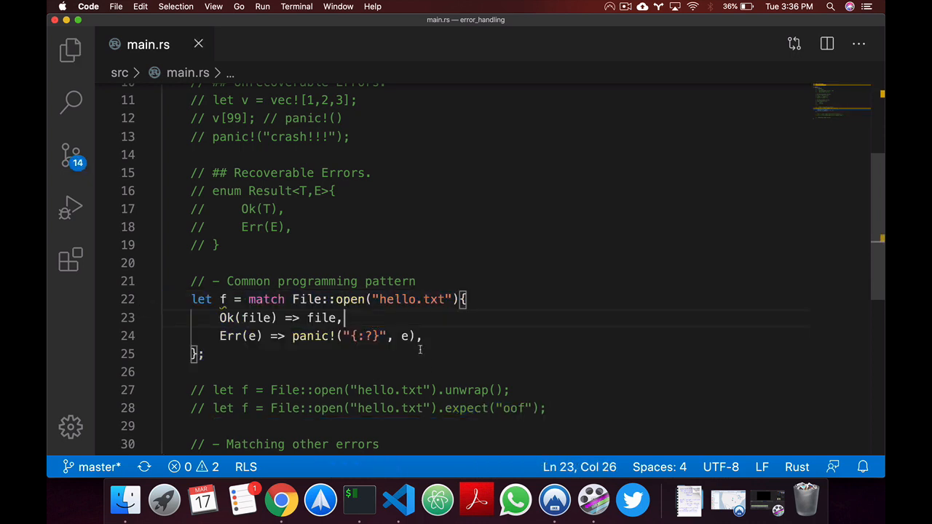
Replace the Err arm's panic with match e.kind(), creating hello.txt on NotFound and panicking otherwise
left_click(417, 390)
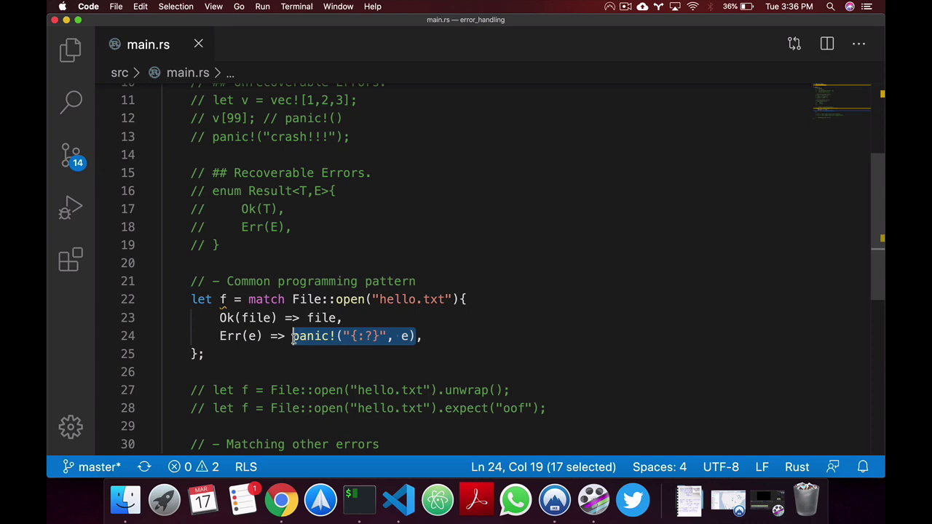
type("match F")
type("ErrorKind::NotFound =")
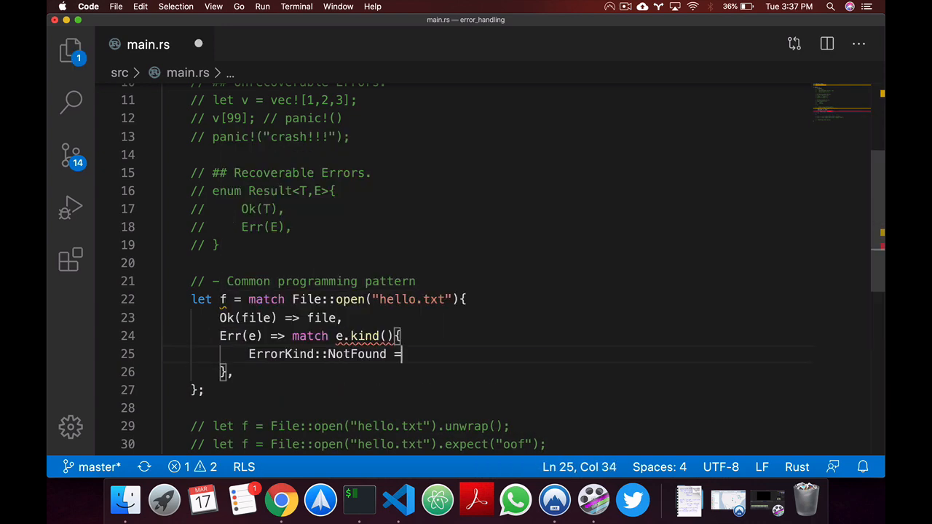
type("oK")
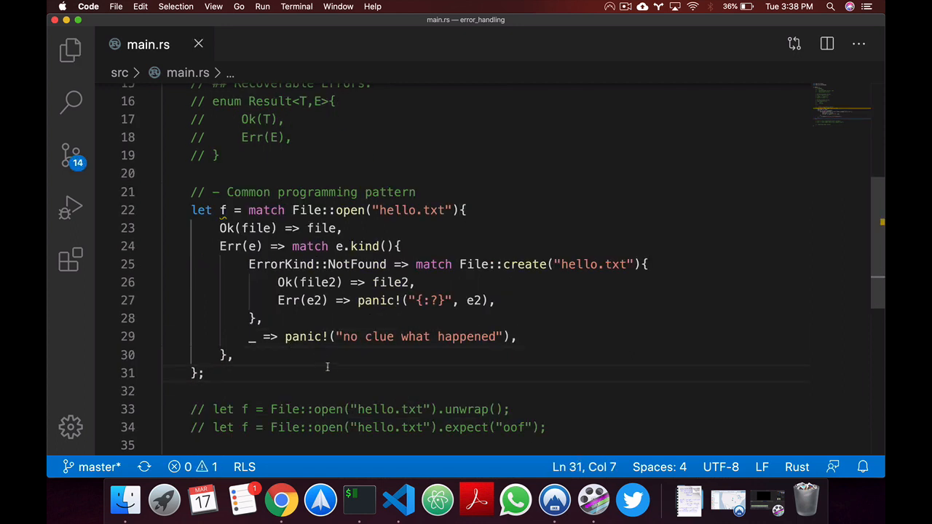
mouse_move(291, 270)
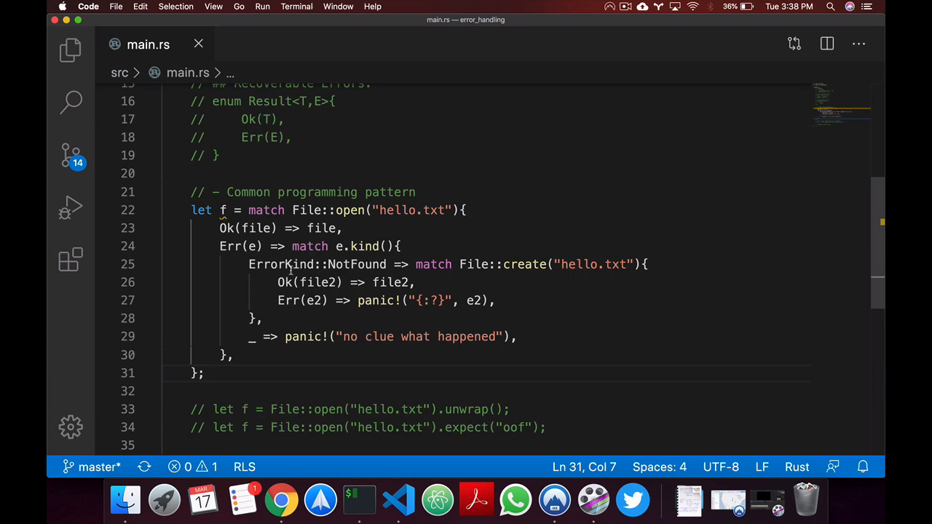
scroll("up", 3)
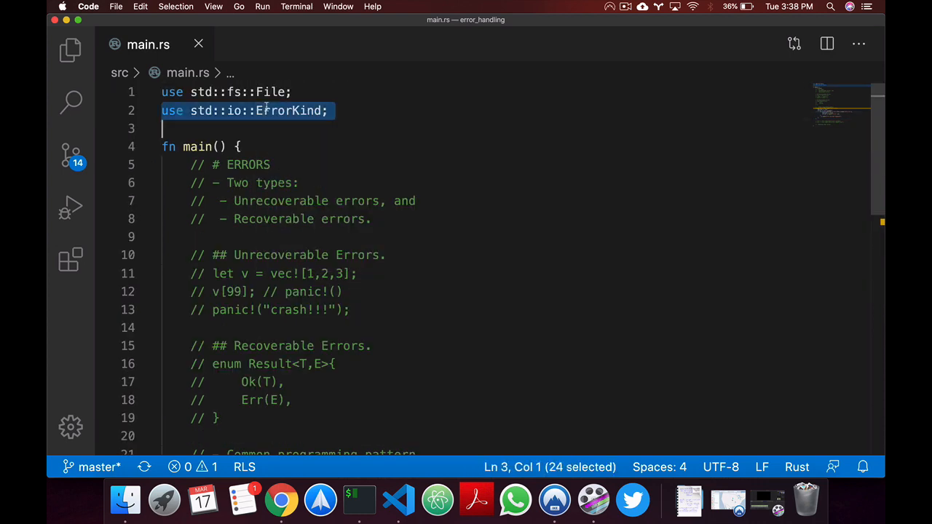
scroll("down", 3)
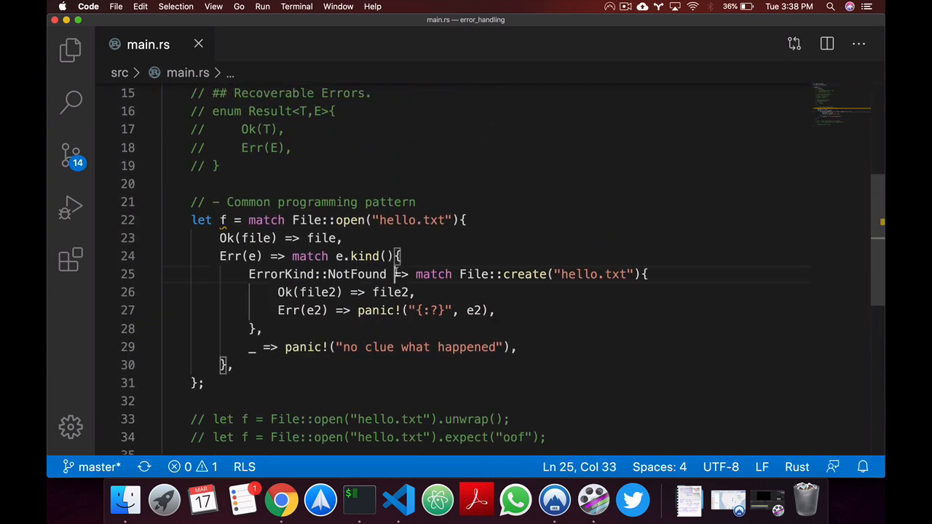
left_click(259, 239)
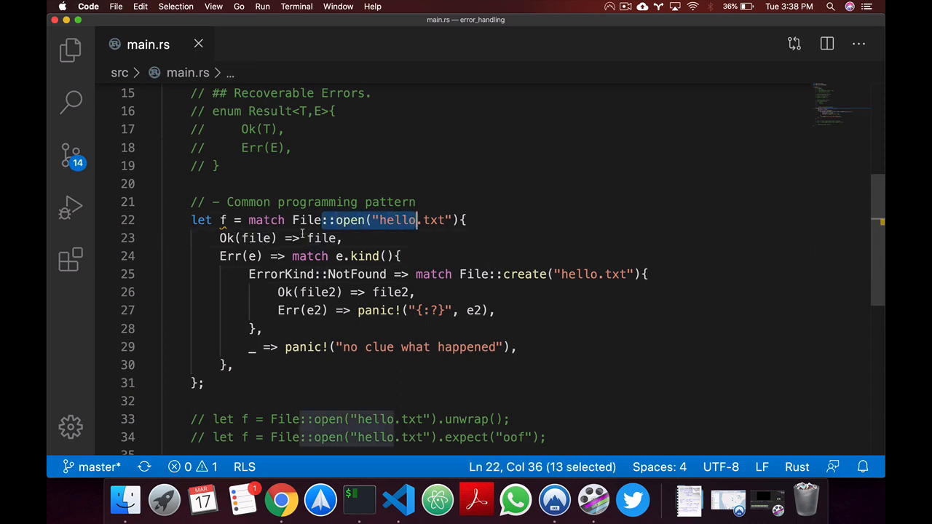
double_click(322, 239)
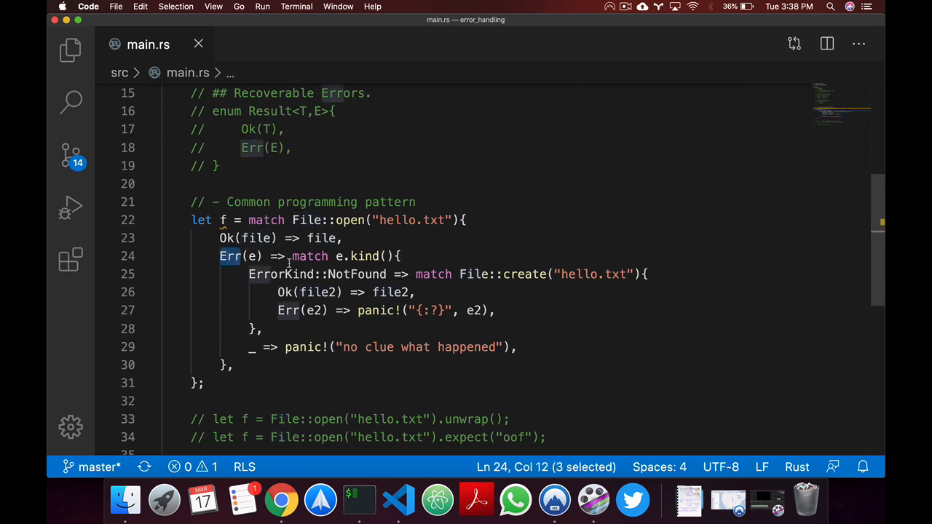
left_click_drag(293, 256, 396, 256)
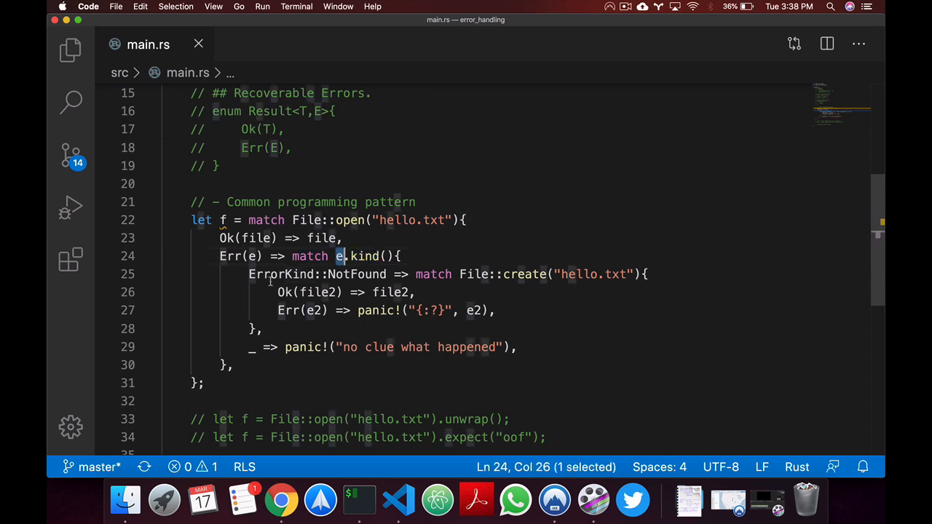
mouse_move(279, 274)
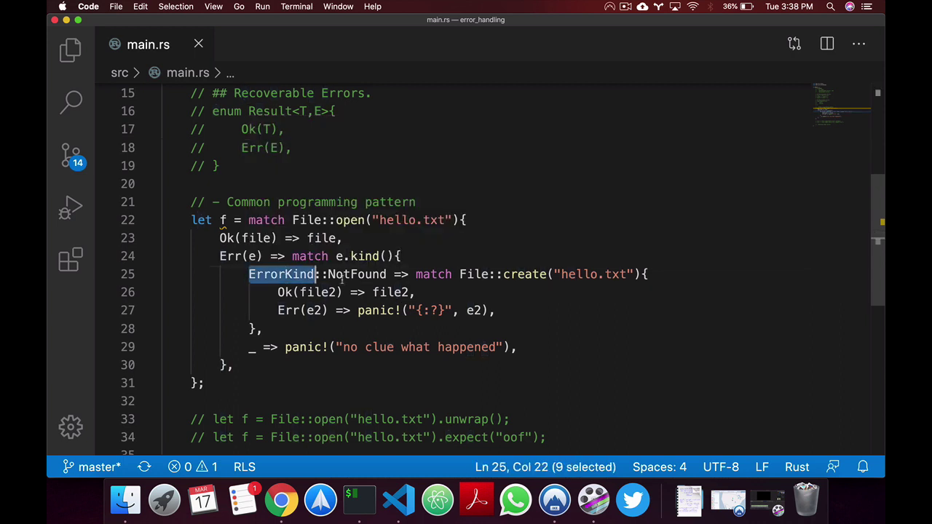
left_click(417, 274)
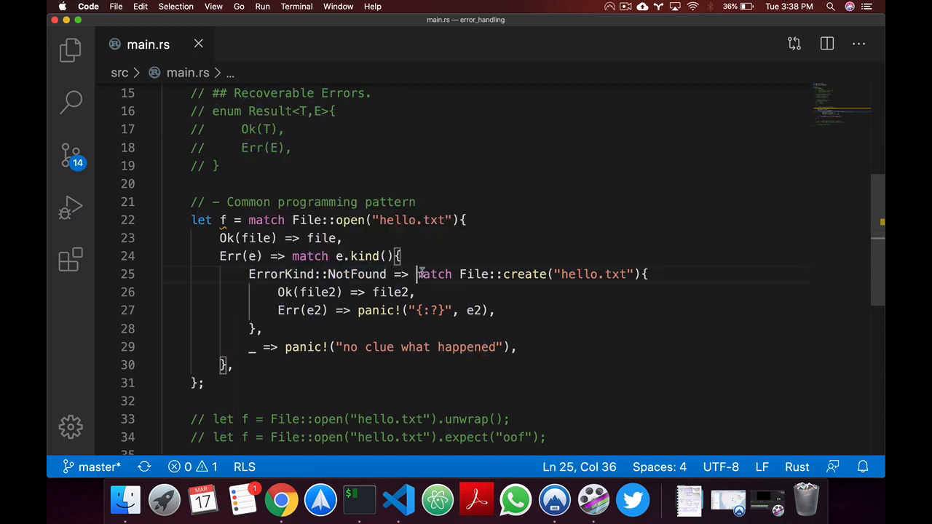
left_click(417, 291)
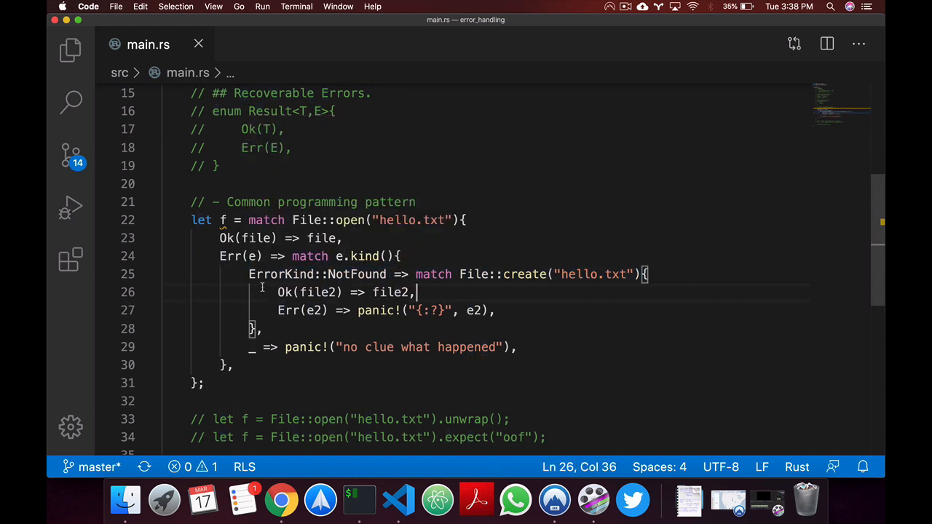
double_click(390, 291)
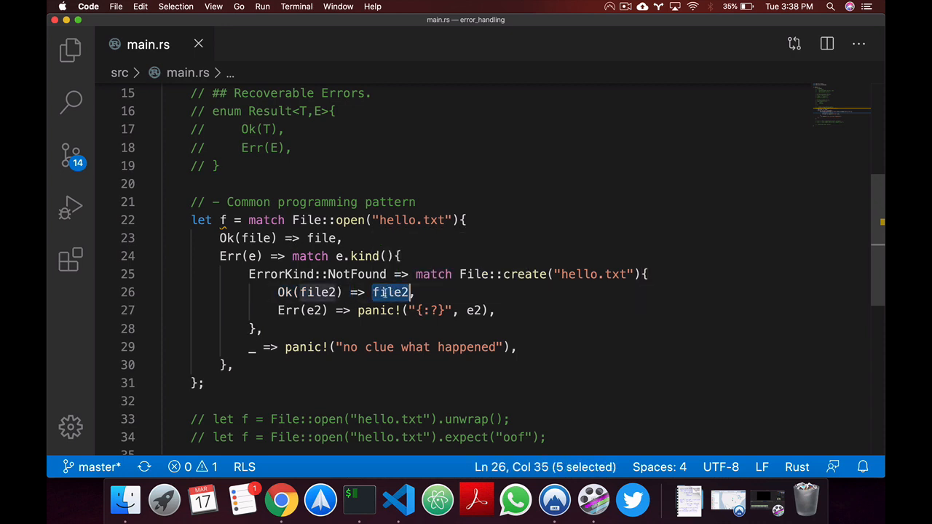
left_click(225, 220)
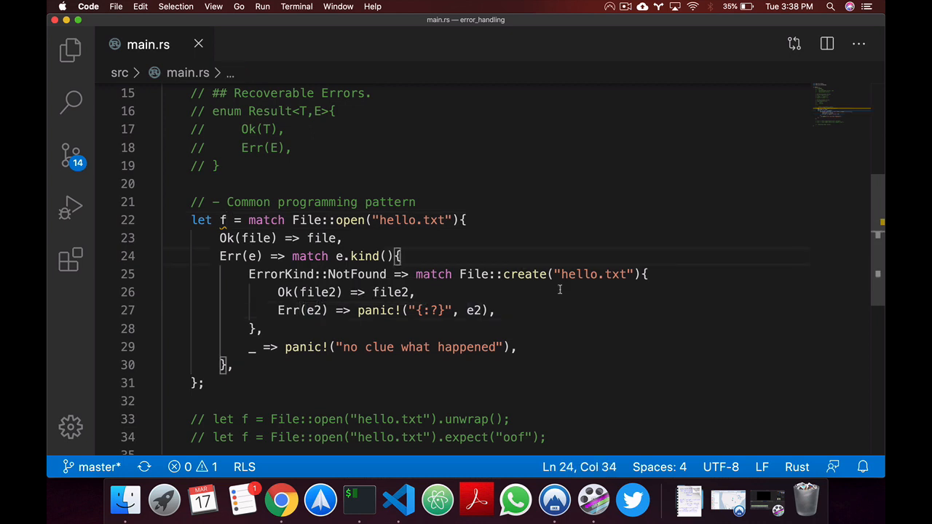
mouse_move(562, 333)
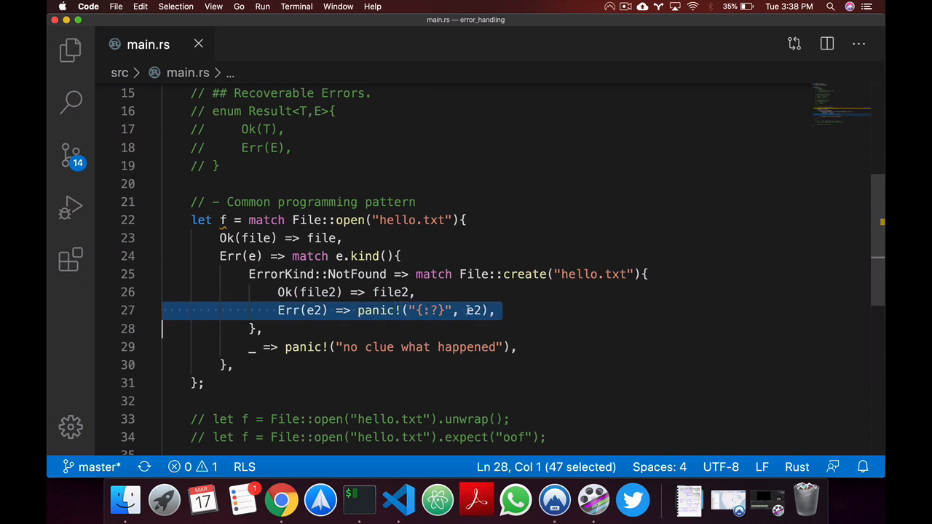
left_click(484, 311)
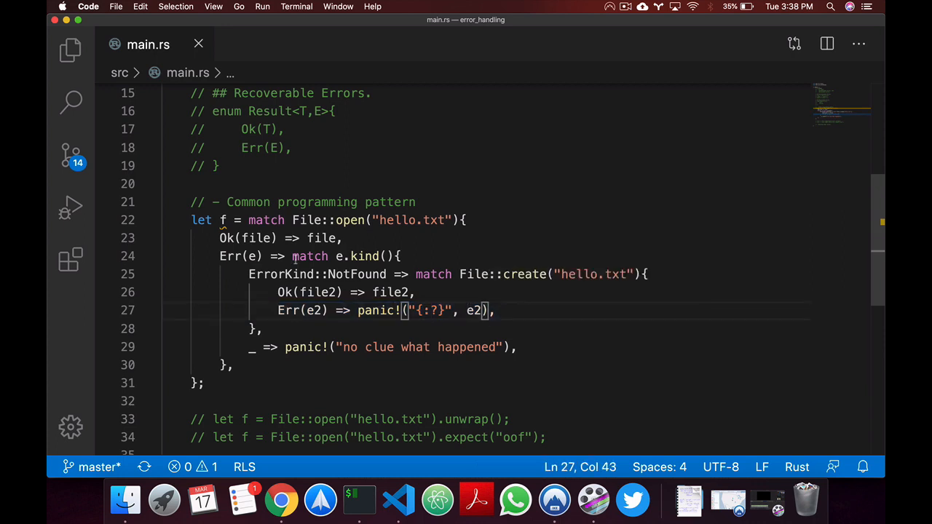
left_click(309, 256)
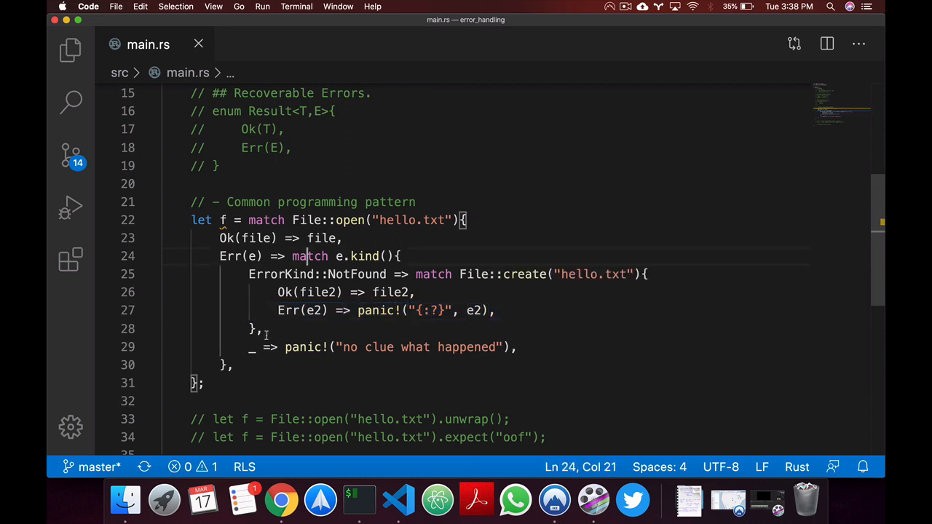
left_click(251, 347)
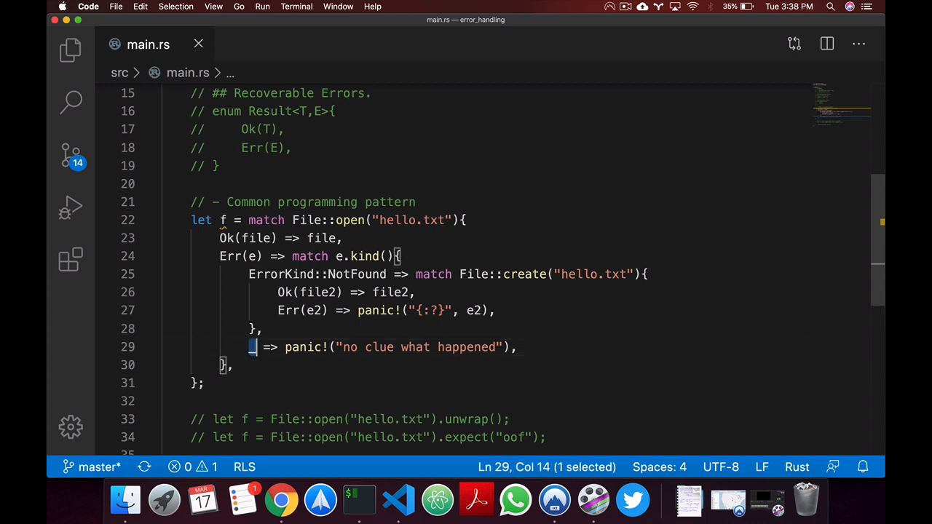
key("shift+End")
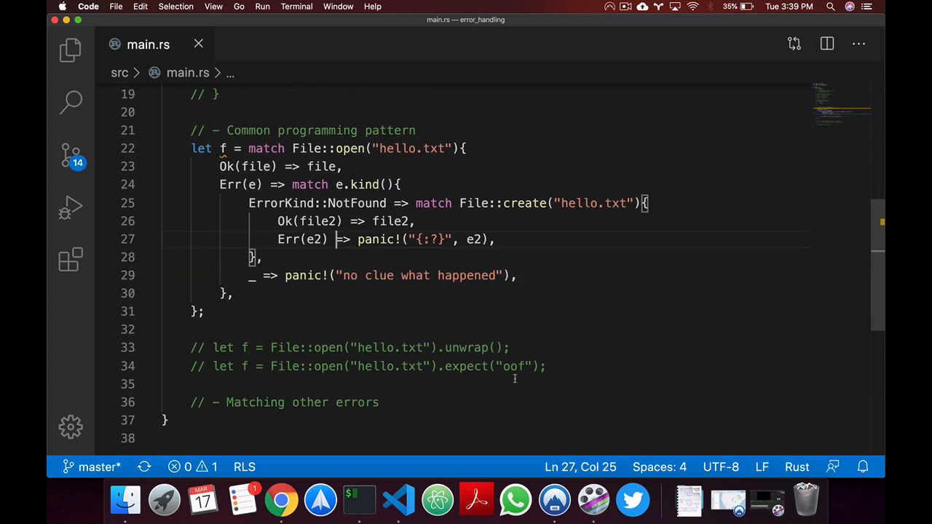
Extend the Common programming pattern comment with '& Matching other errors'
double_click(466, 347)
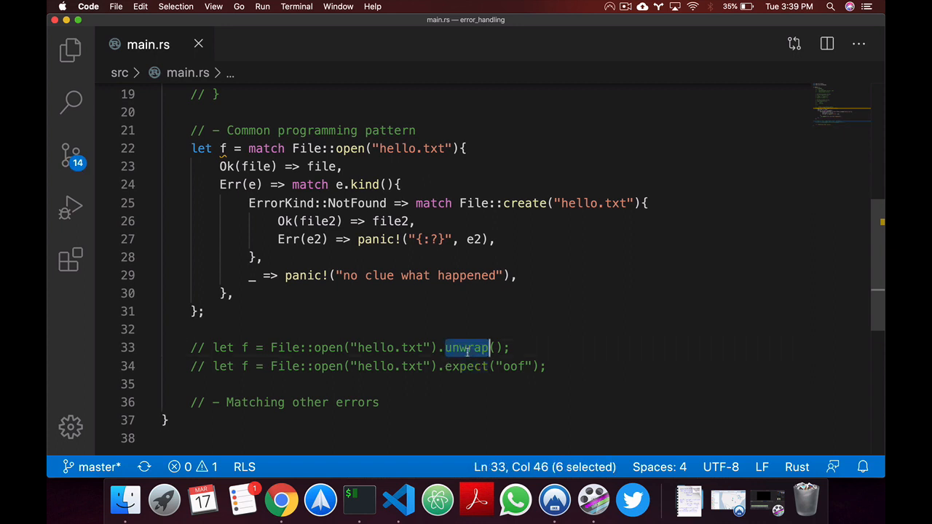
mouse_move(264, 302)
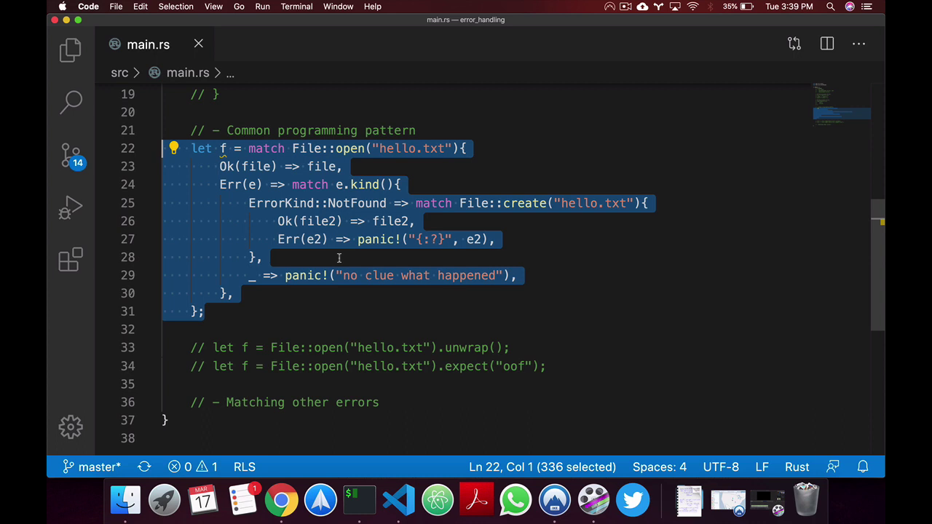
left_click(193, 385)
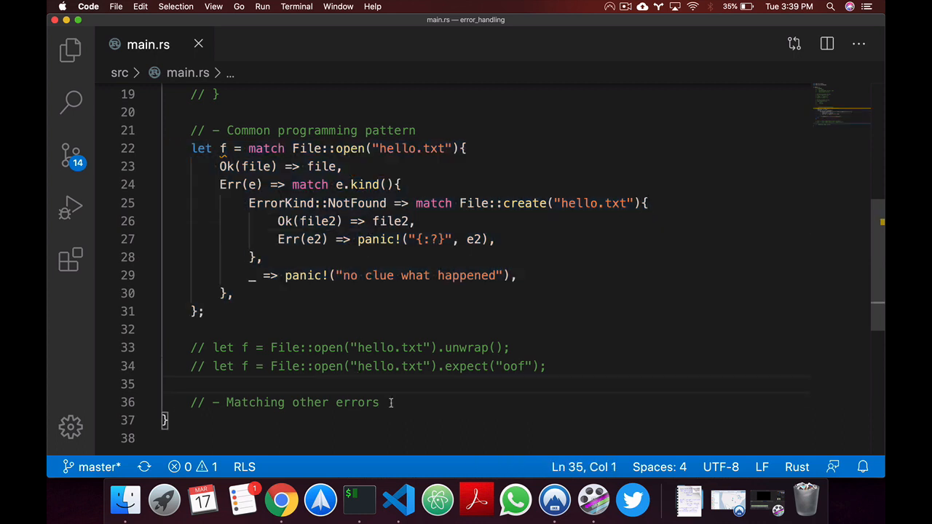
left_click(421, 131)
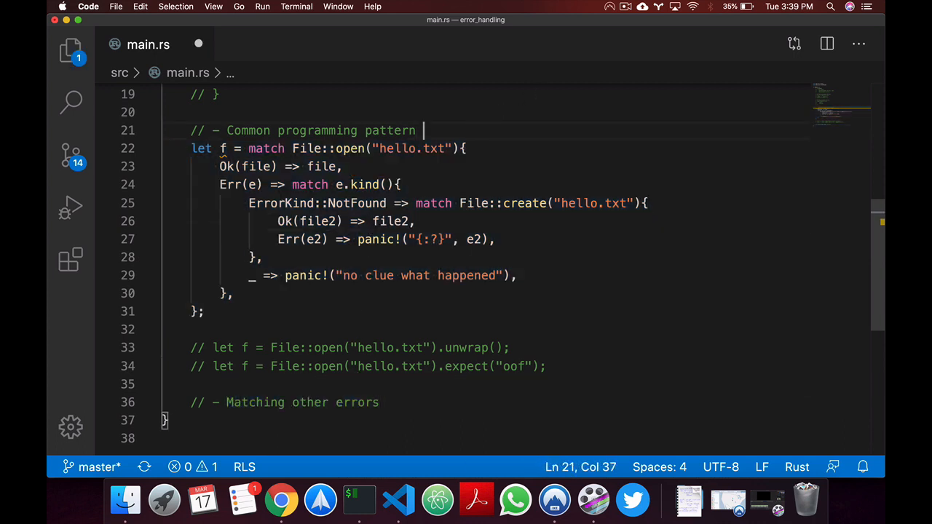
type("& Matching other errors")
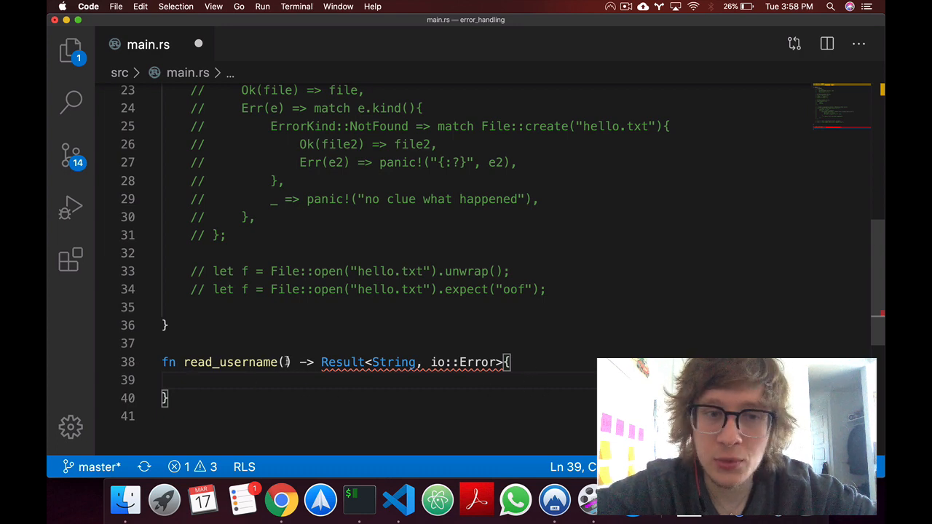
Review read_username's name and Result<String, io::Error> return type, ending in its empty body
double_click(230, 361)
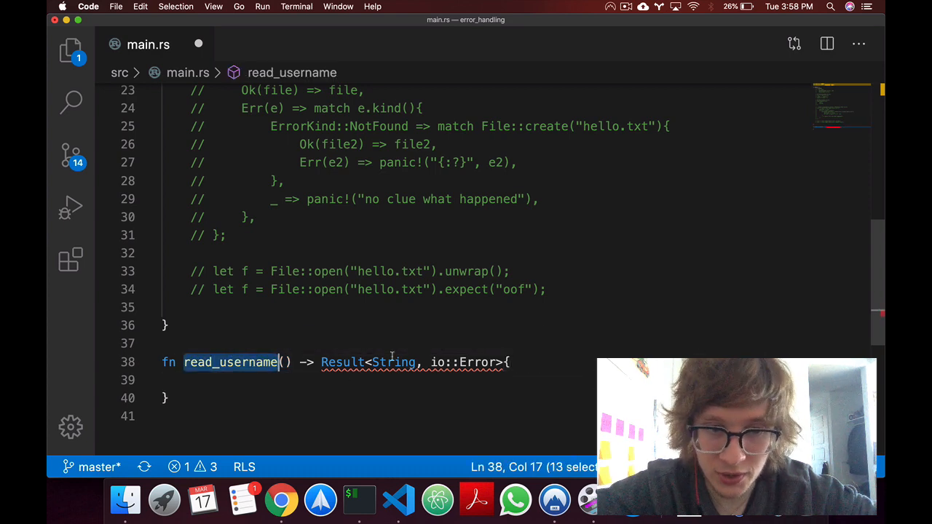
double_click(393, 361)
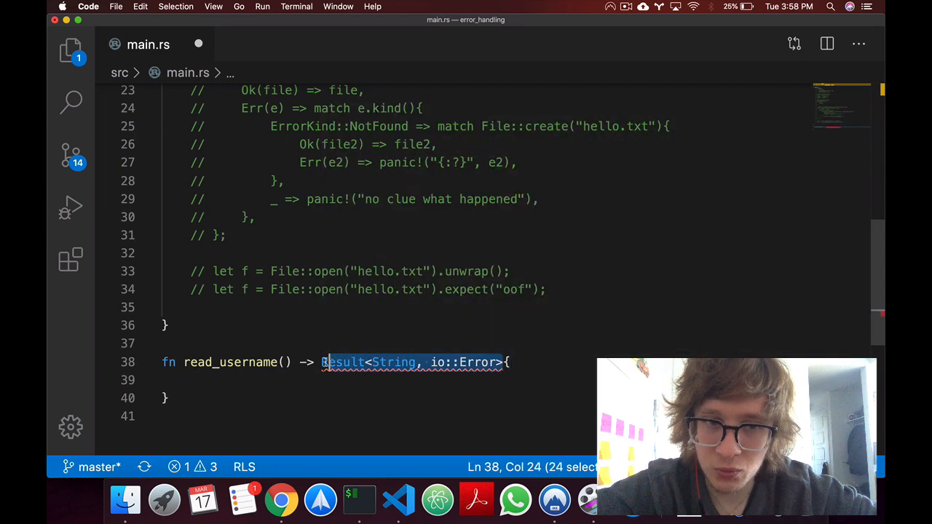
double_click(395, 361)
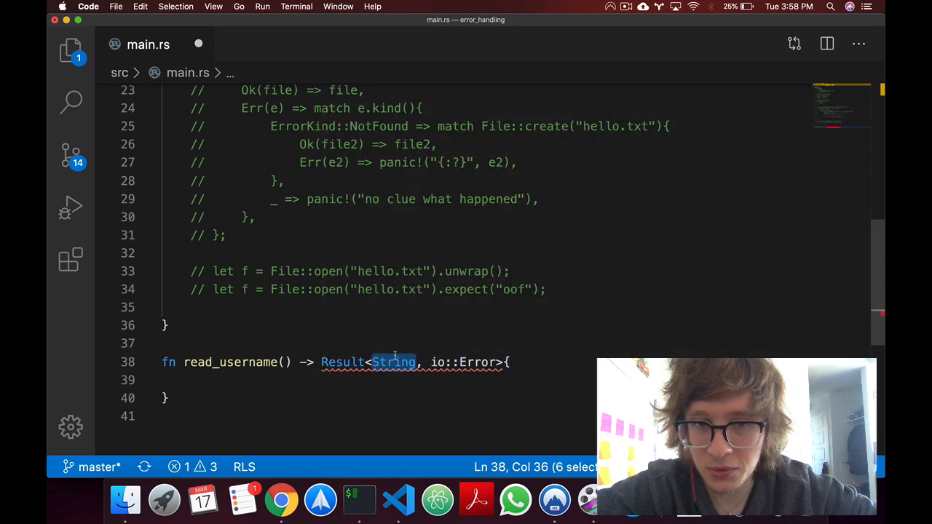
double_click(476, 361)
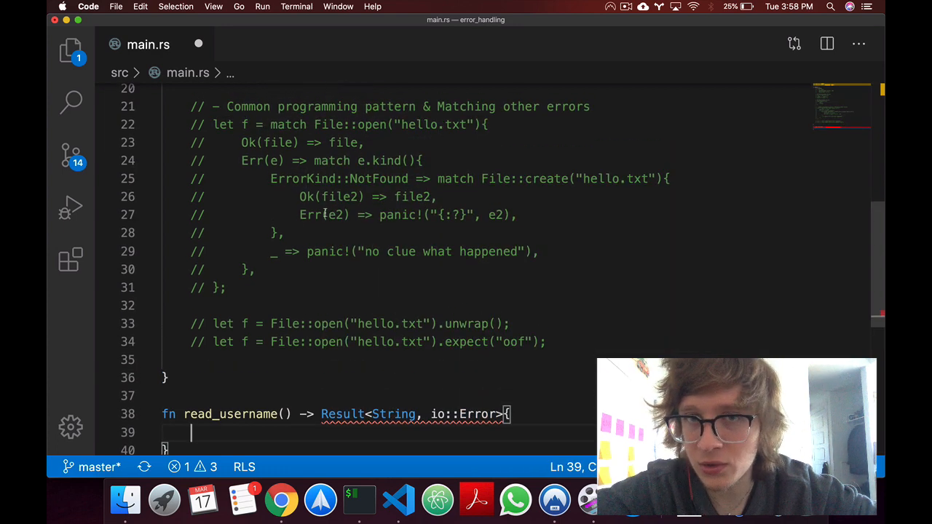
scroll("down", 3)
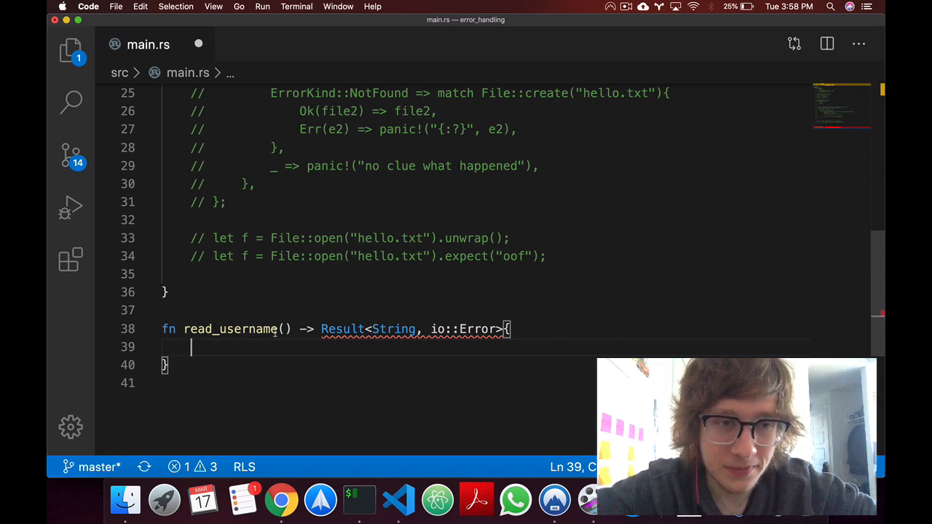
mouse_move(259, 345)
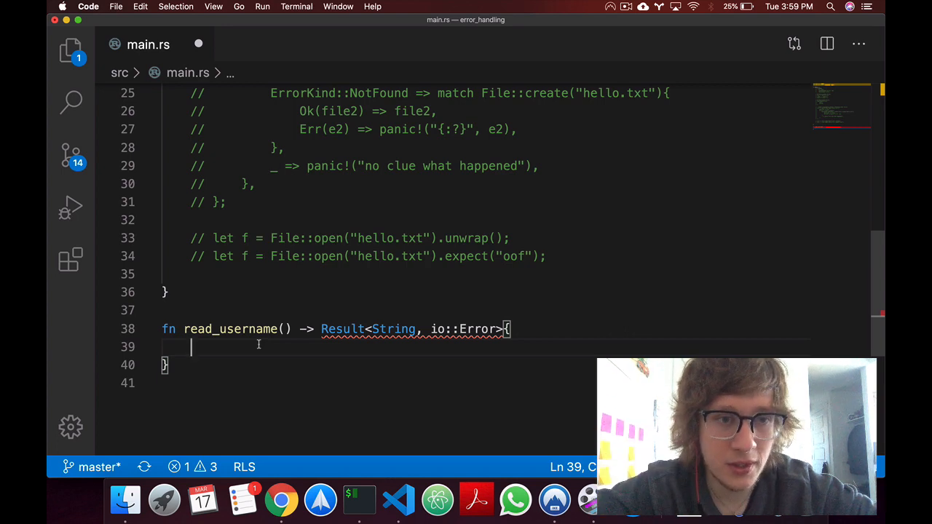
scroll("up", 3)
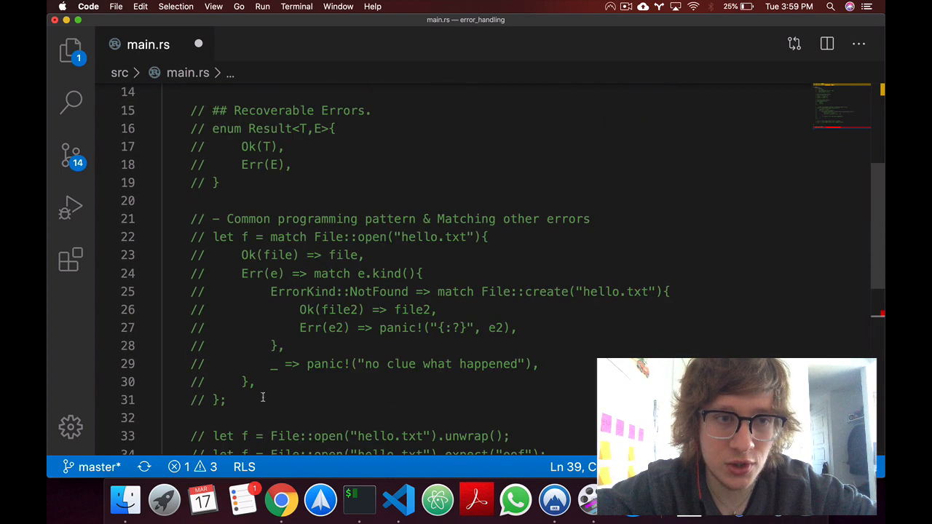
scroll("up", 3)
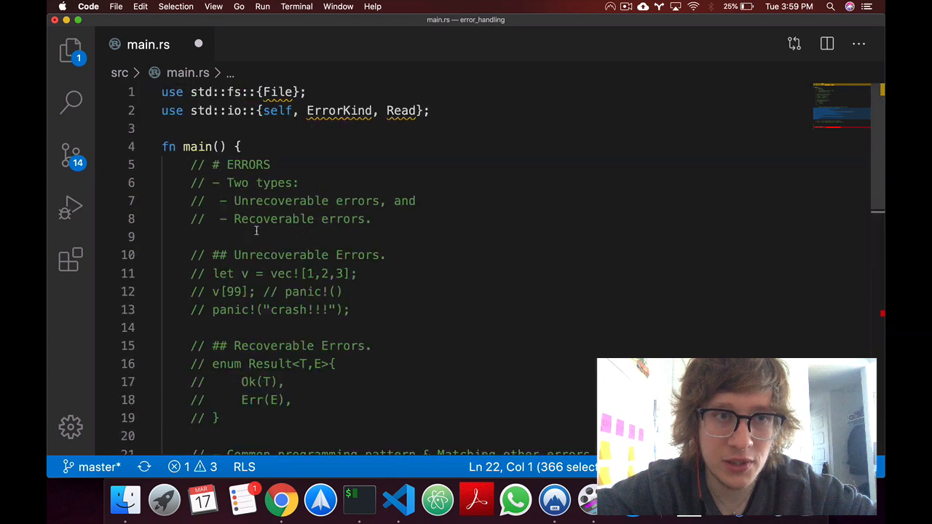
mouse_move(402, 110)
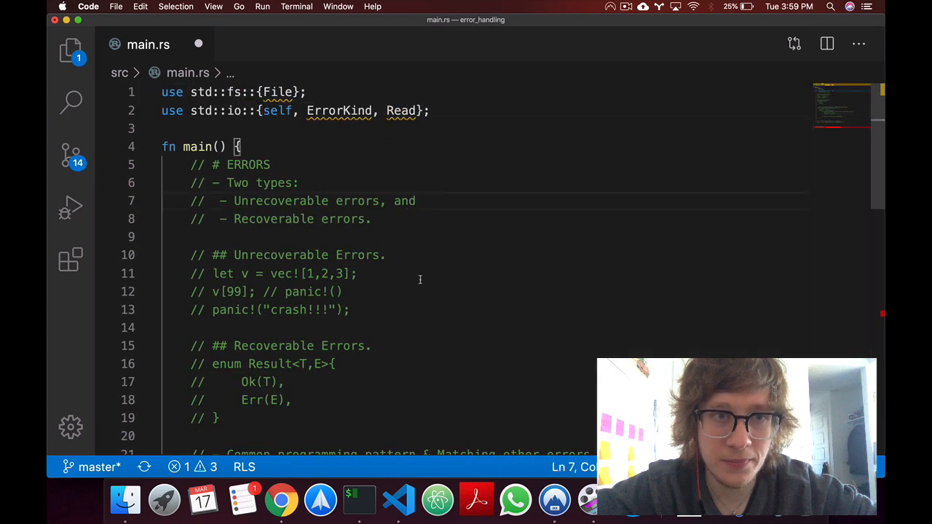
scroll("down", 3)
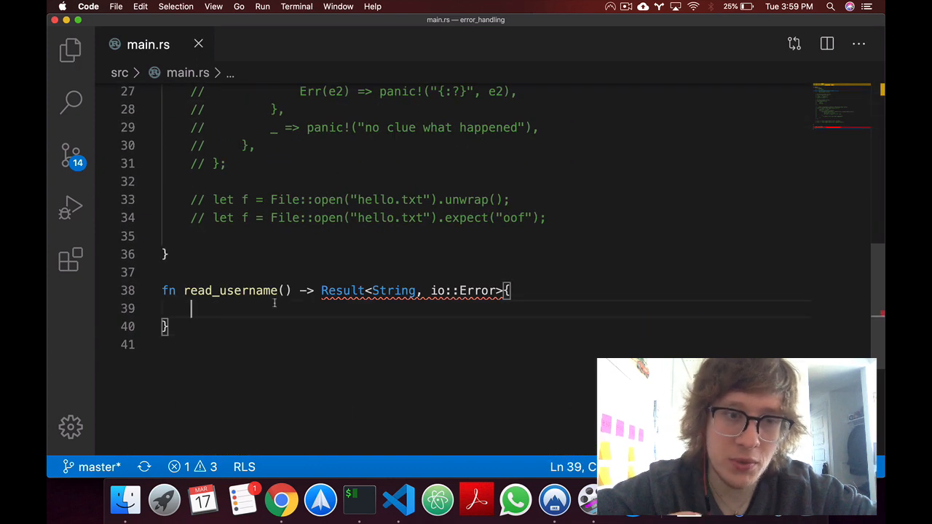
Write let mut f = match File::open("username.txt") returning Err(e) early, then let mut s = String::new()
type("let mut f = match File::open(\"username.txt\"){")
type("Ok(_) => Ok(s),")
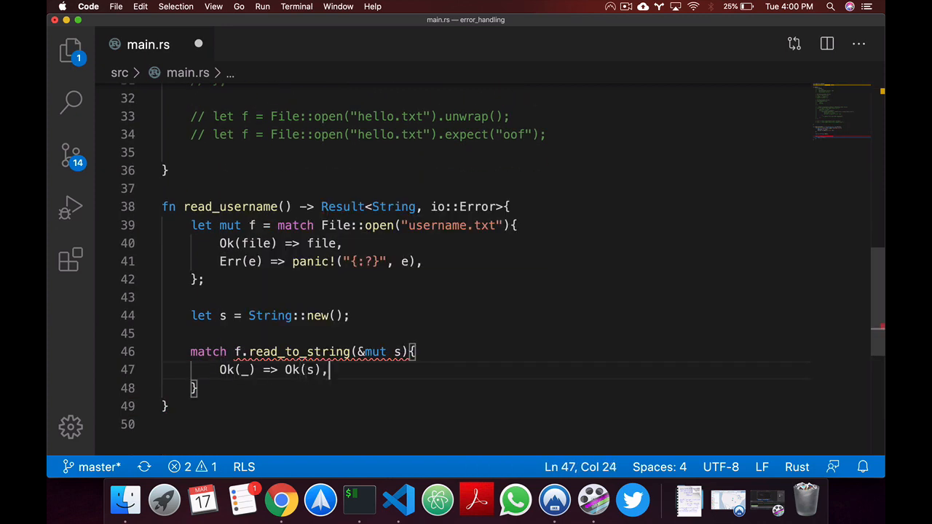
type("Err(e) => Err(e),")
left_click(485, 262)
type("return Err")
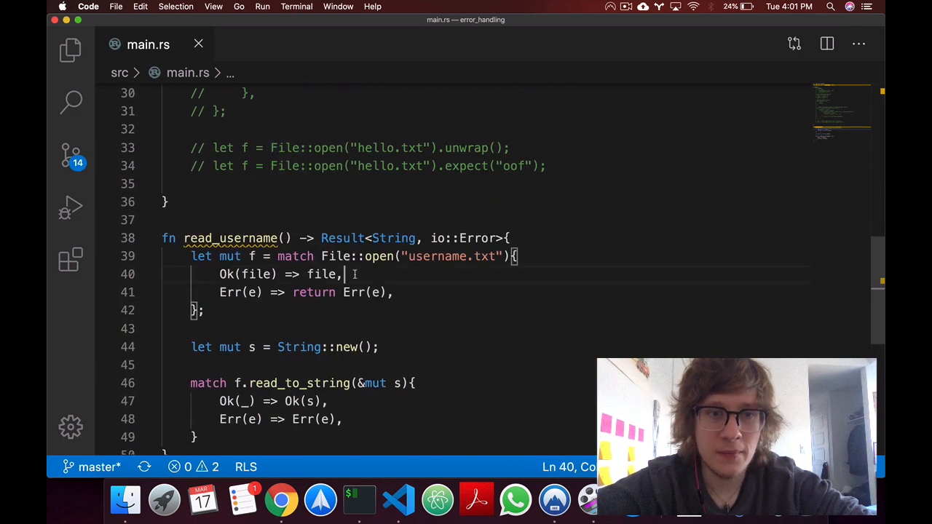
left_click_drag(344, 274, 219, 273)
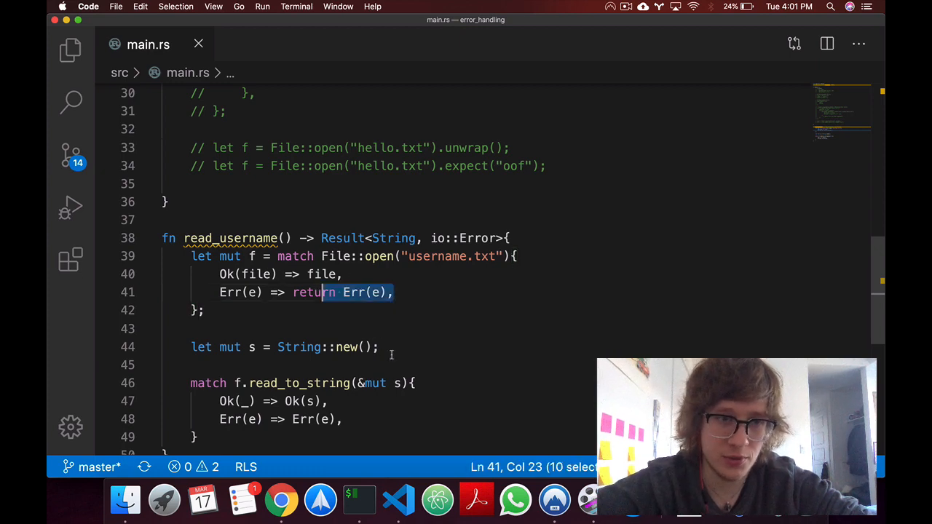
double_click(322, 274)
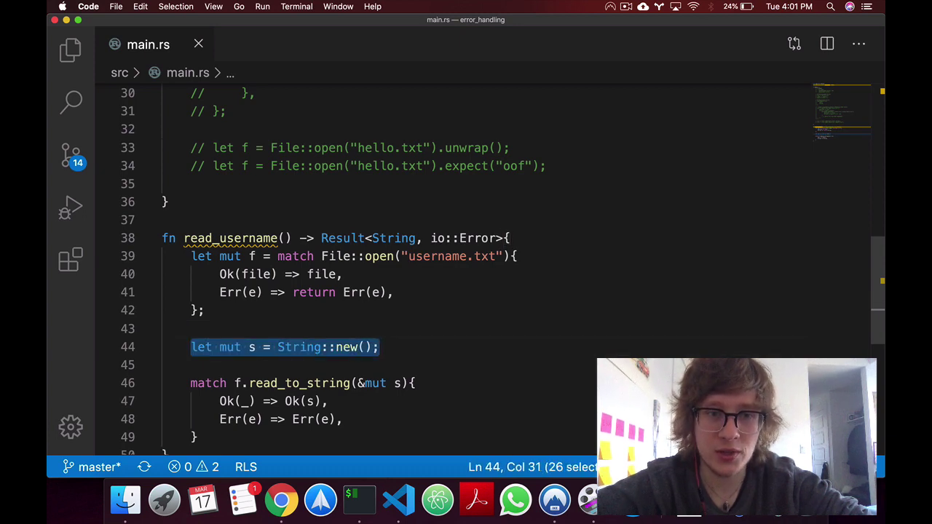
Review the match on f.read_to_string(&mut s) returning Ok(s) or Err(e)
scroll("down", 3)
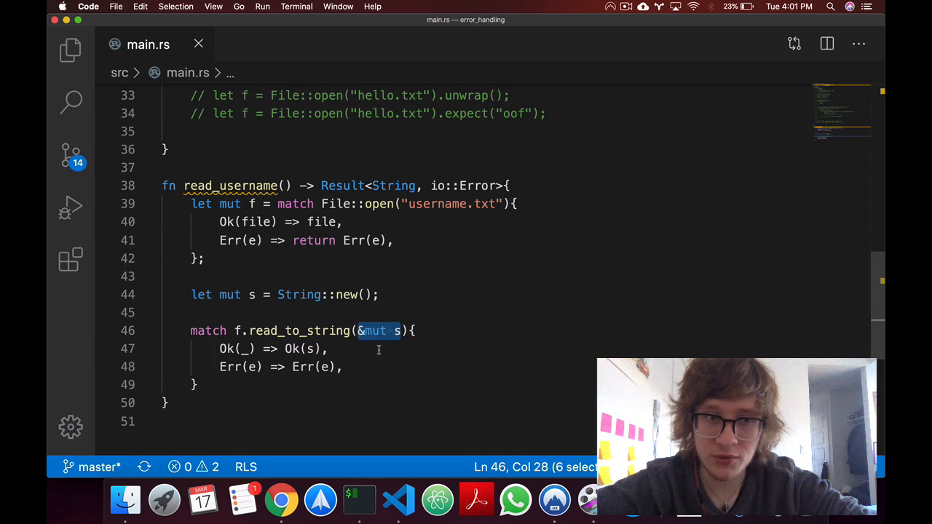
mouse_move(357, 387)
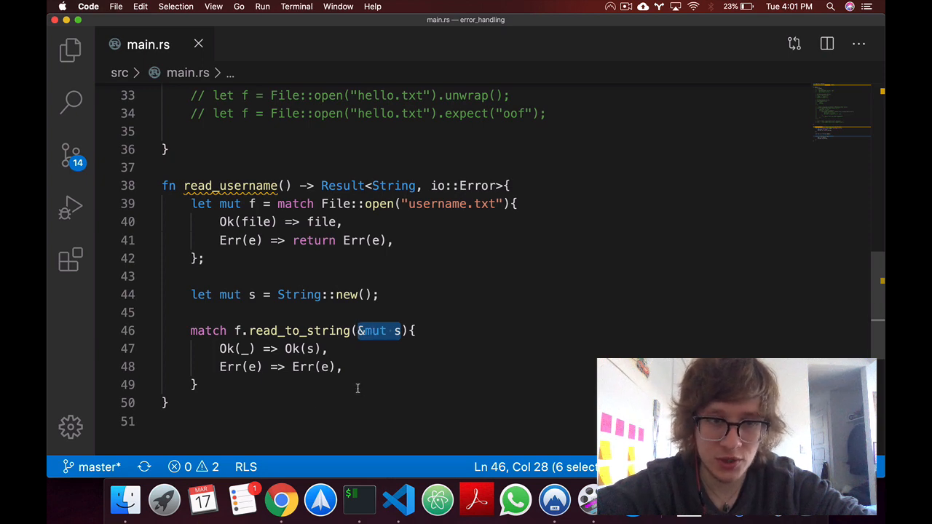
left_click(342, 367)
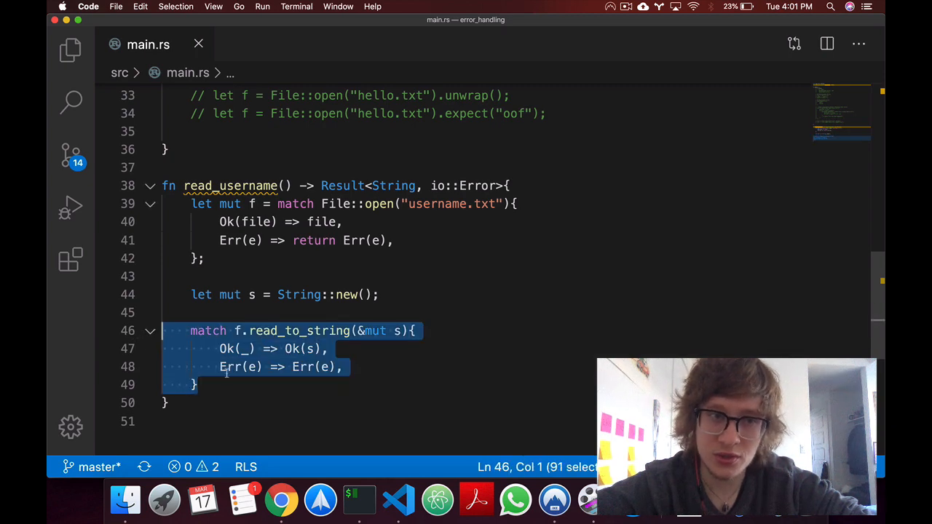
left_click(195, 384)
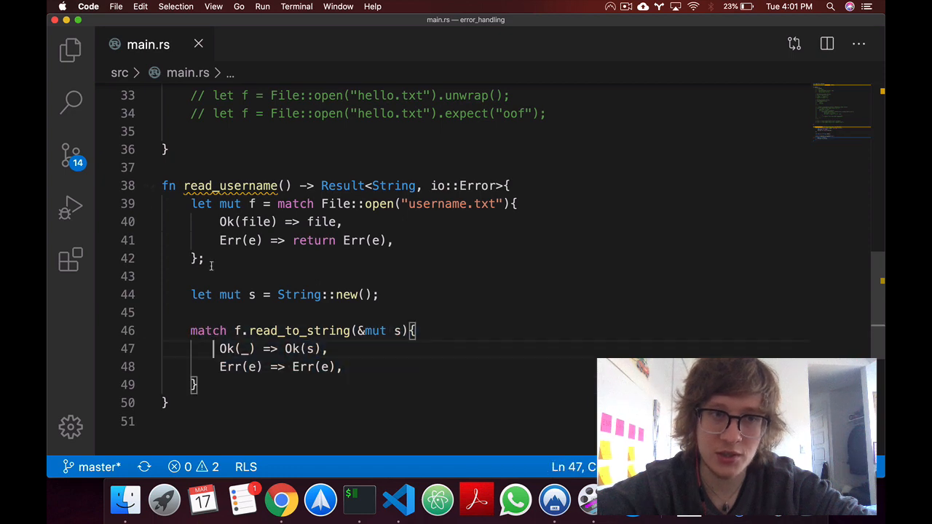
double_click(309, 350)
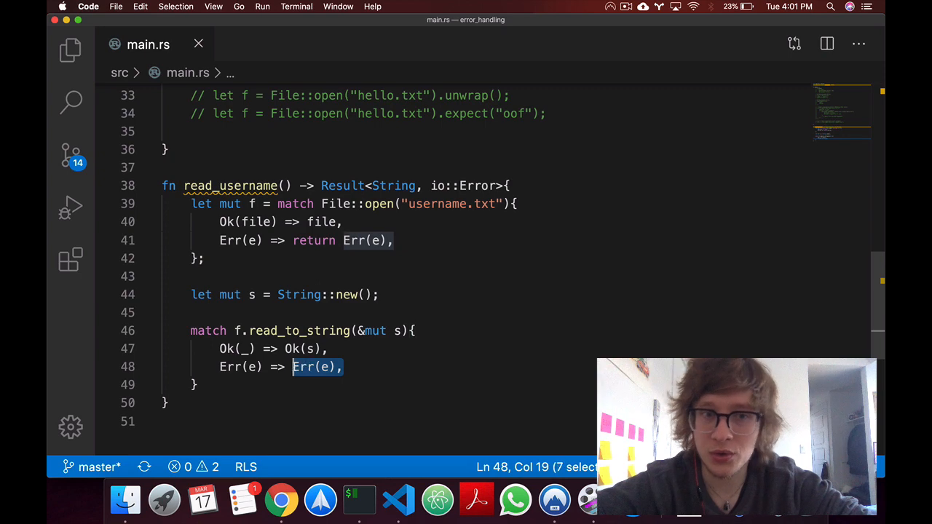
left_click(349, 385)
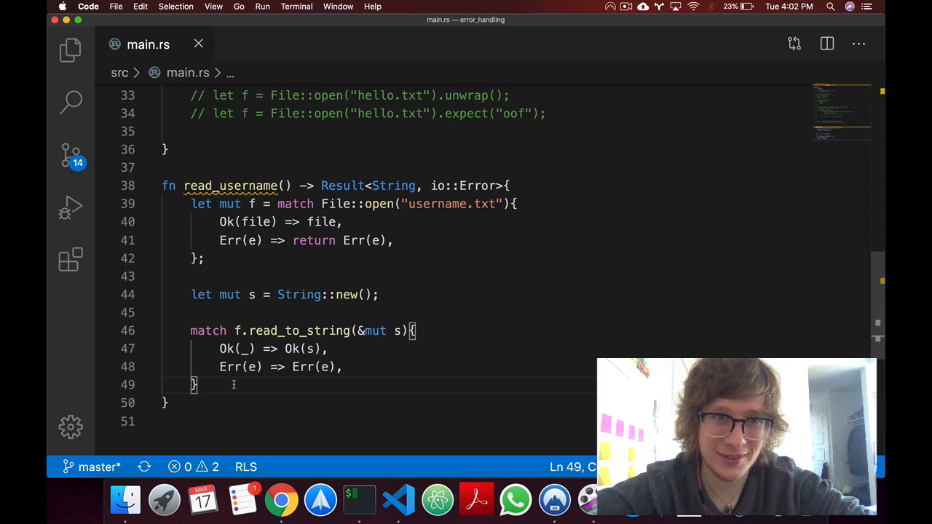
Write the ?-operator version: let mut f = File::open(...)?, read_to_string(&mut s)?, ending with Ok(s)
type("let mut s = Strin")
type("f.read_to_string(")
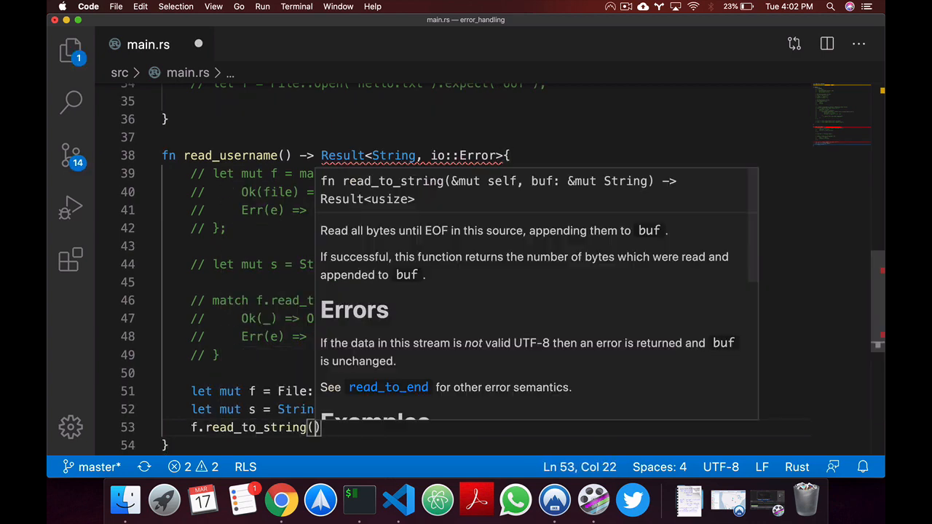
type("Ok(s")
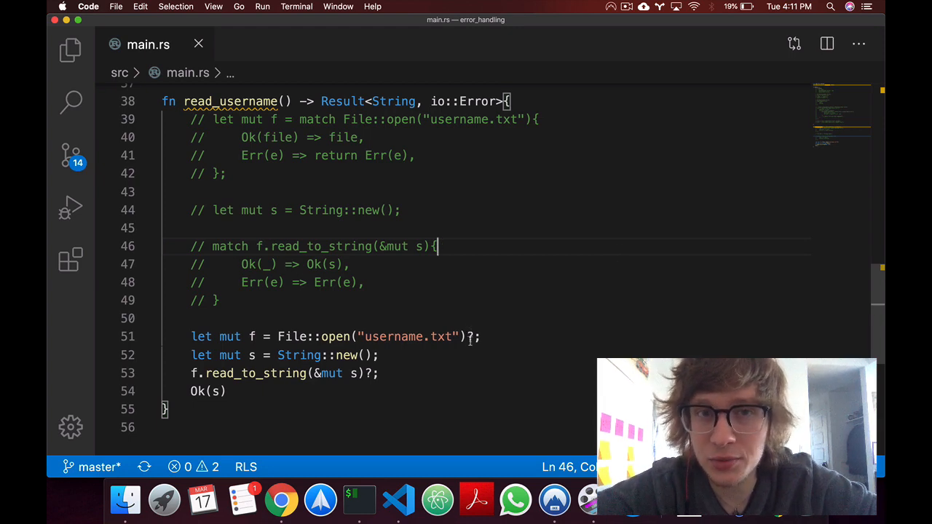
mouse_move(474, 359)
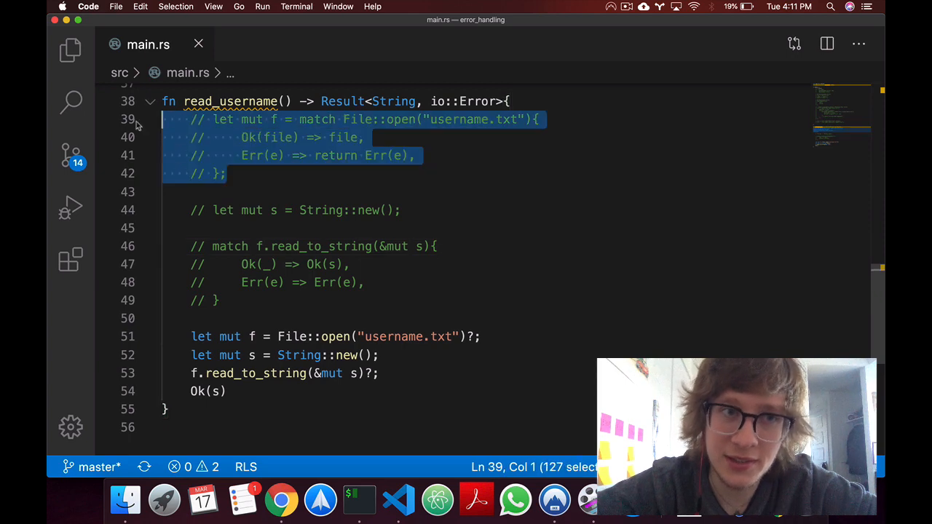
left_click(313, 210)
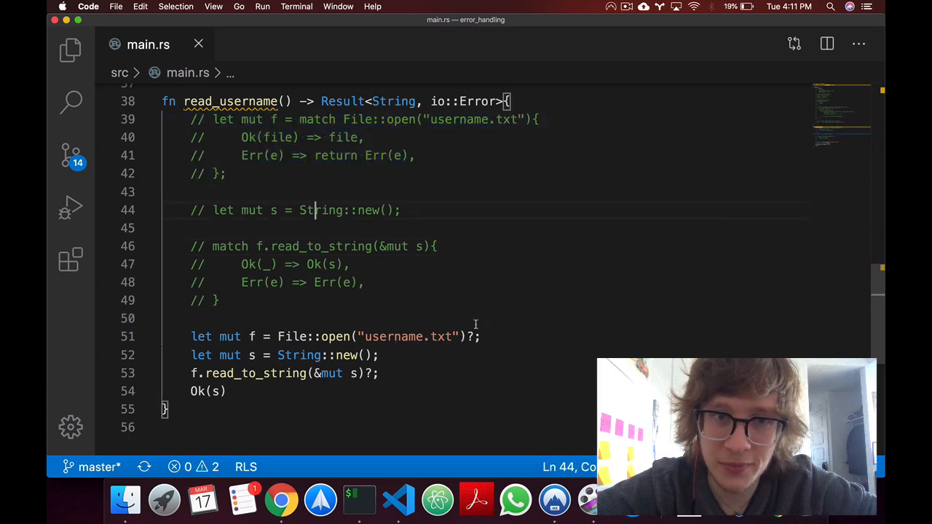
left_click(411, 155)
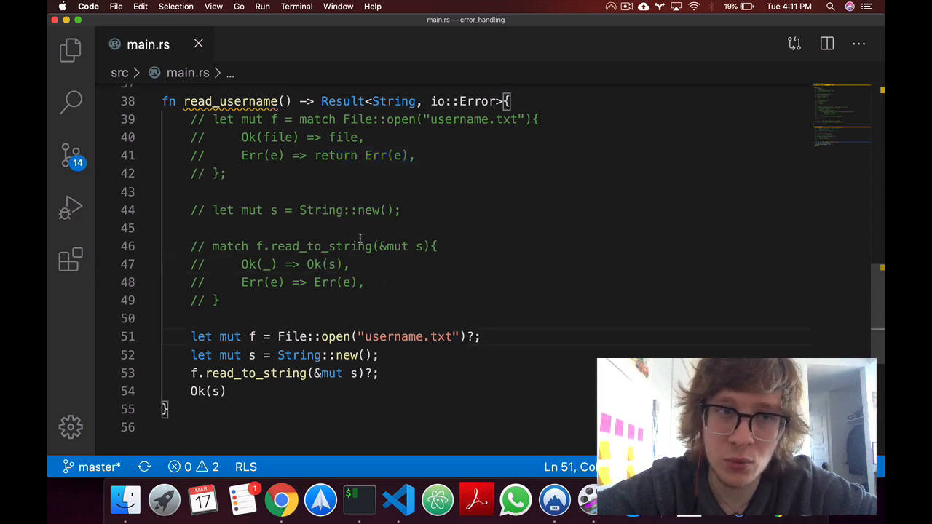
mouse_move(386, 355)
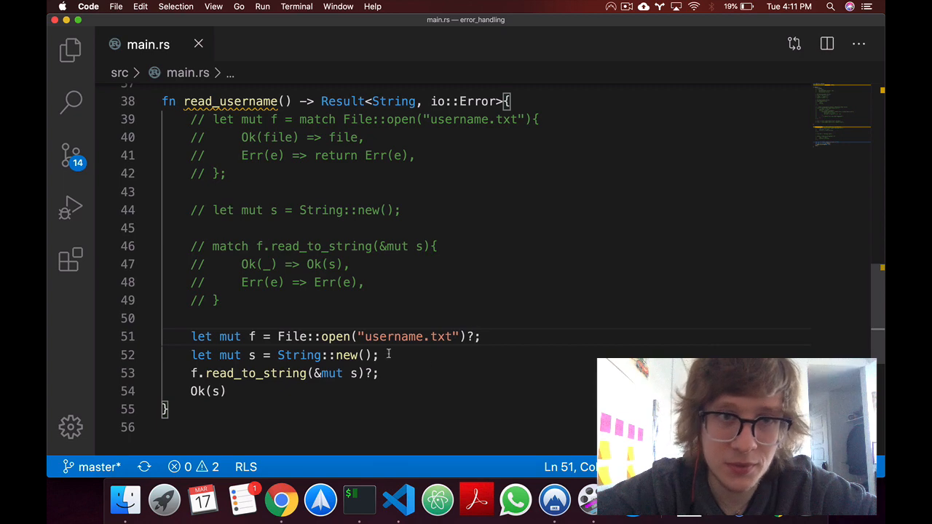
Walk through the ? version's f variable and let mut s = String::new() lines
left_click(521, 355)
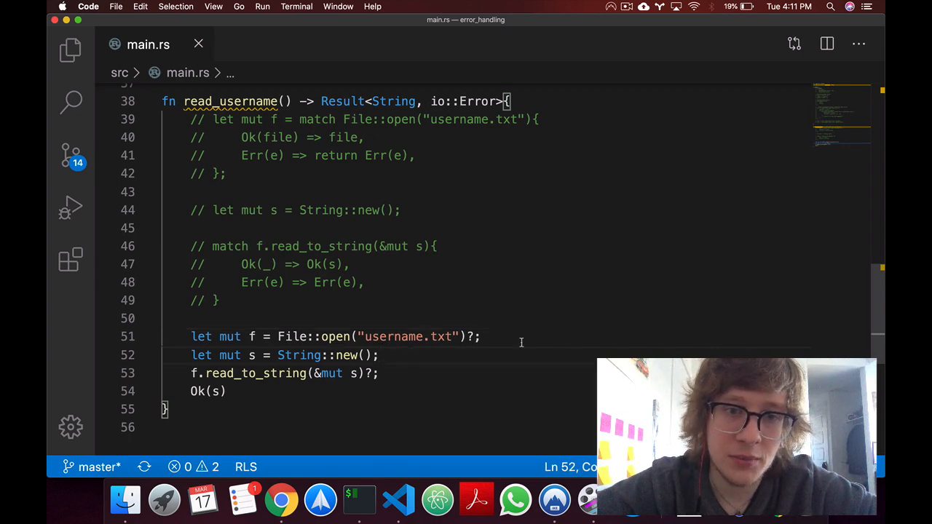
left_click(253, 337)
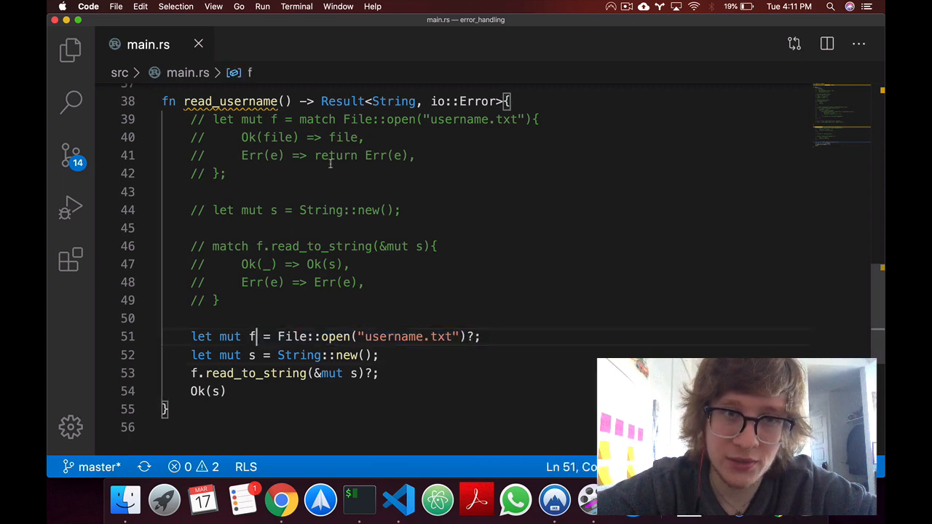
double_click(343, 137)
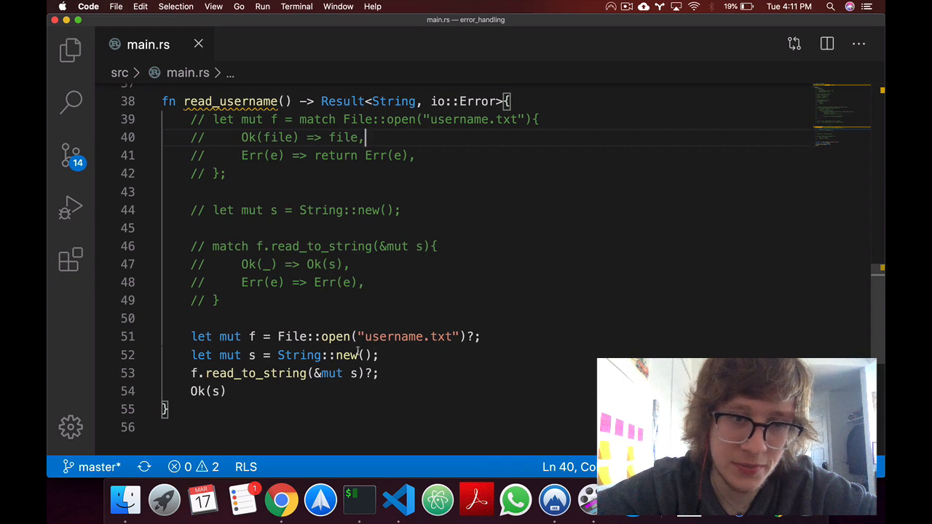
left_click(250, 356)
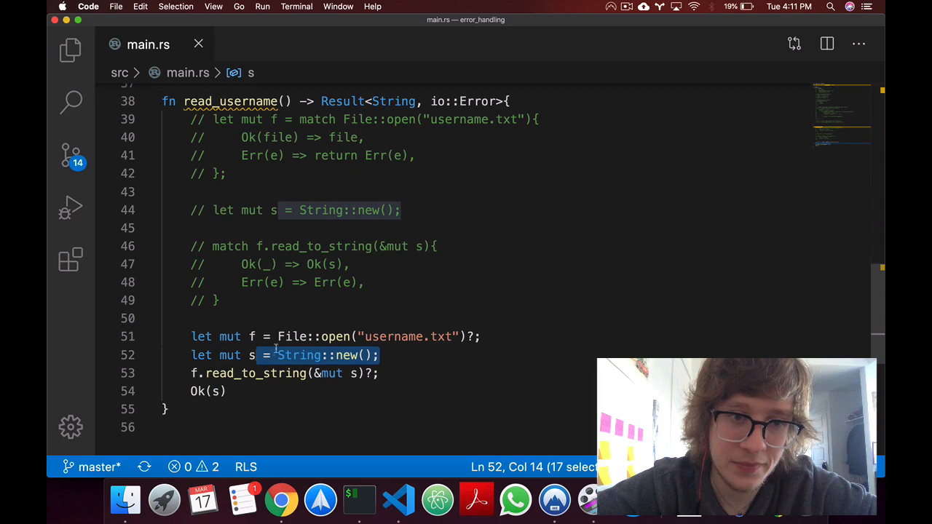
left_click(378, 373)
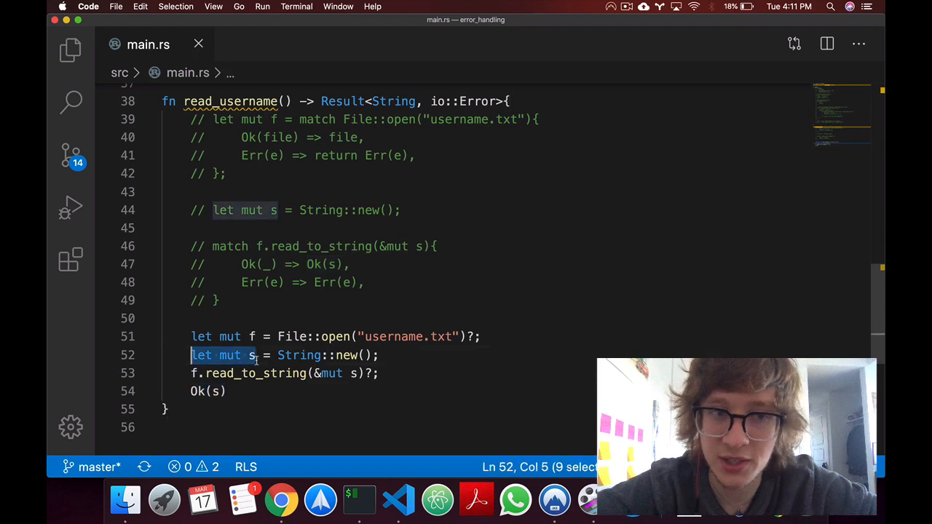
left_click(227, 391)
type("File::open(\"username.txt\")?")
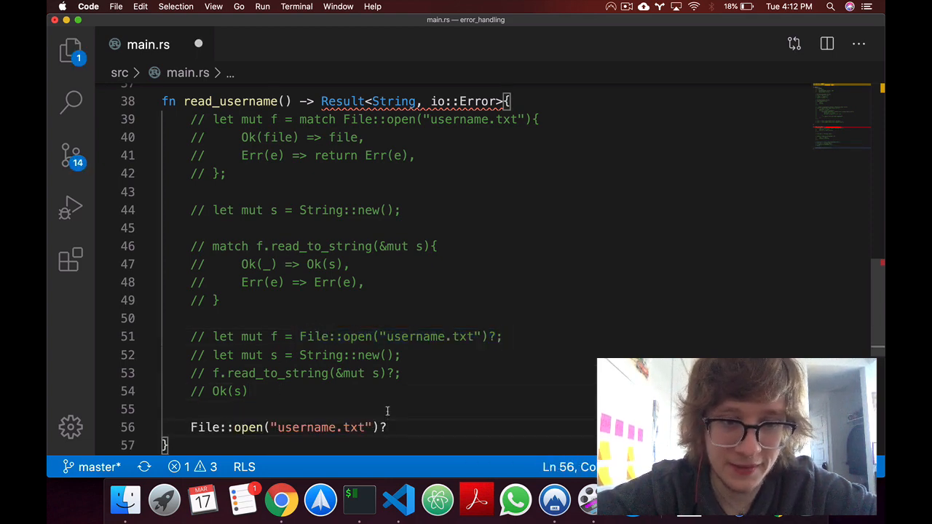
Chain File::open("username.txt")?.read_to_string(&mut s)?; onto one line and begin the Ok(s) return
type(".read")
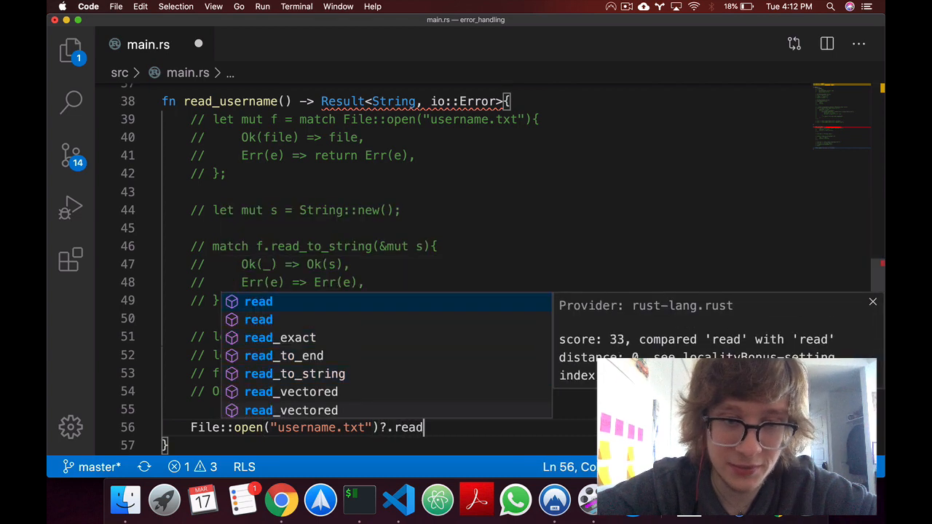
left_click(294, 373)
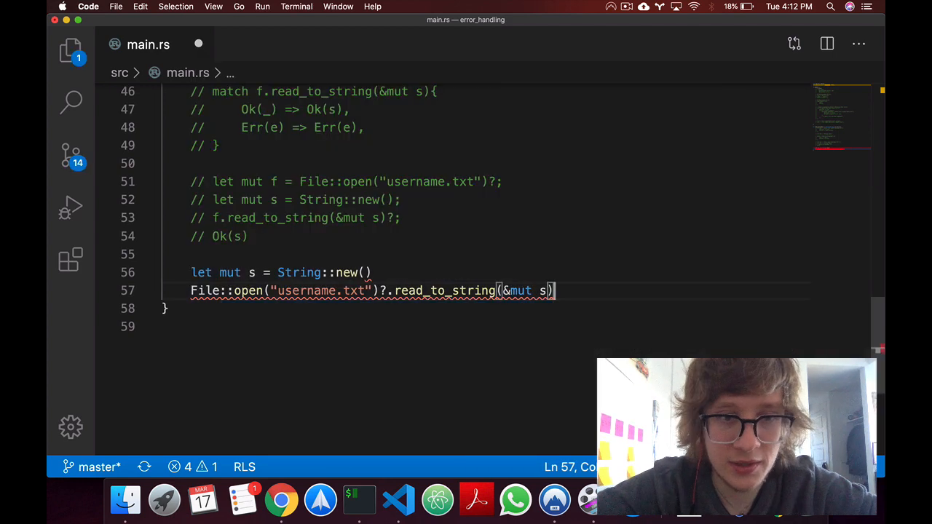
type("?")
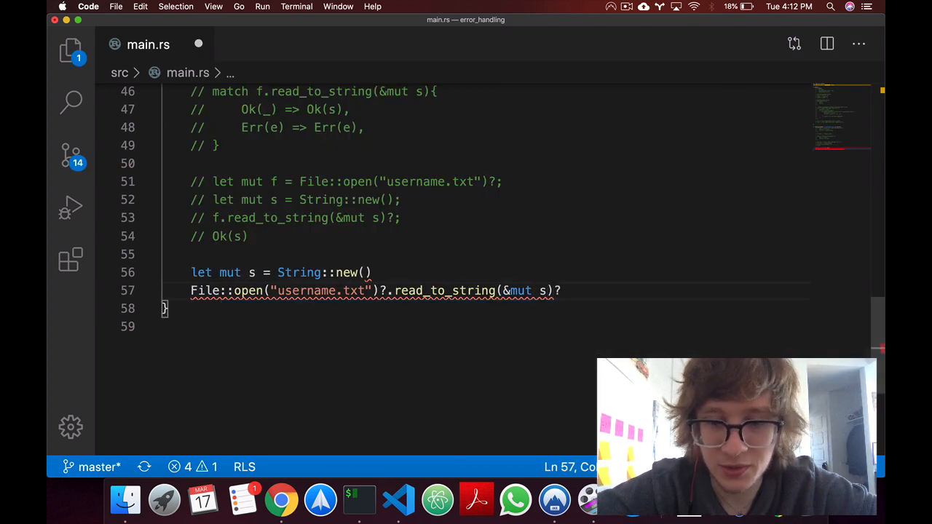
type(";")
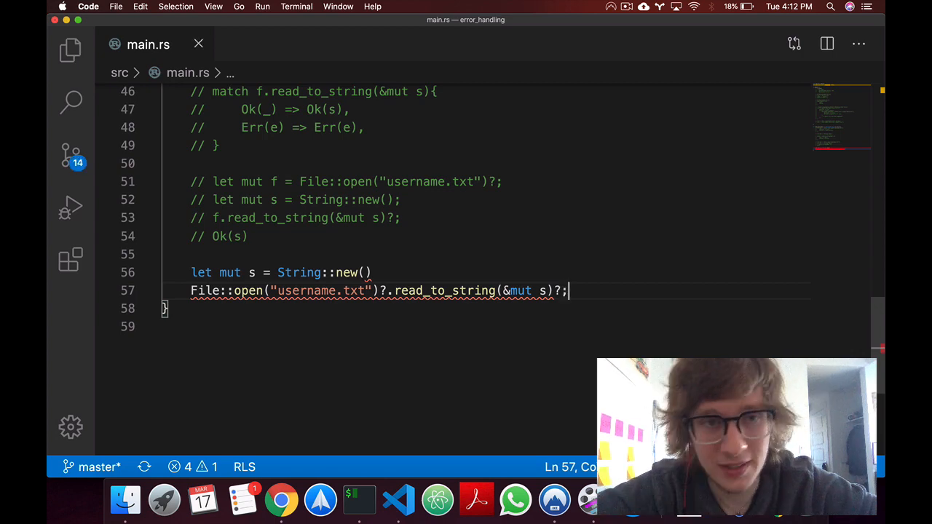
key("return")
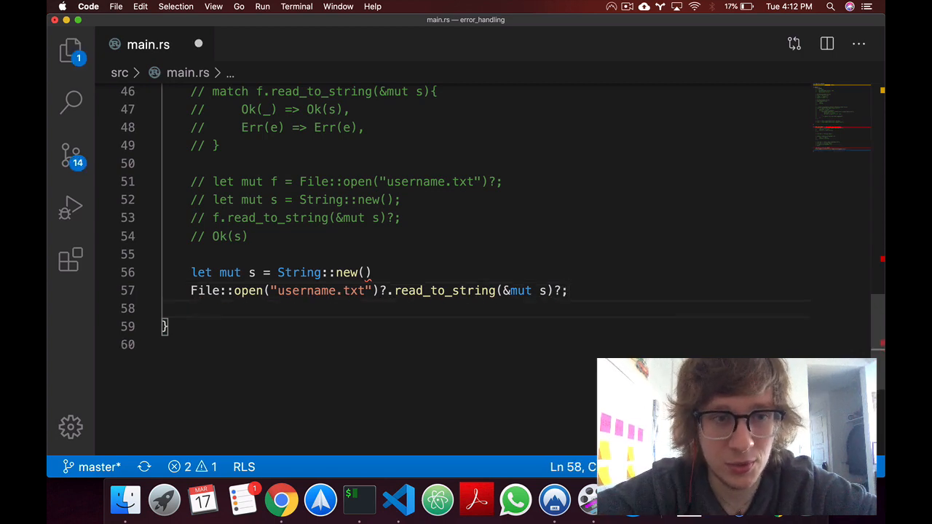
type("o")
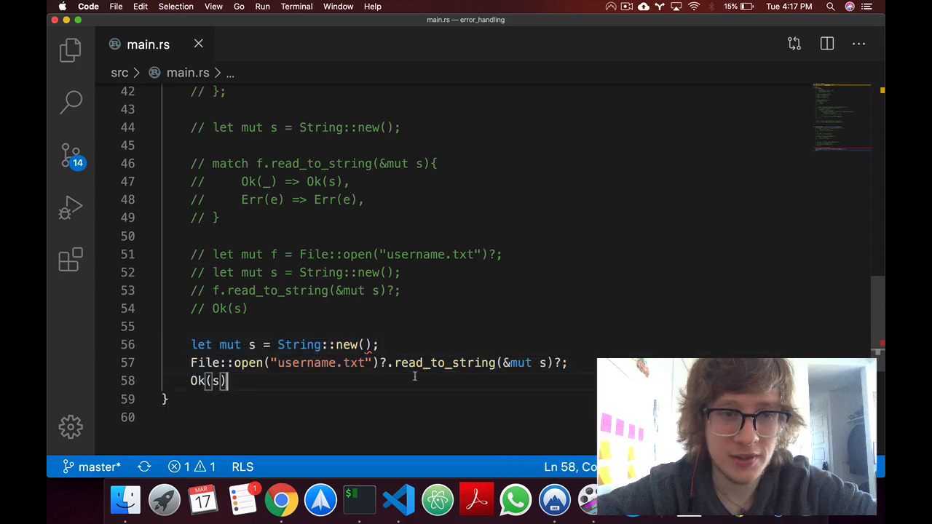
mouse_move(444, 363)
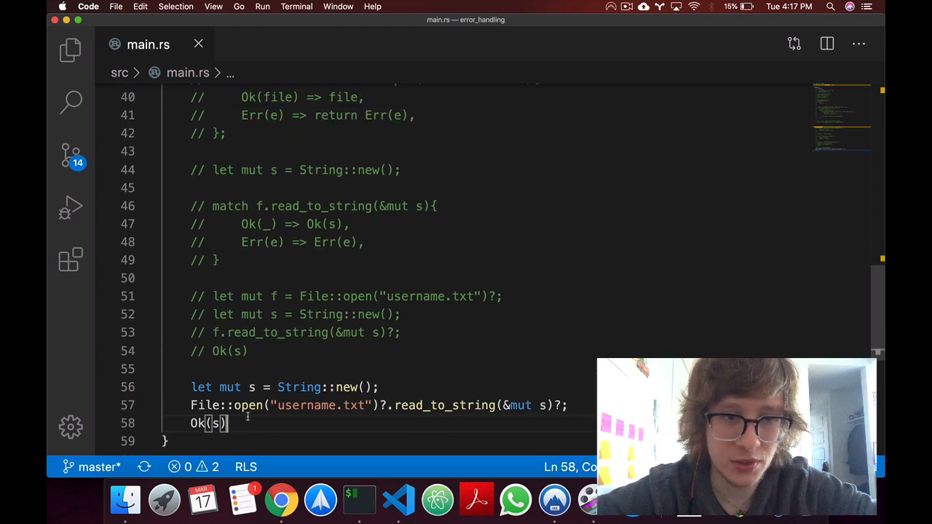
scroll("up", 3)
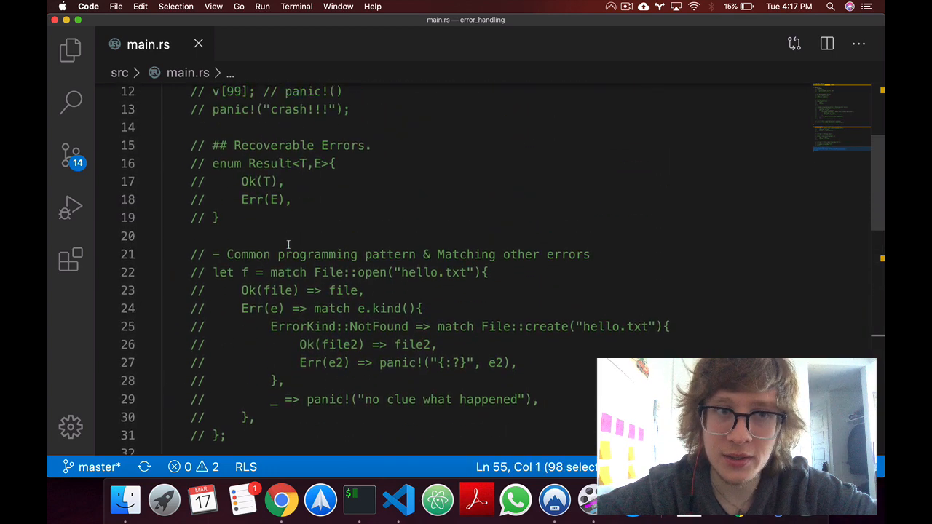
scroll("up", 3)
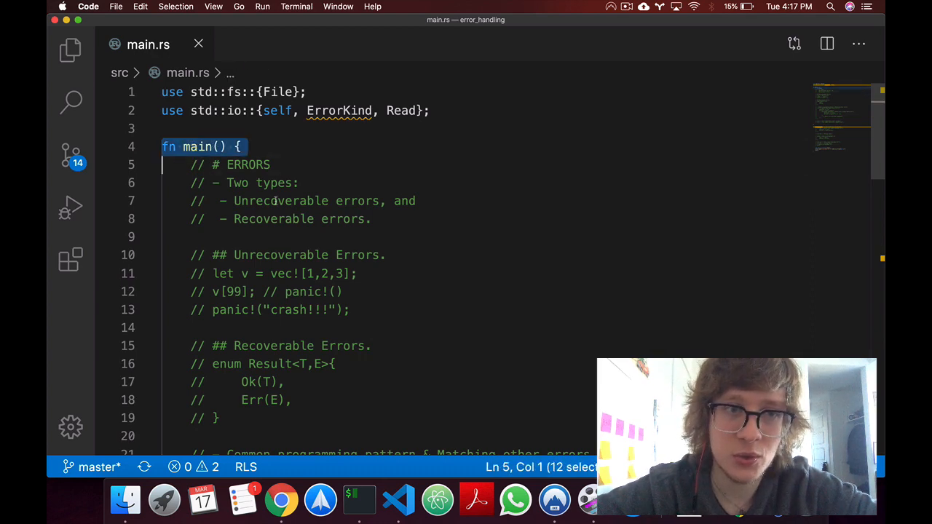
left_click(275, 201)
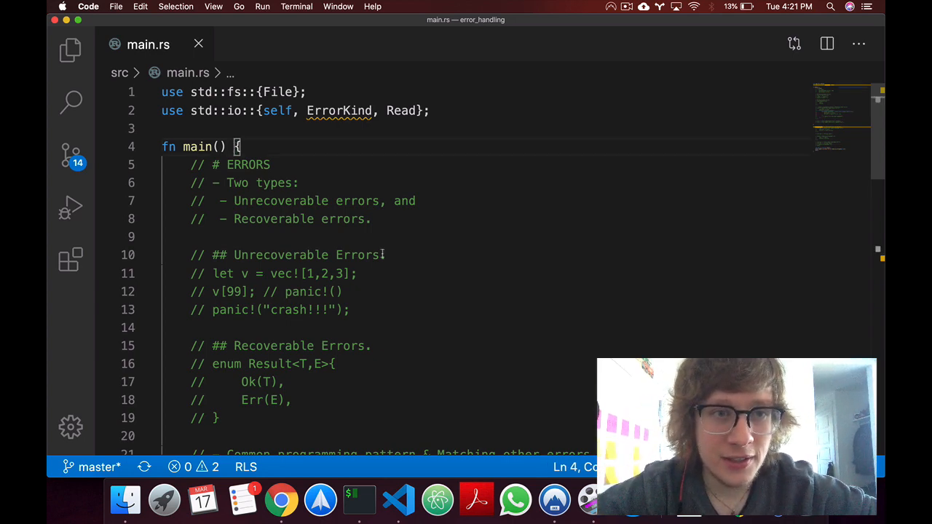
scroll("down", 3)
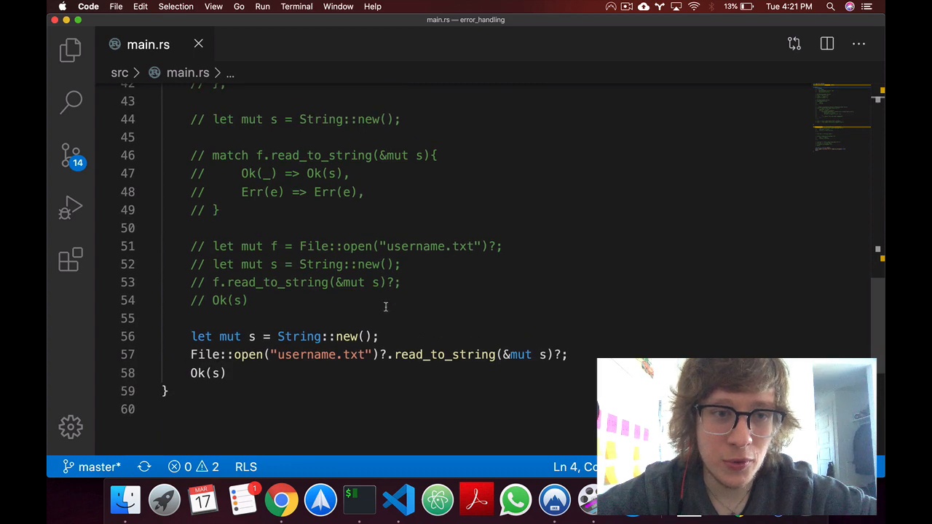
scroll("up", 3)
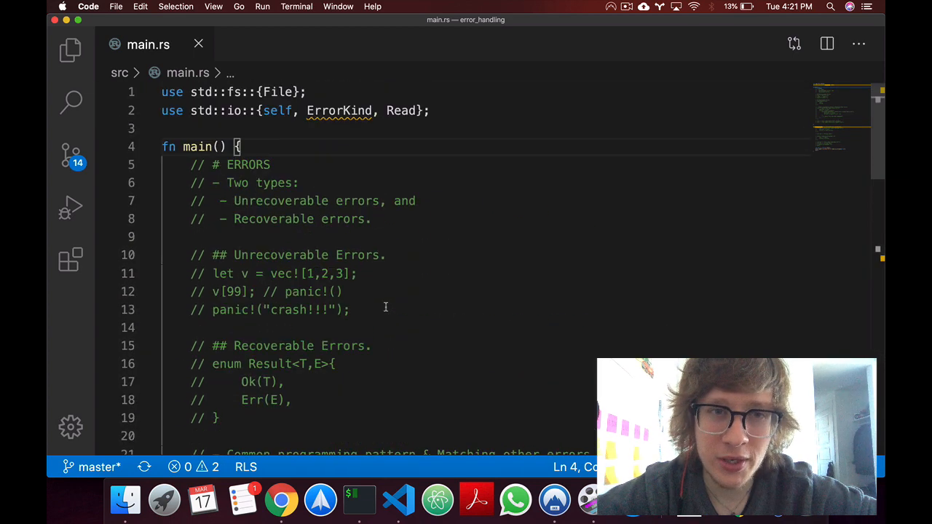
scroll("down", 3)
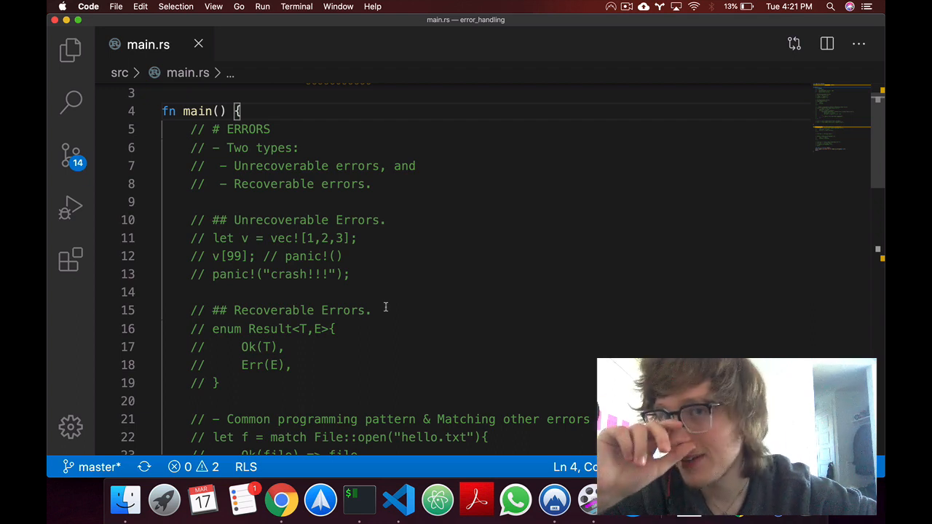
scroll("up", 3)
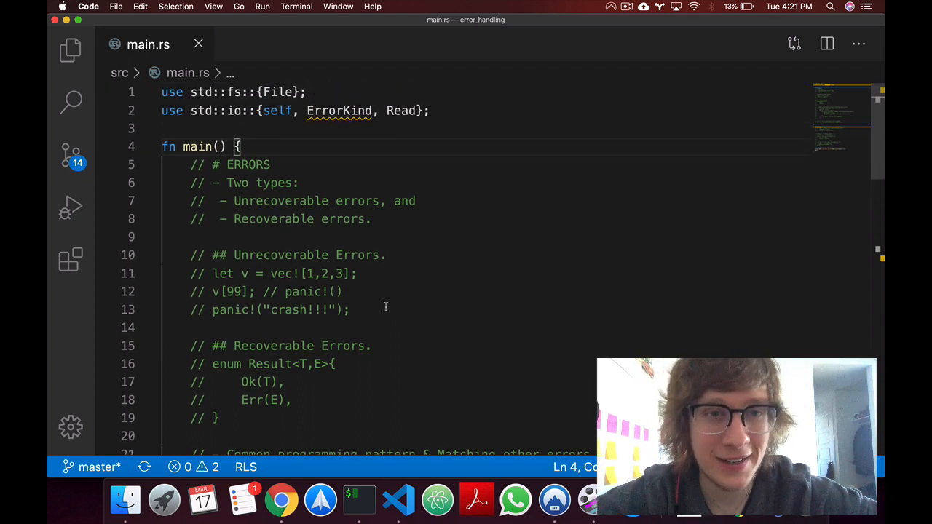